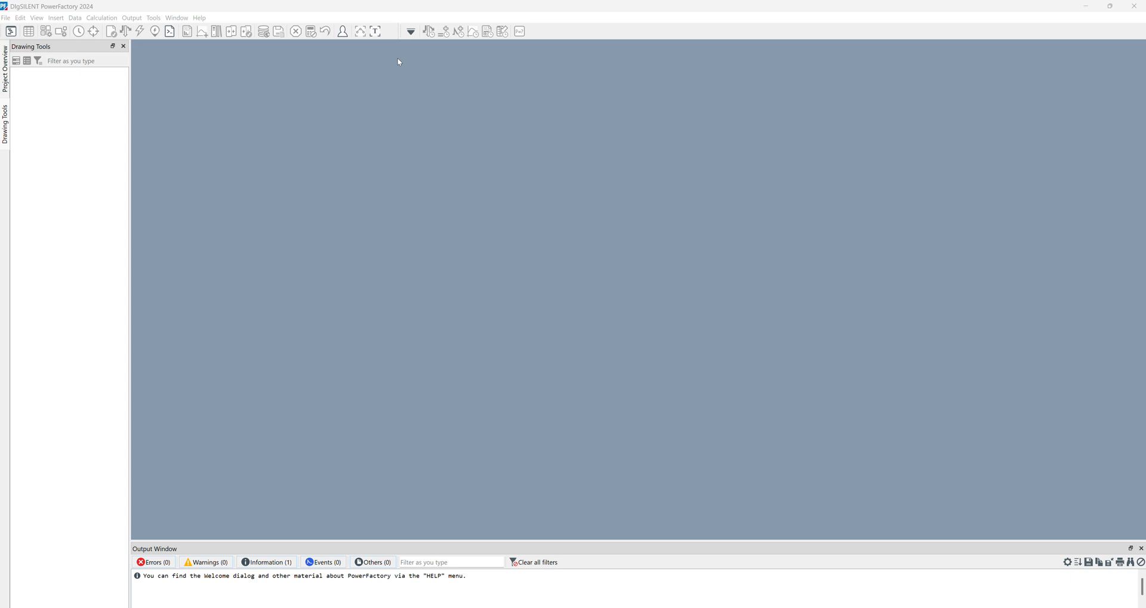
{"action": "mouse_move", "coordinate": [182, 71]}
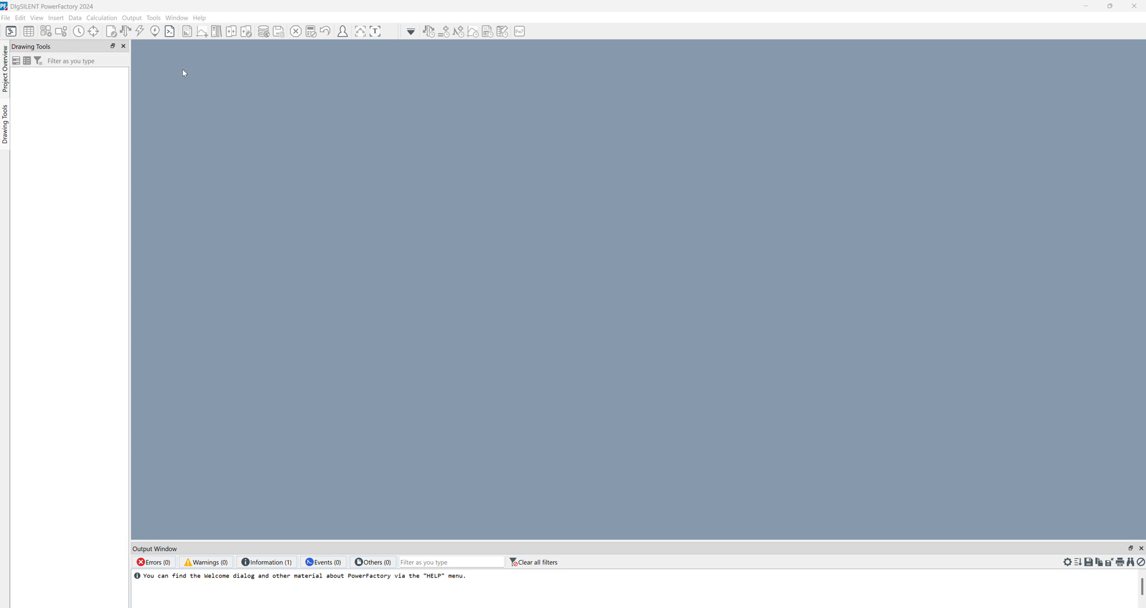
{"action": "mouse_move", "coordinate": [169, 74]}
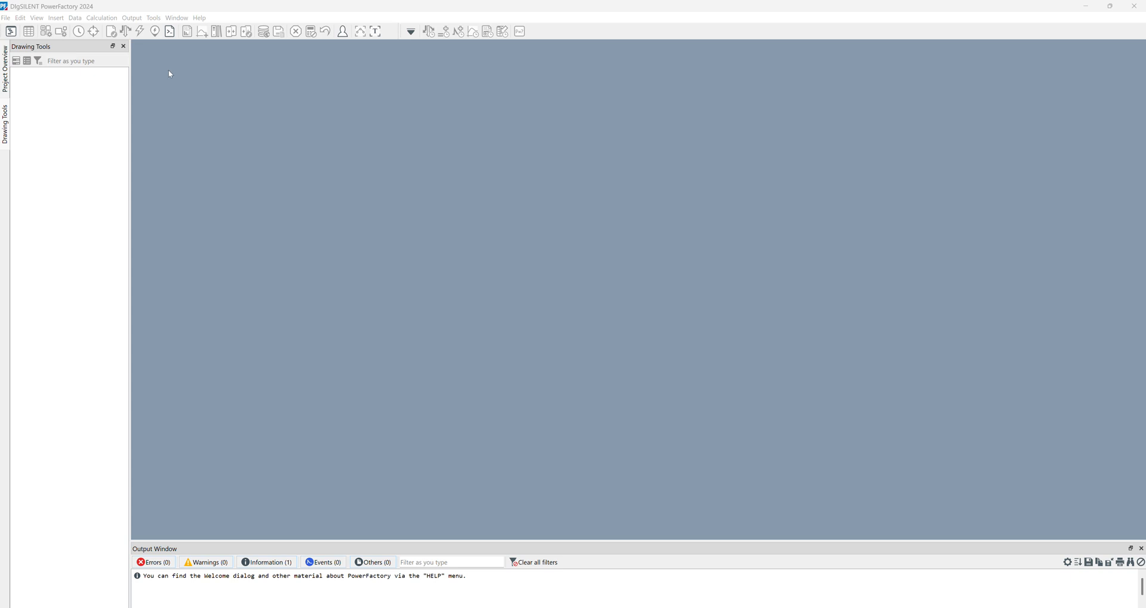
{"action": "mouse_move", "coordinate": [159, 59]}
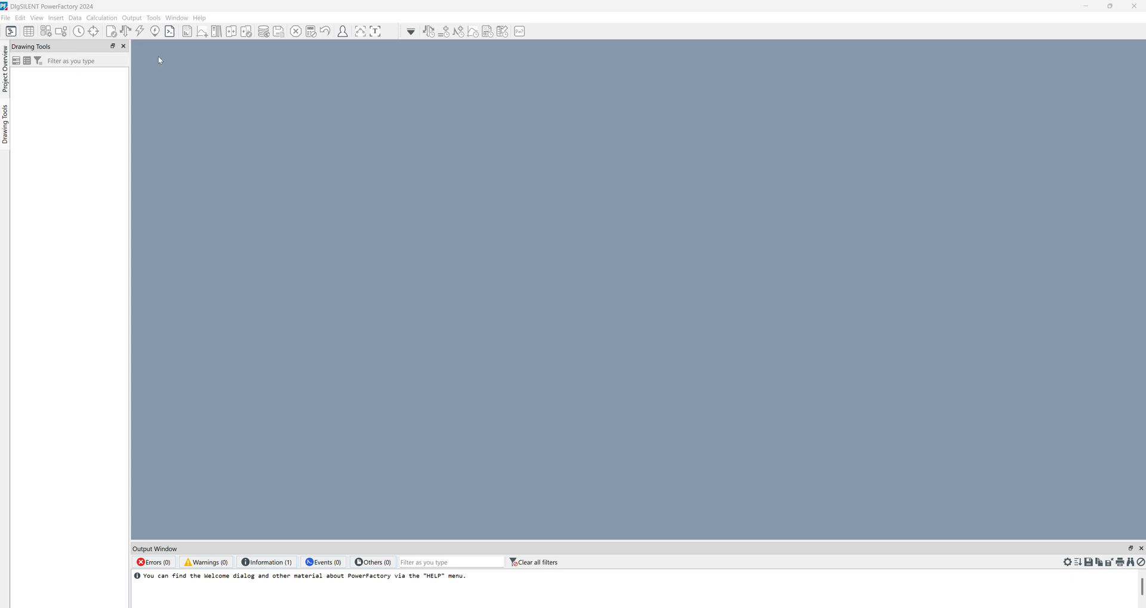
{"action": "mouse_move", "coordinate": [277, 40]}
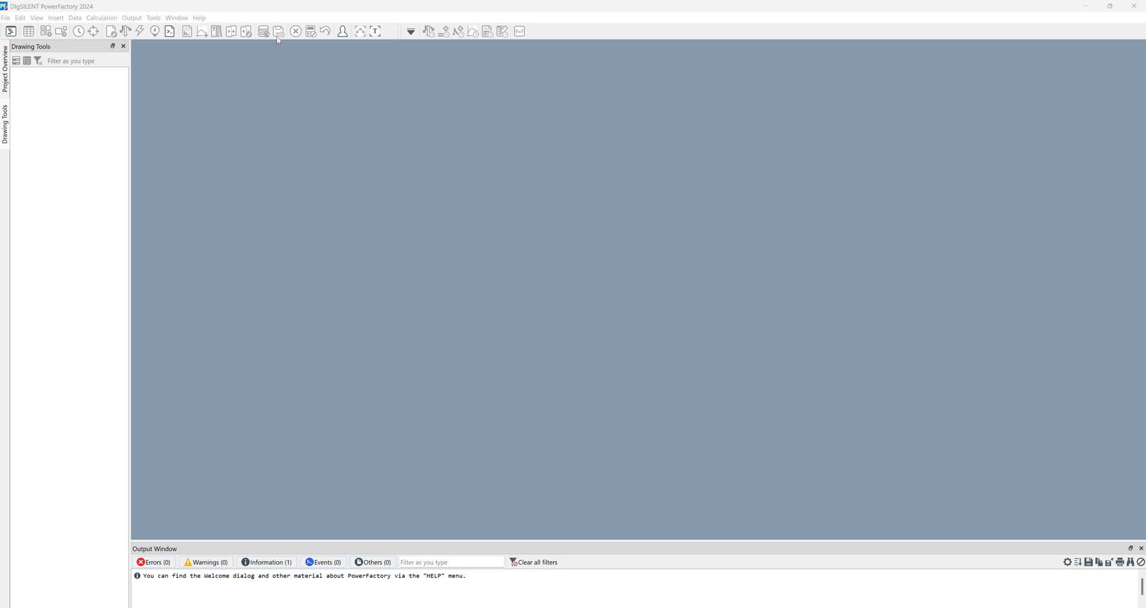
{"action": "mouse_move", "coordinate": [645, 336]}
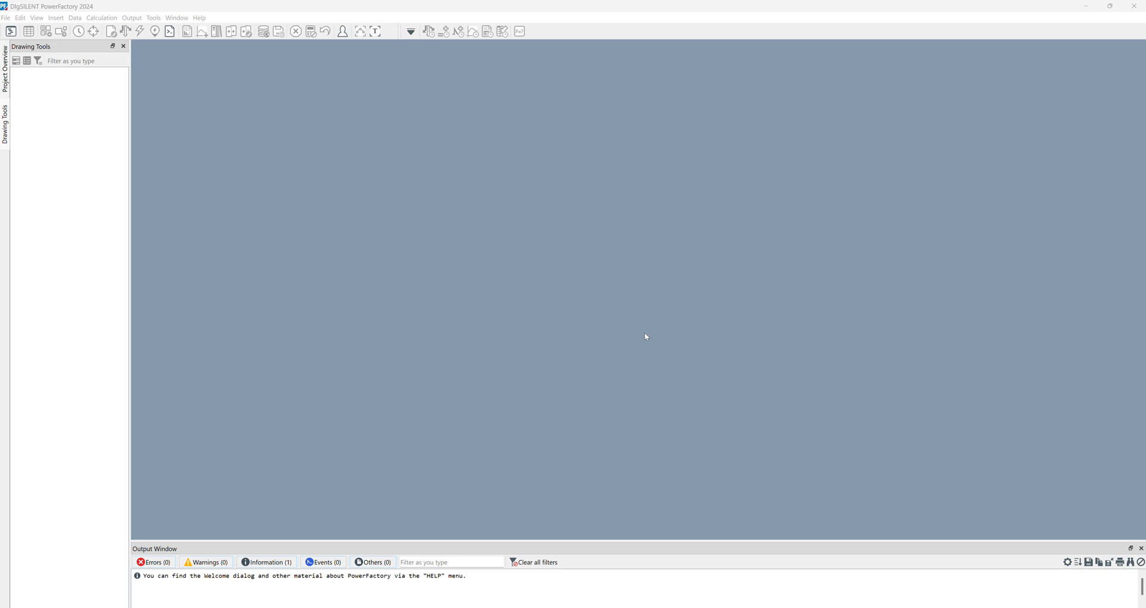
{"action": "mouse_move", "coordinate": [639, 312]}
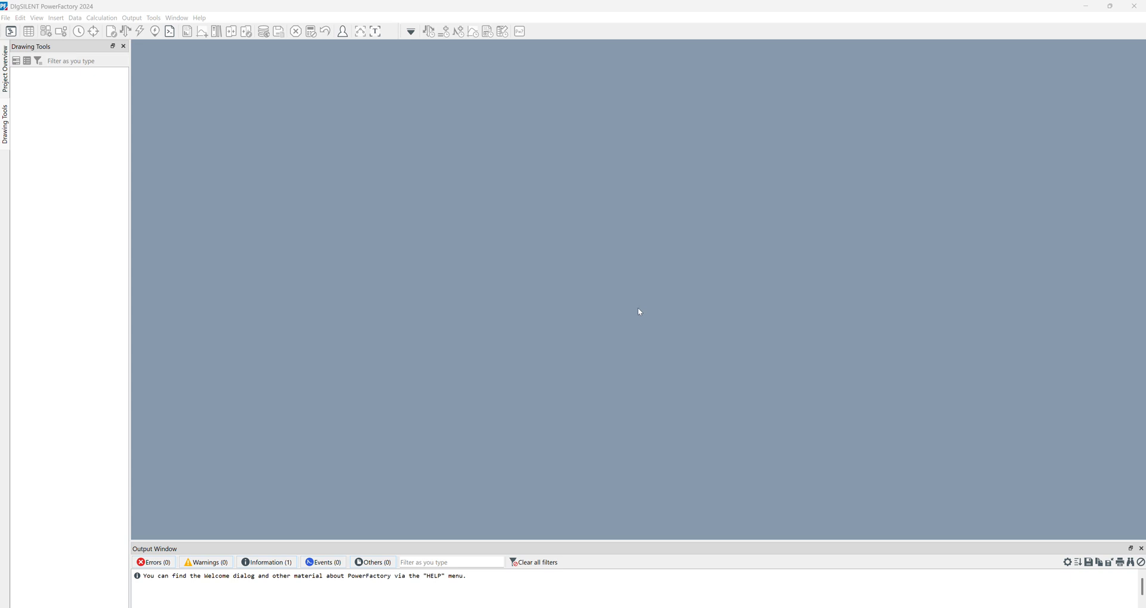
{"action": "mouse_move", "coordinate": [79, 123]}
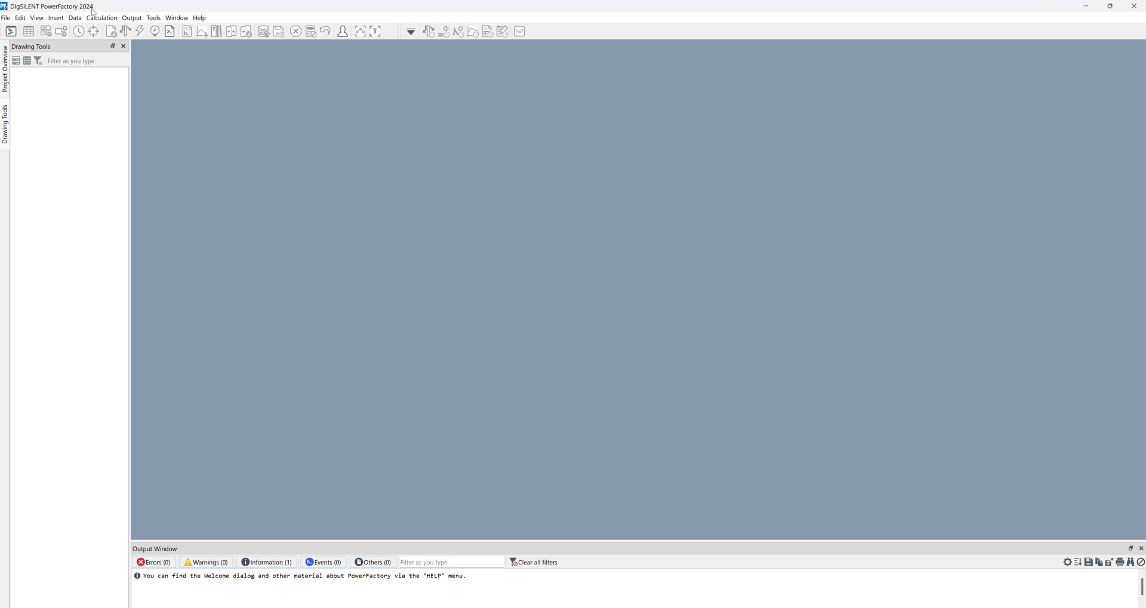
- Create a new project from the File > New menu and name it 'Test 2'
{"action": "left_click", "coordinate": [5, 17]}
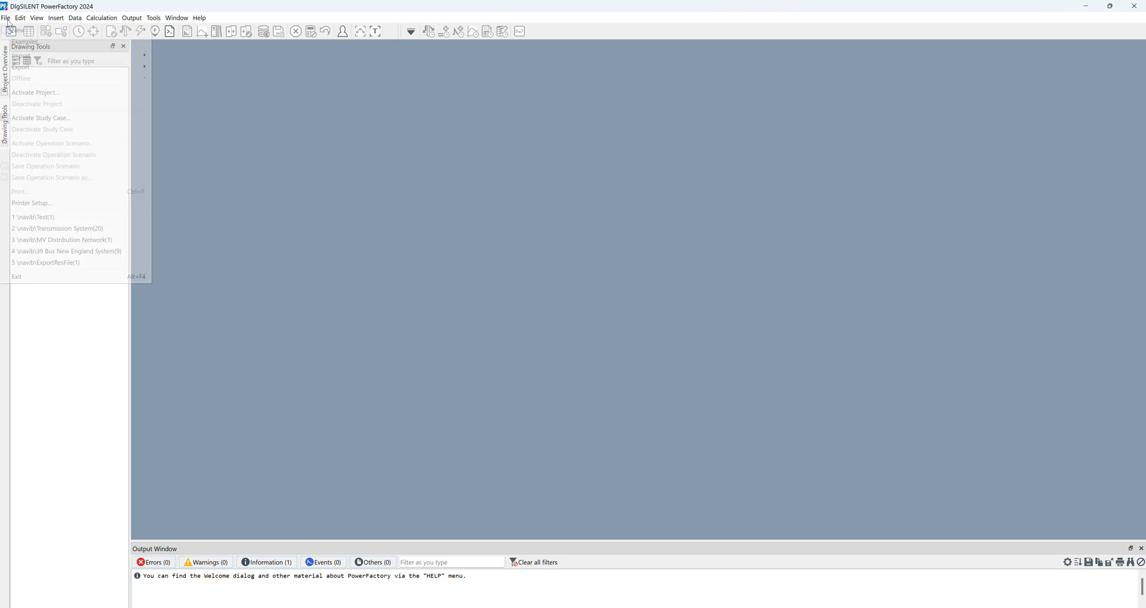
{"action": "left_click", "coordinate": [17, 30]}
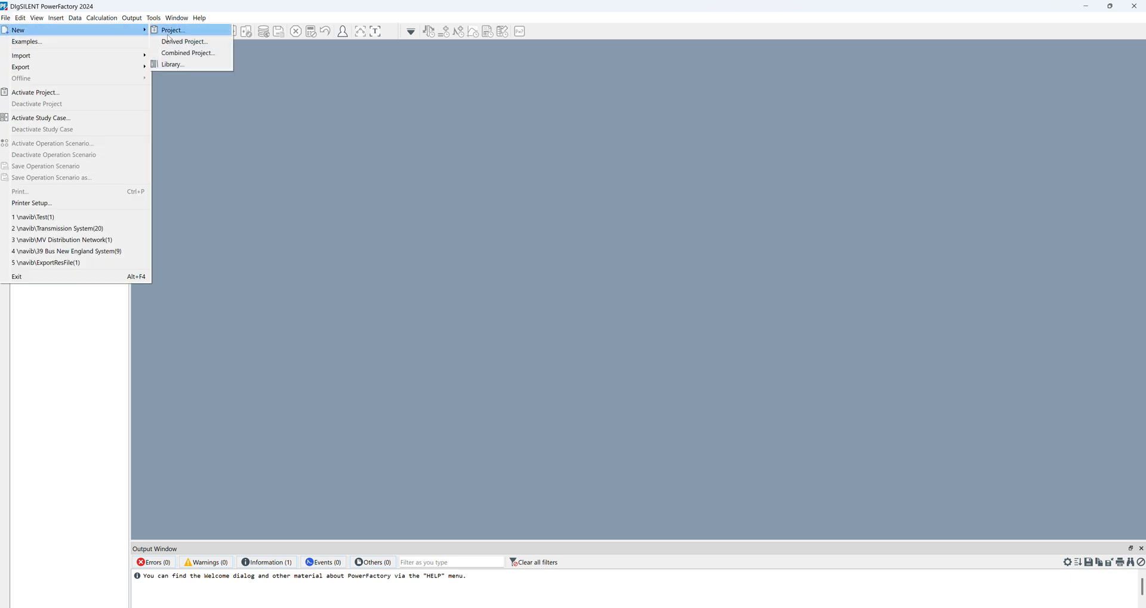
{"action": "left_click", "coordinate": [172, 30]}
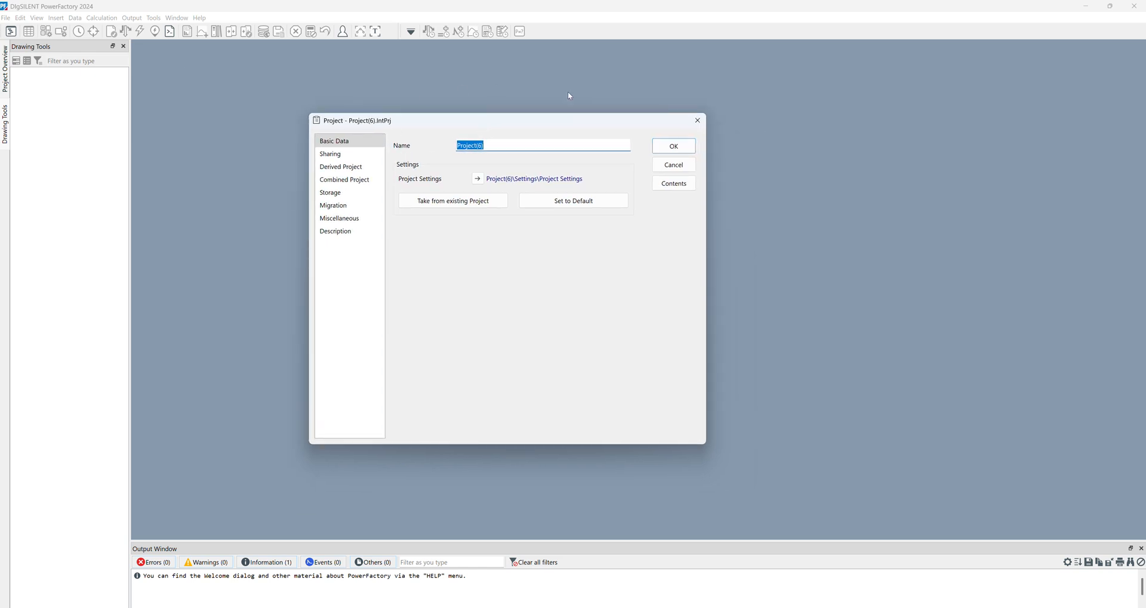
{"action": "mouse_move", "coordinate": [407, 89]}
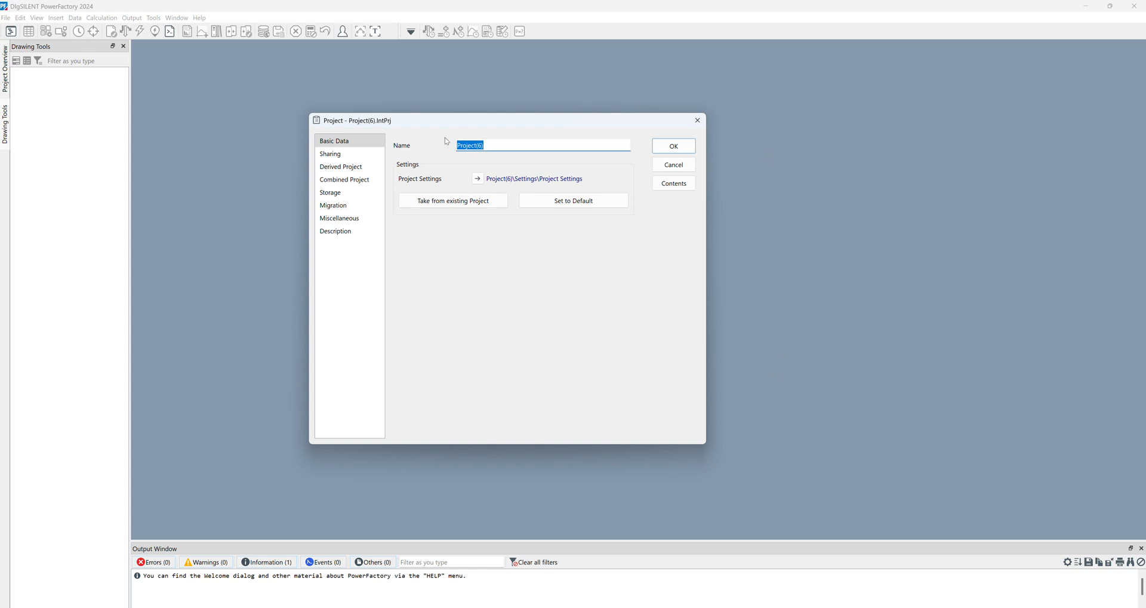
{"action": "type", "text": "t"}
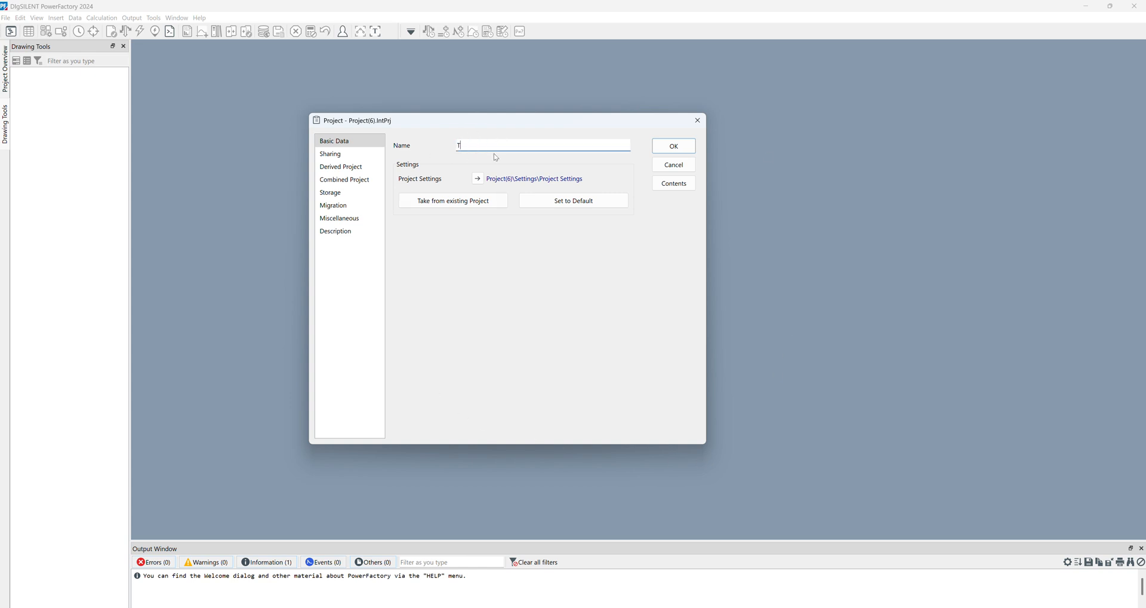
{"action": "type", "text": "Test 2"}
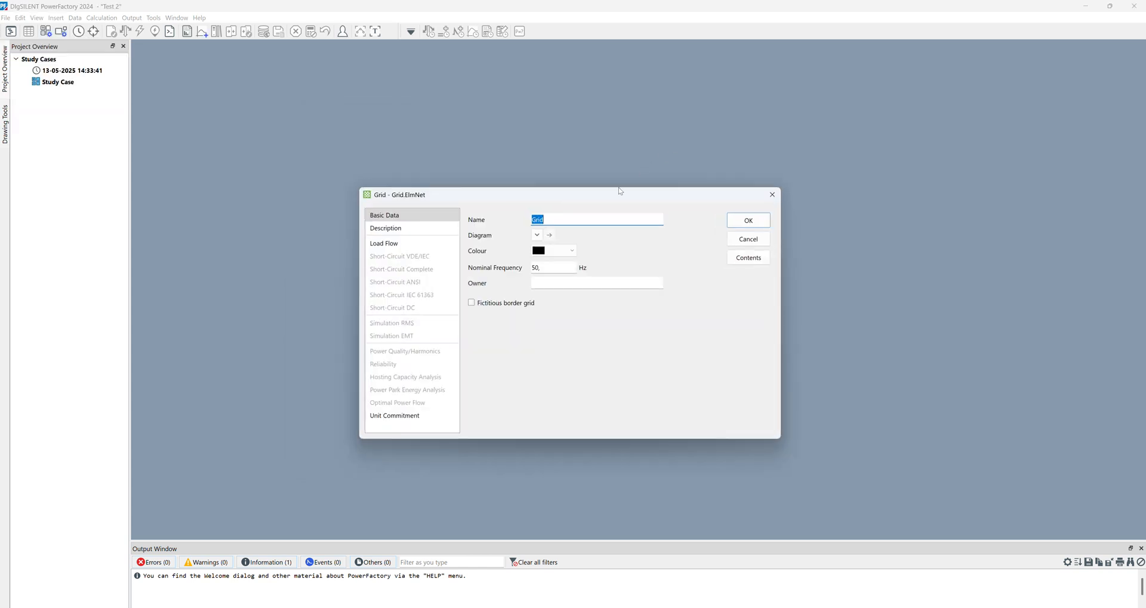
{"action": "mouse_move", "coordinate": [340, 230]}
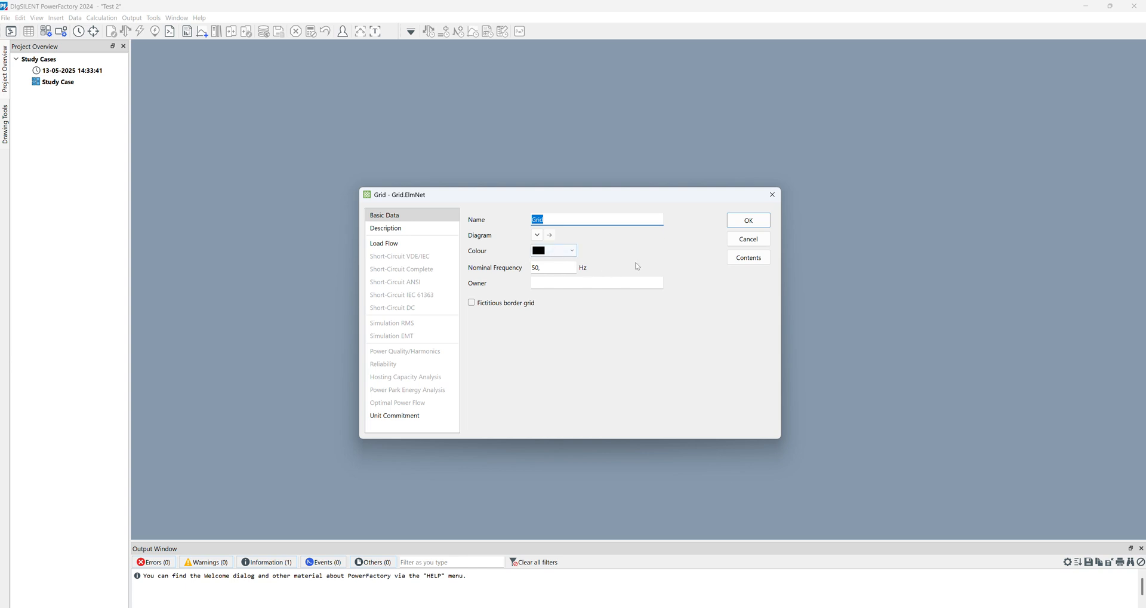
{"action": "mouse_move", "coordinate": [746, 220]}
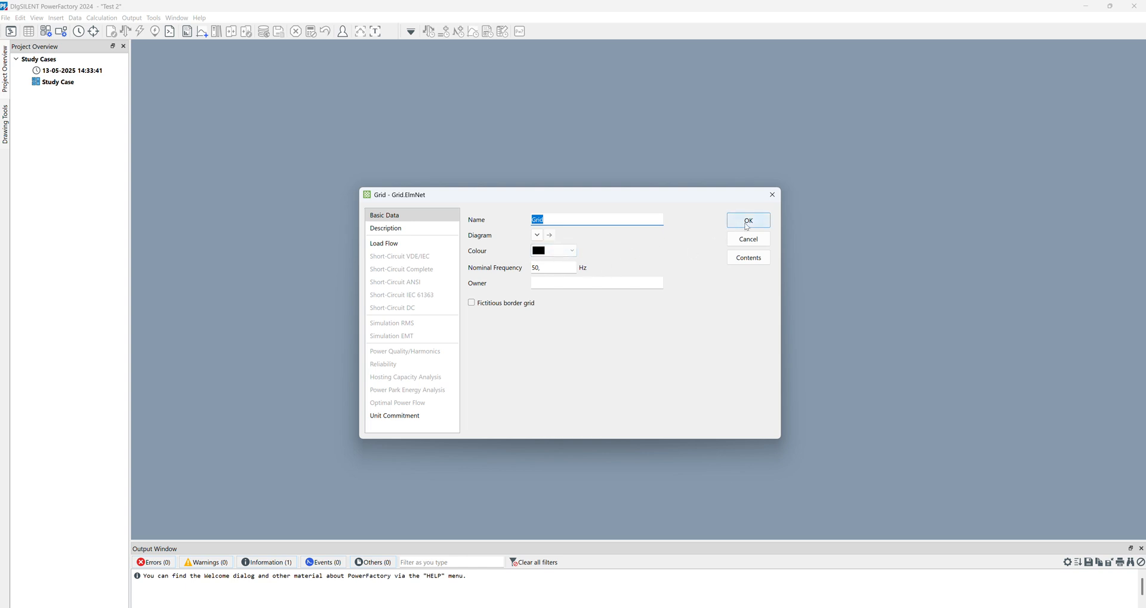
- Confirm the Grid dialog to open the empty Grid single-line diagram
{"action": "left_click", "coordinate": [748, 220]}
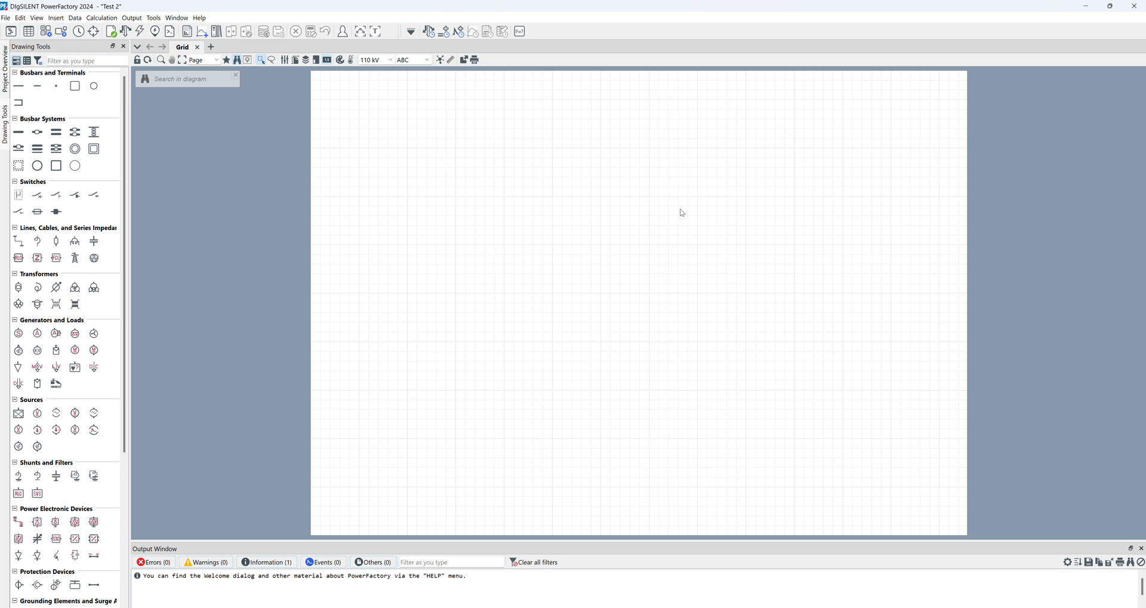
{"action": "mouse_move", "coordinate": [682, 201]}
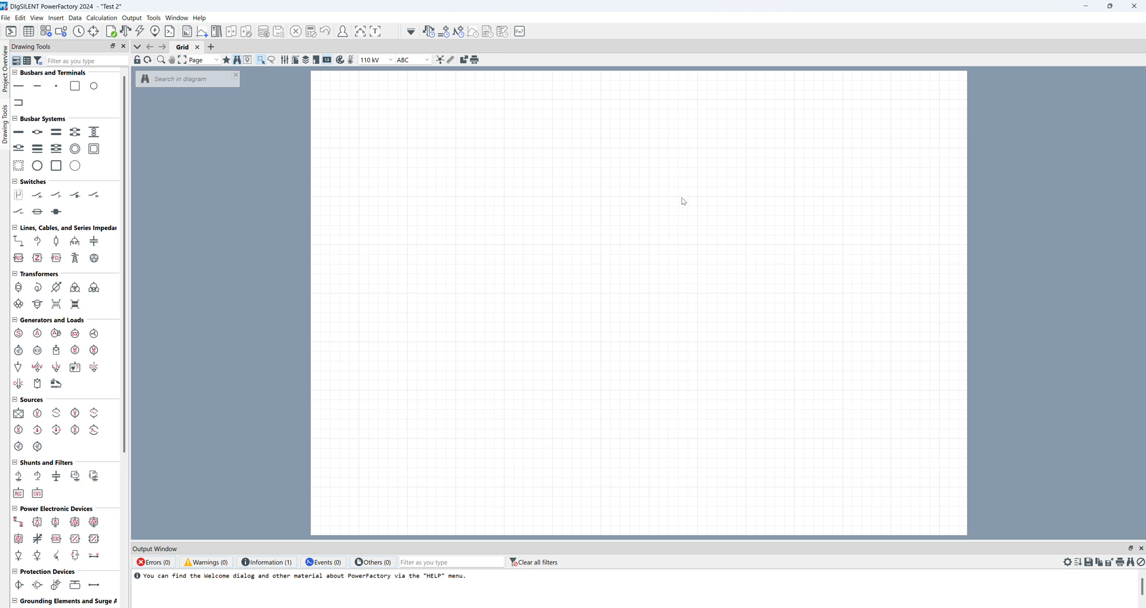
{"action": "mouse_move", "coordinate": [585, 191]}
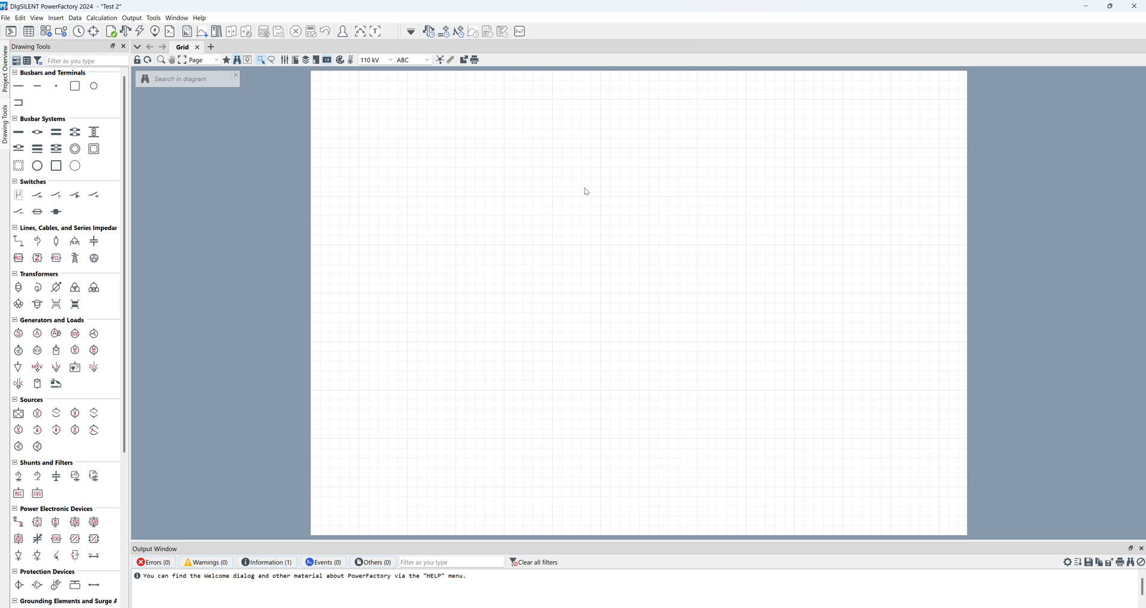
{"action": "mouse_move", "coordinate": [213, 170]}
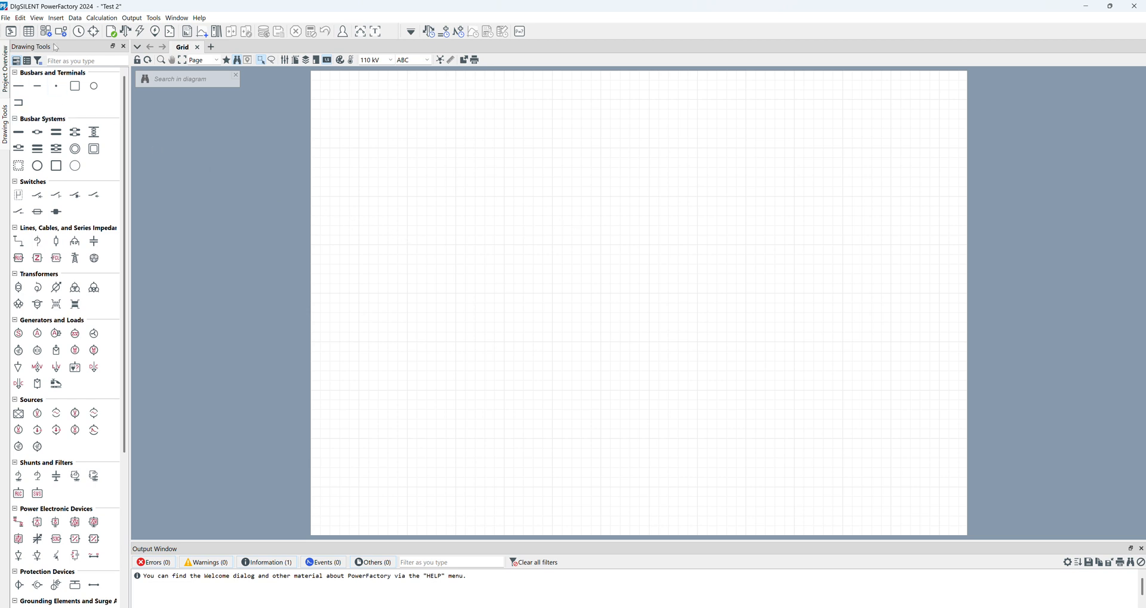
{"action": "mouse_move", "coordinate": [85, 570]}
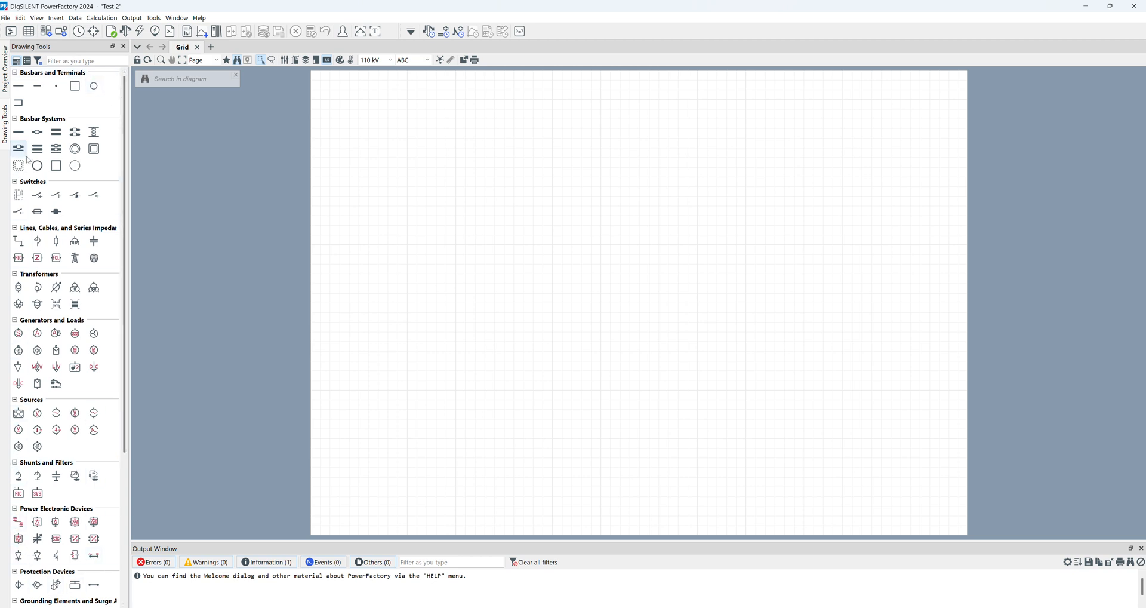
{"action": "mouse_move", "coordinate": [37, 132]}
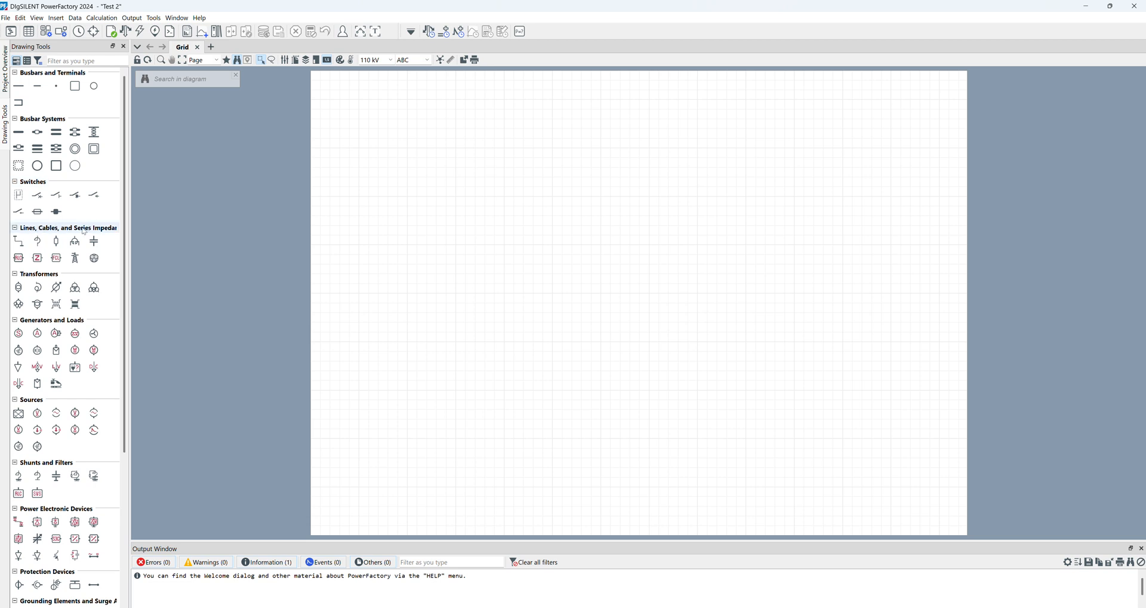
{"action": "mouse_move", "coordinate": [77, 319]}
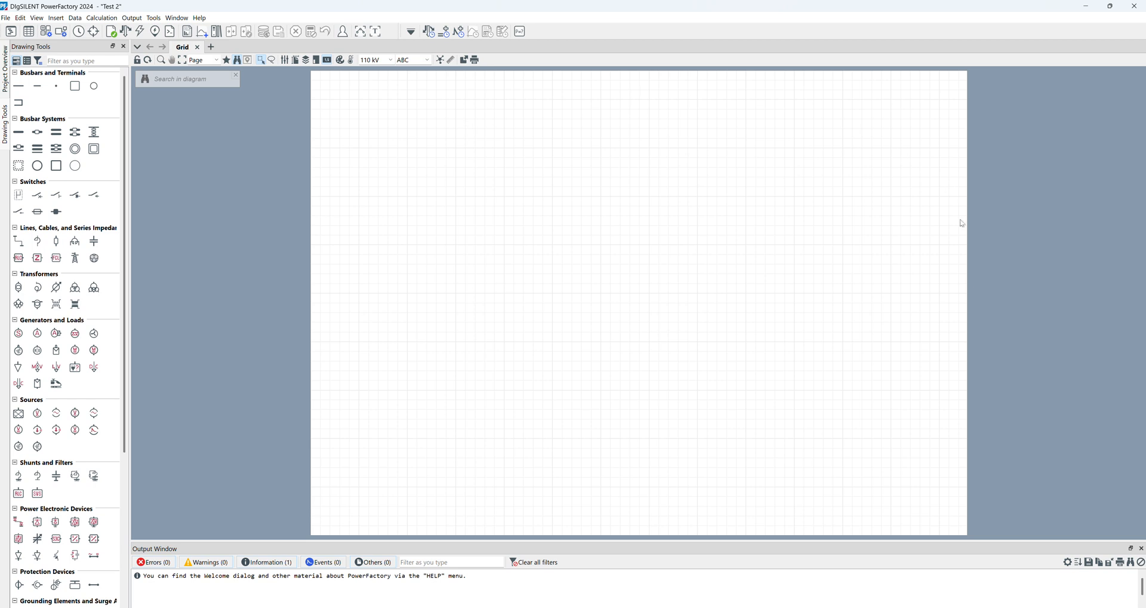
{"action": "mouse_move", "coordinate": [696, 476]}
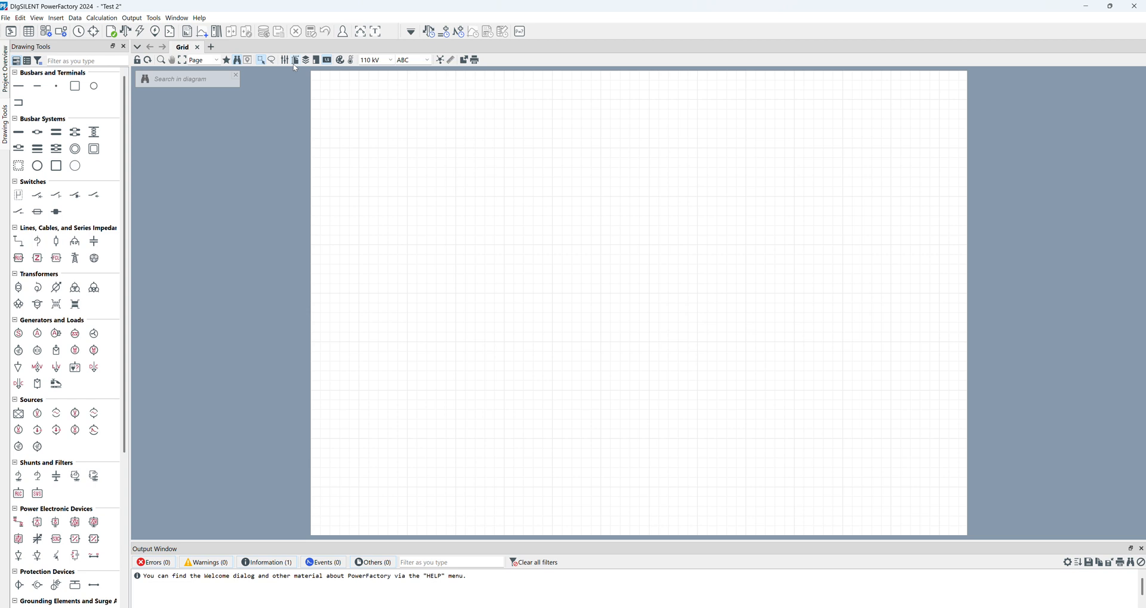
- Change the Grid diagram's drawing format to A3 in landscape orientation
{"action": "left_click", "coordinate": [293, 60]}
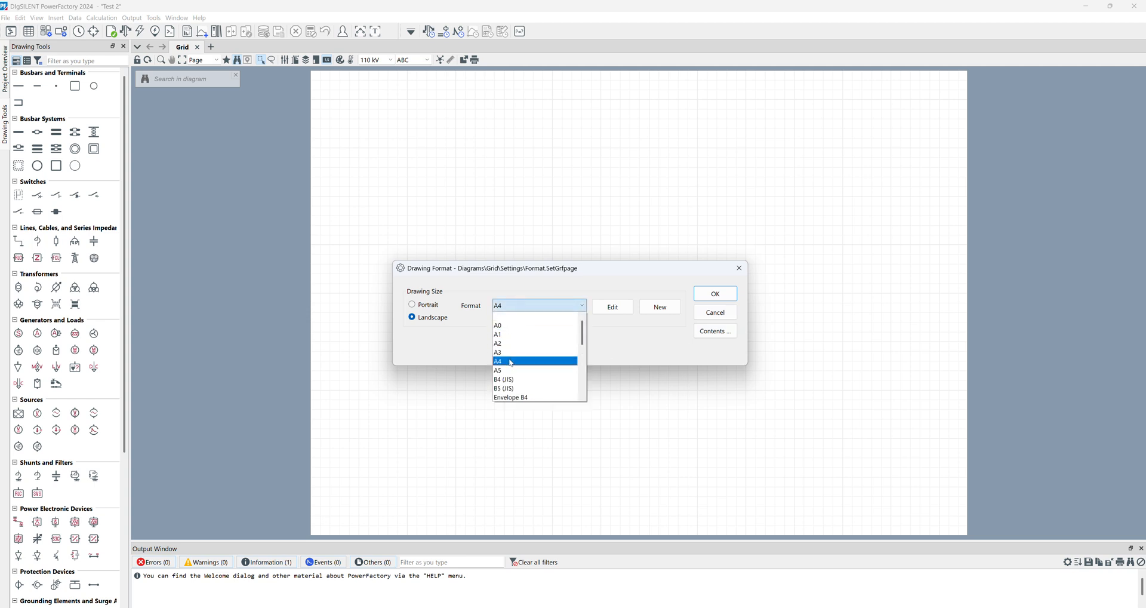
{"action": "left_click", "coordinate": [498, 352]}
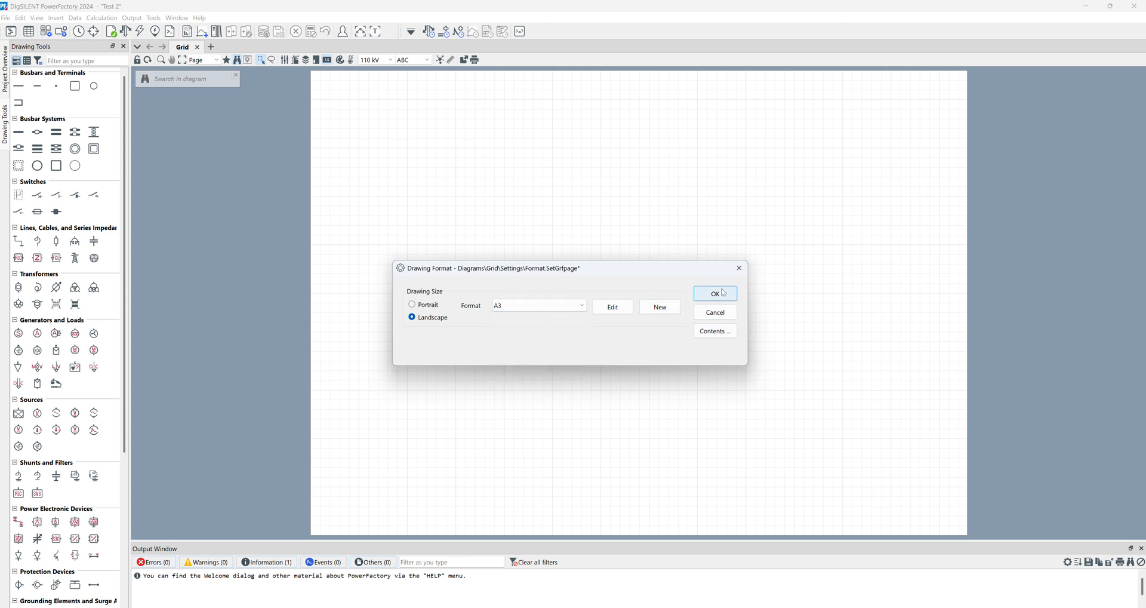
{"action": "left_click", "coordinate": [714, 294]}
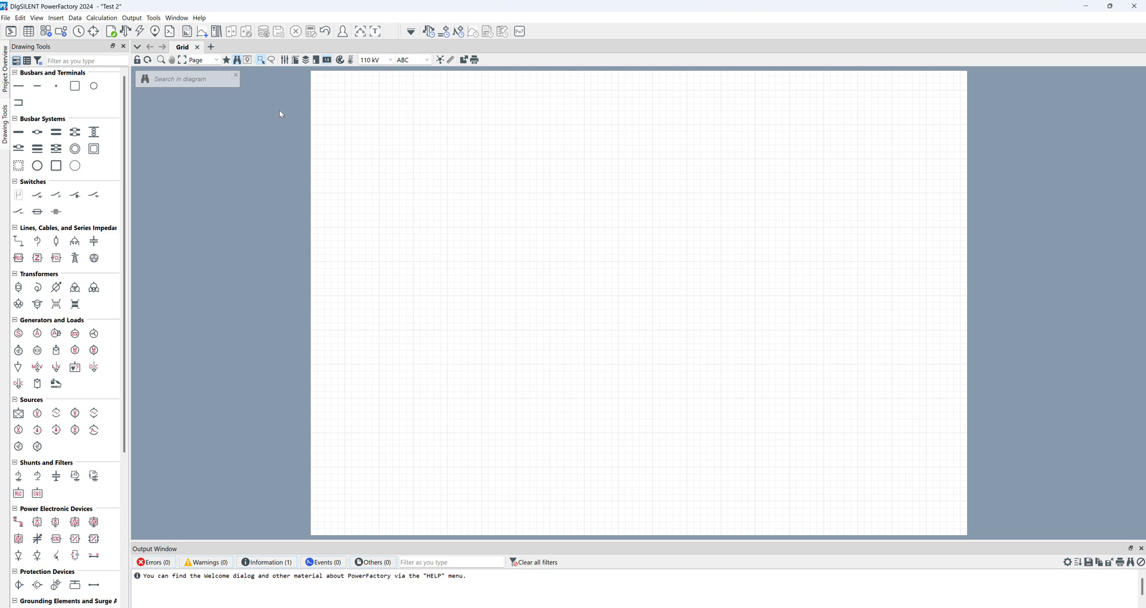
{"action": "mouse_move", "coordinate": [187, 160]}
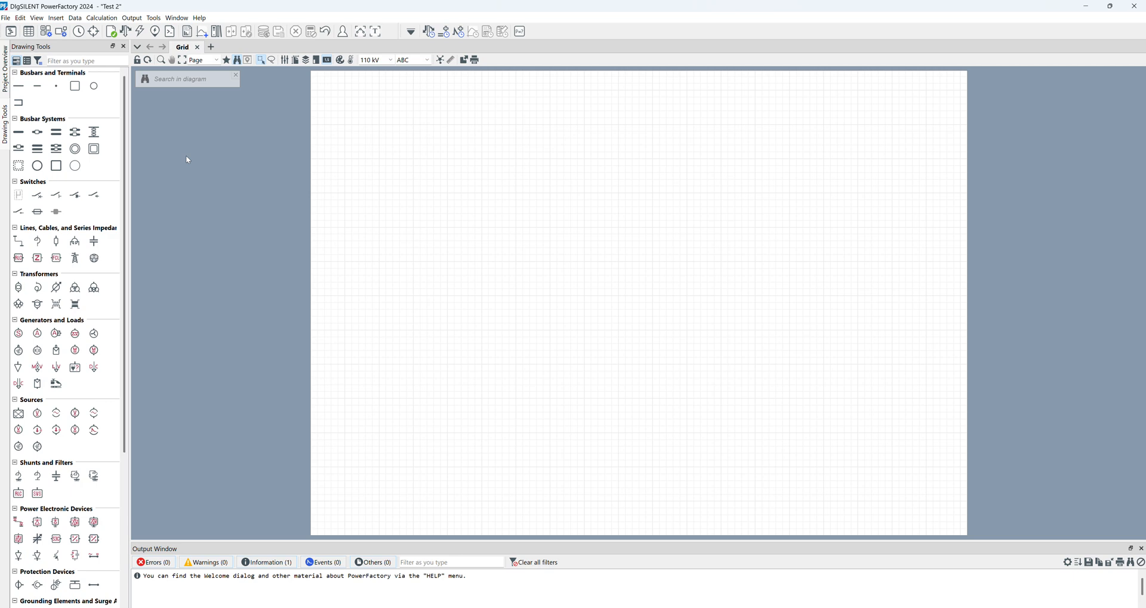
{"action": "mouse_move", "coordinate": [517, 272]}
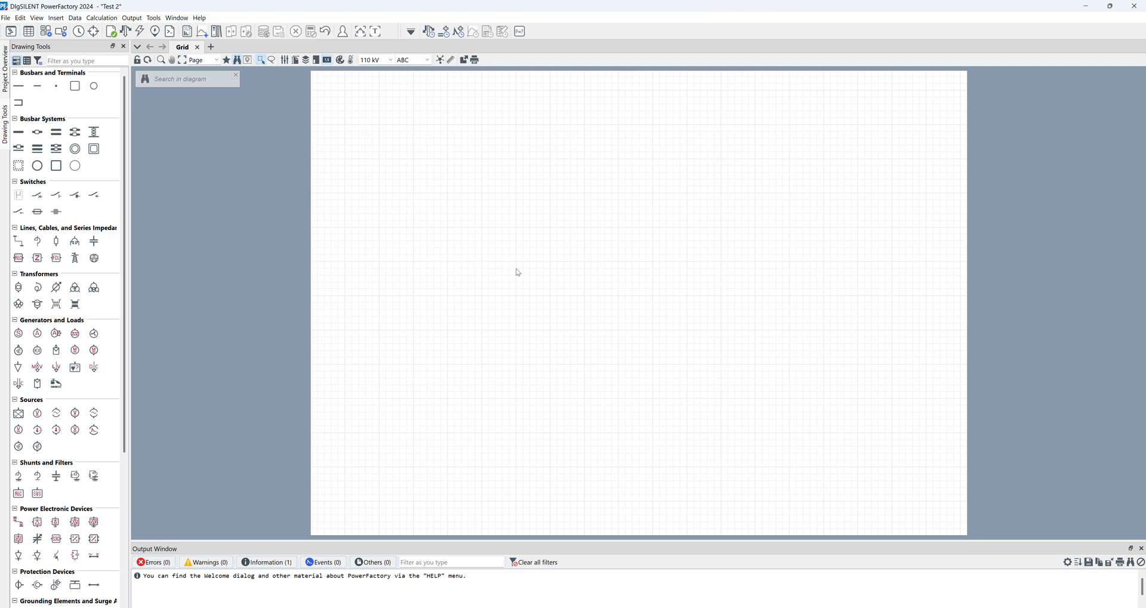
{"action": "mouse_move", "coordinate": [597, 201]}
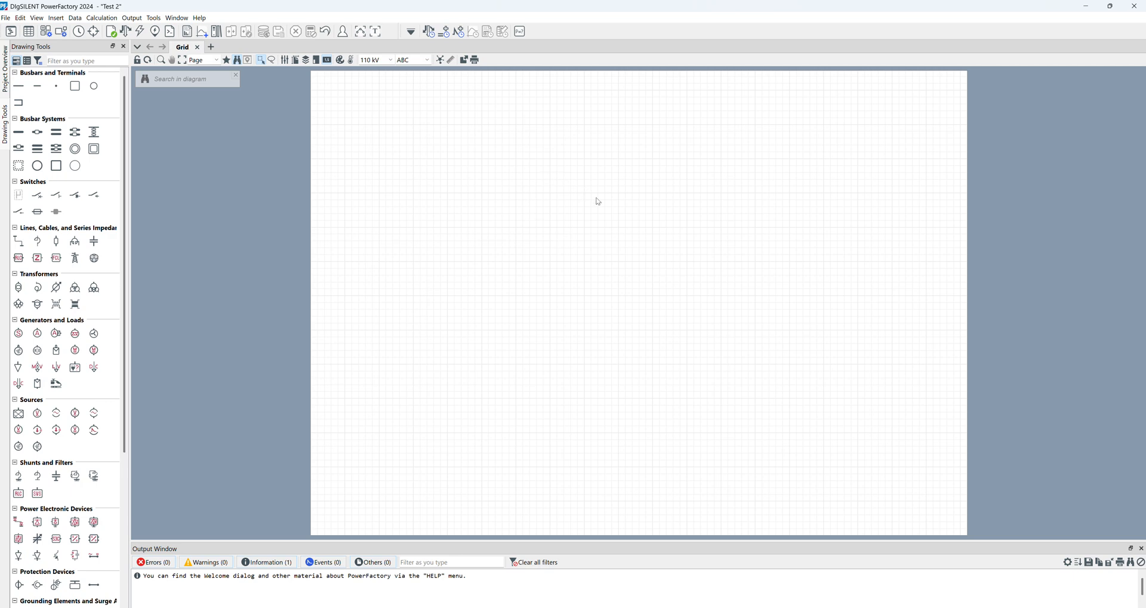
{"action": "mouse_move", "coordinate": [581, 221]}
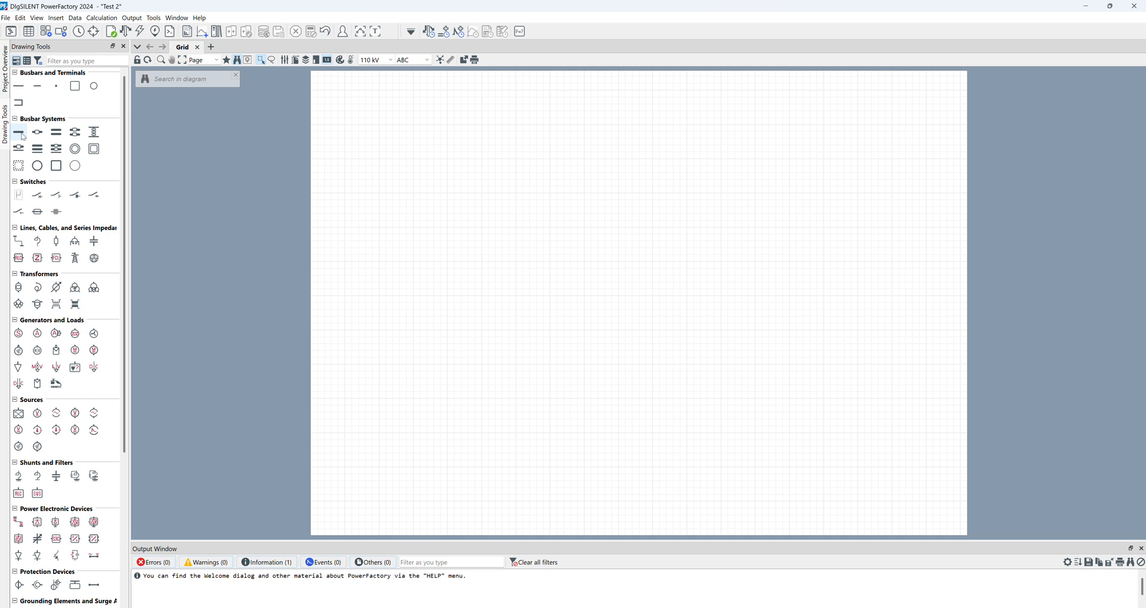
{"action": "mouse_move", "coordinate": [19, 132]}
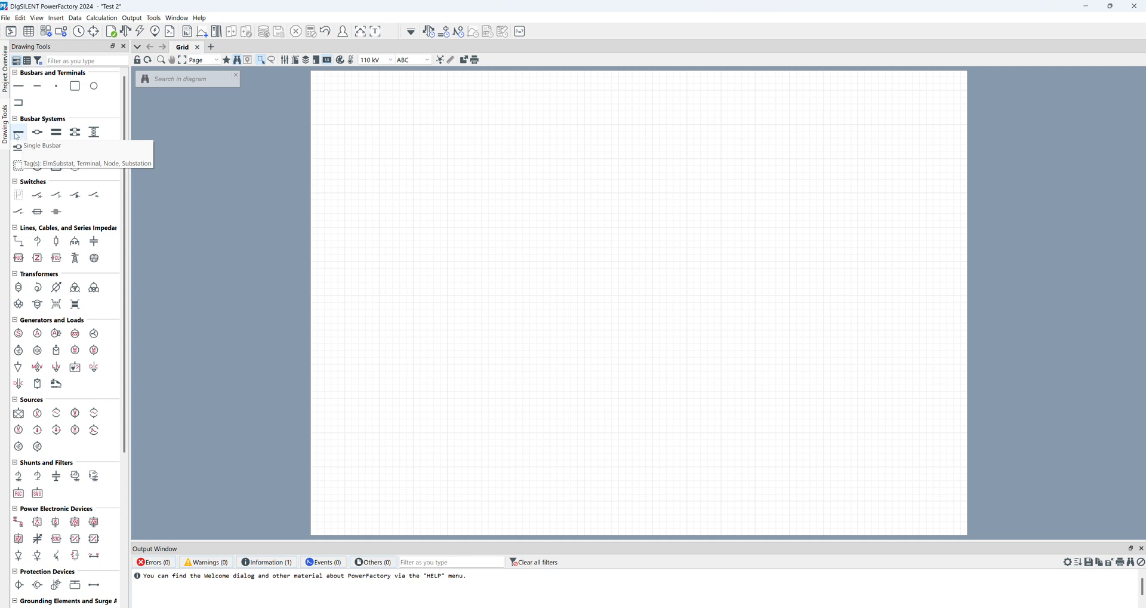
- Place busbars Substation/BB and Substation(1)/BB, dragging the second below the first
{"action": "left_click", "coordinate": [17, 132]}
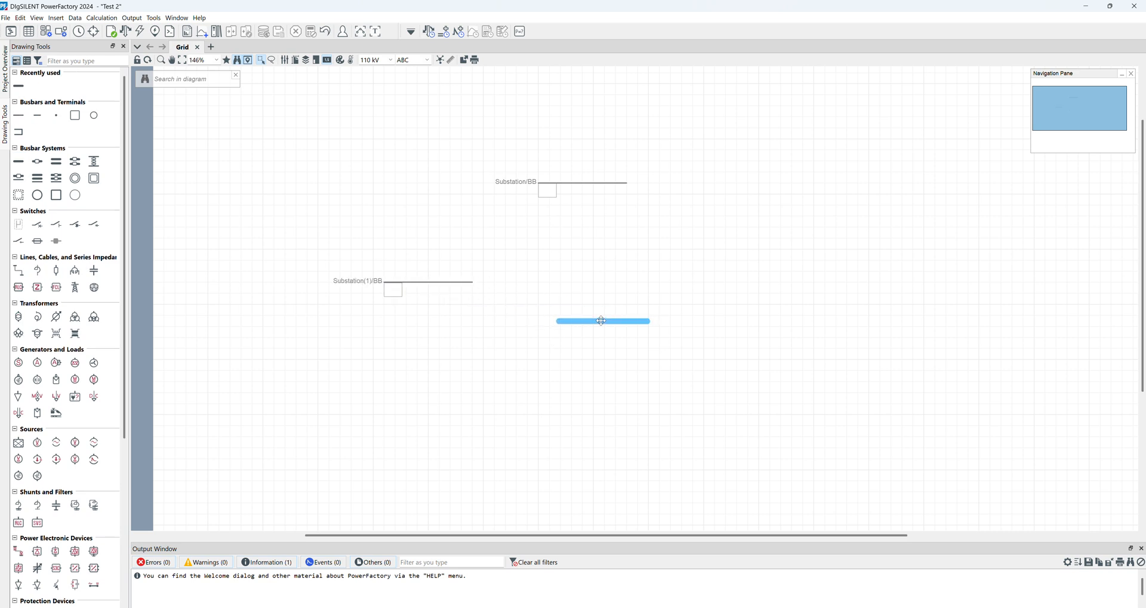
{"action": "left_click_drag", "start_coordinate": [602, 321], "coordinate": [581, 303]}
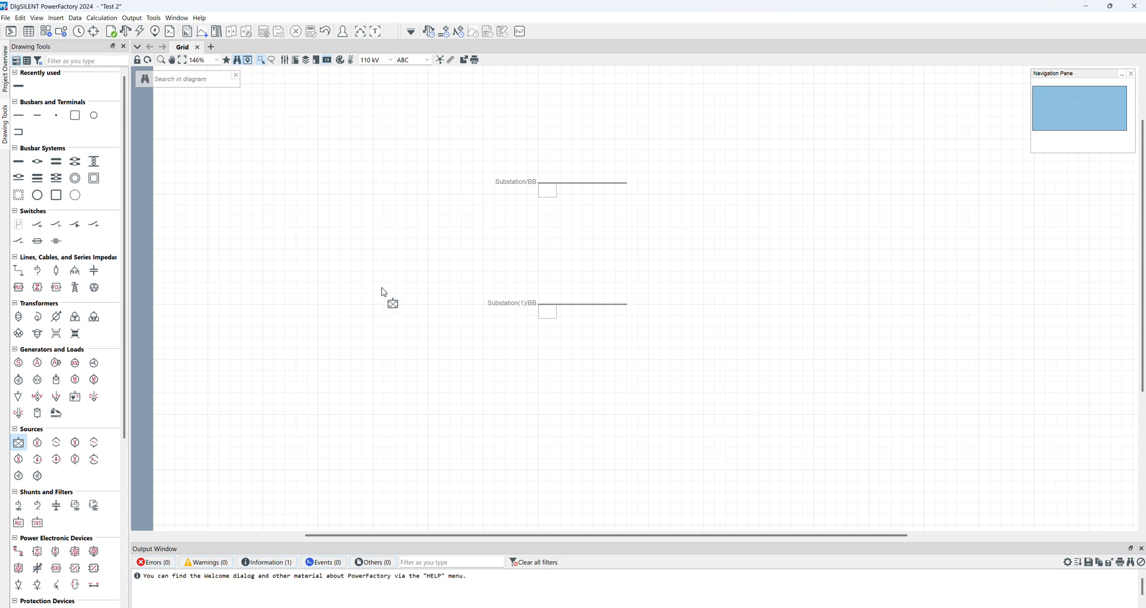
{"action": "mouse_move", "coordinate": [590, 191]}
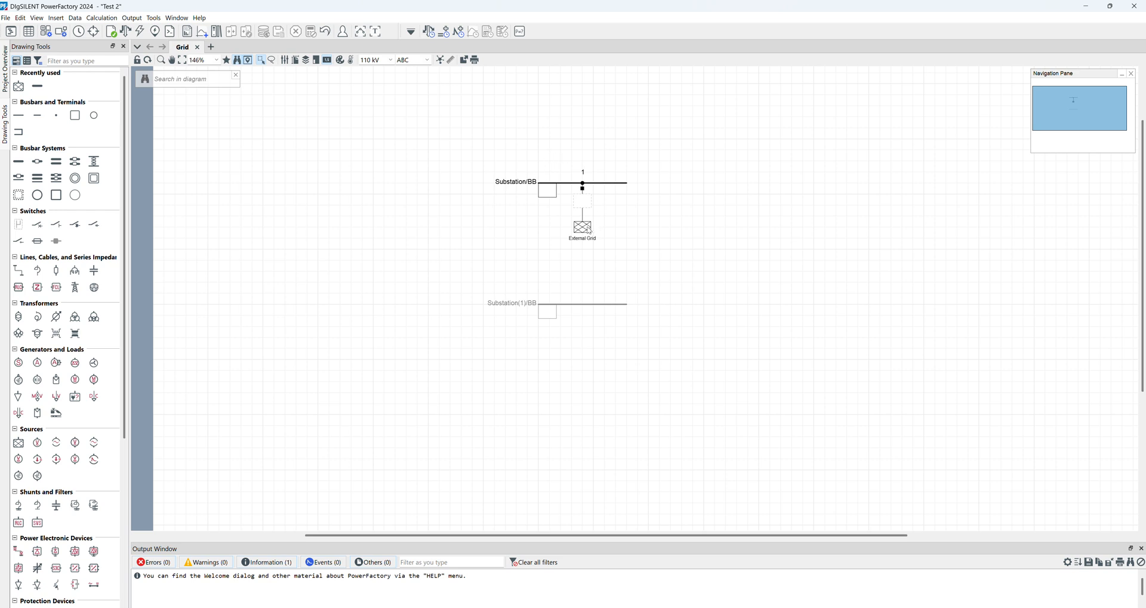
- Flip the external grid at its node so it sits above Substation/BB
{"action": "right_click", "coordinate": [583, 225]}
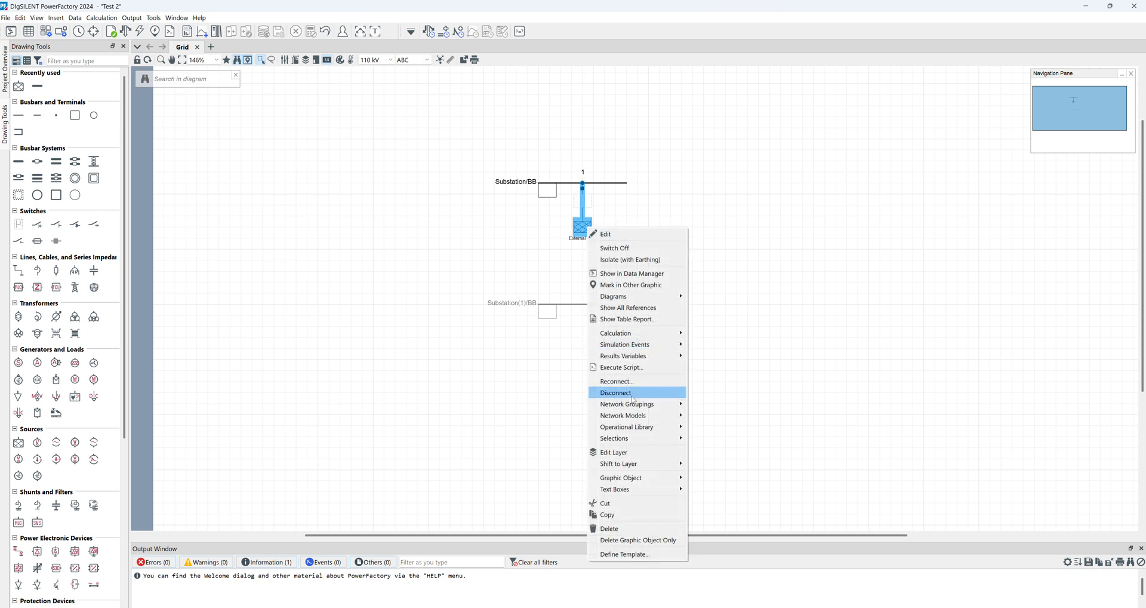
{"action": "mouse_move", "coordinate": [621, 477]}
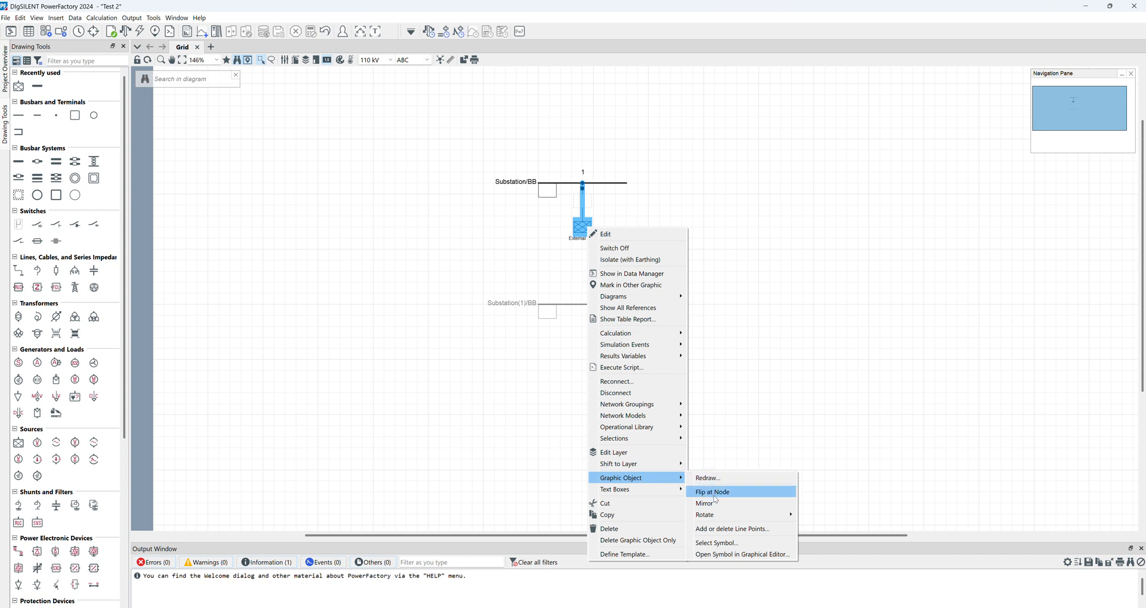
{"action": "left_click", "coordinate": [711, 491]}
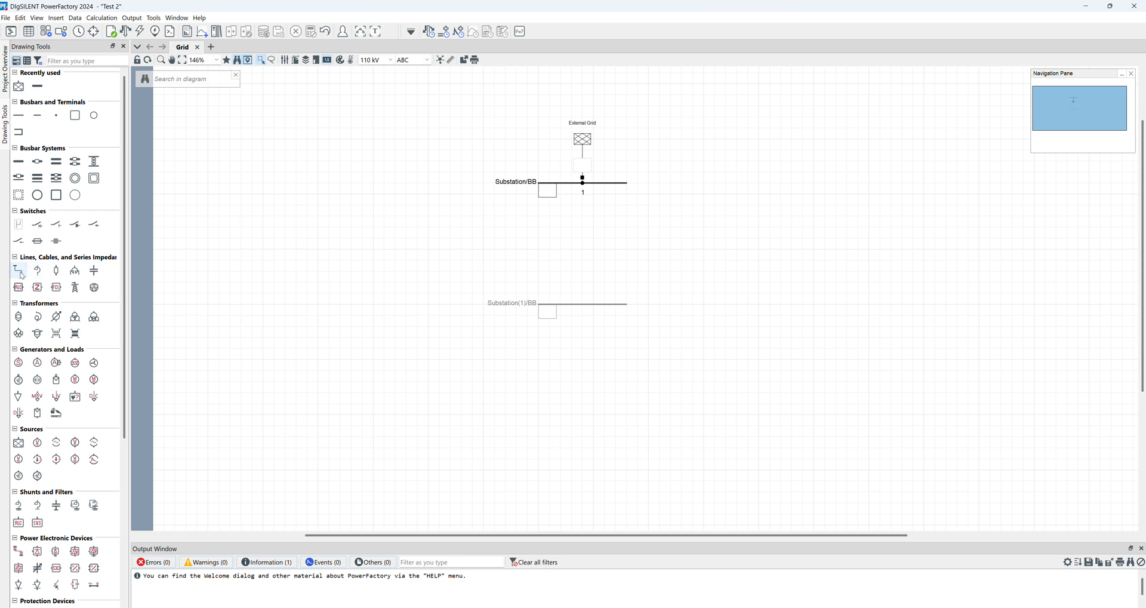
{"action": "left_click", "coordinate": [18, 270]}
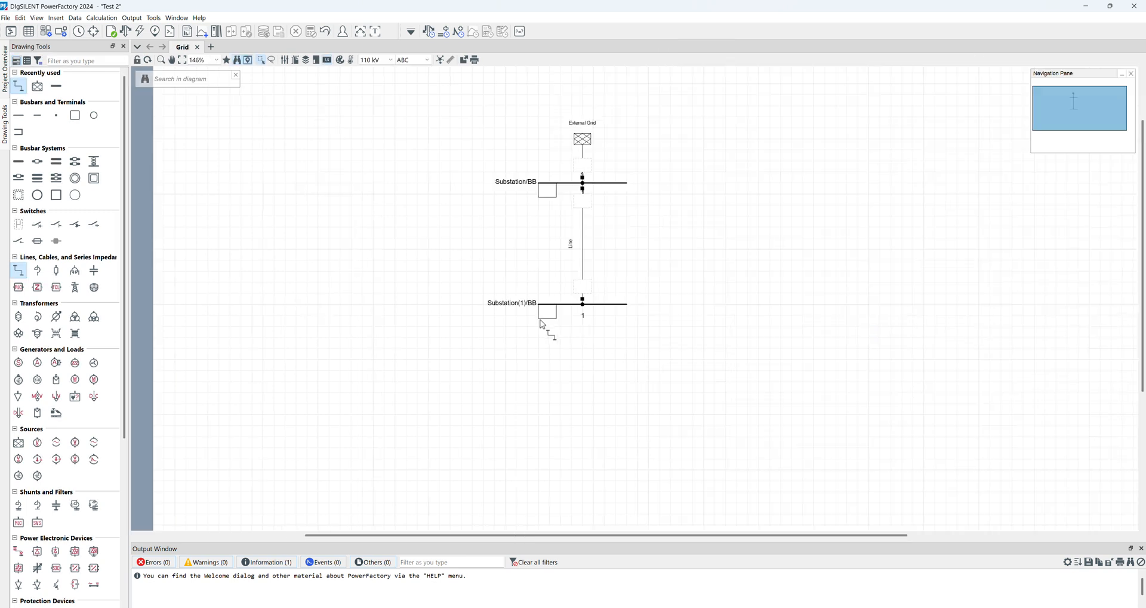
{"action": "mouse_move", "coordinate": [440, 308]}
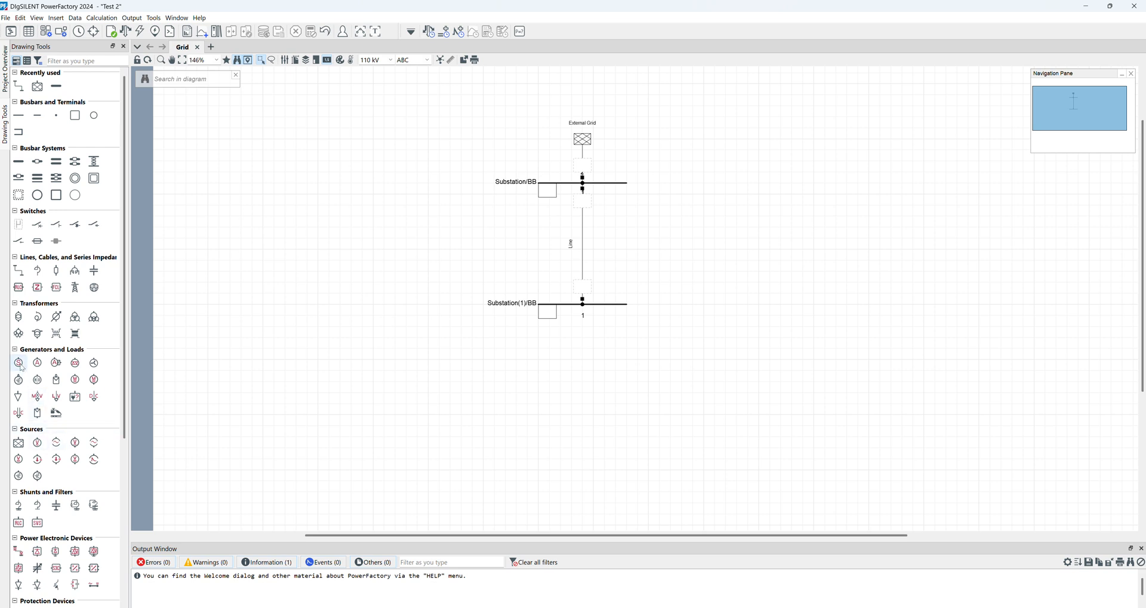
{"action": "mouse_move", "coordinate": [19, 362]}
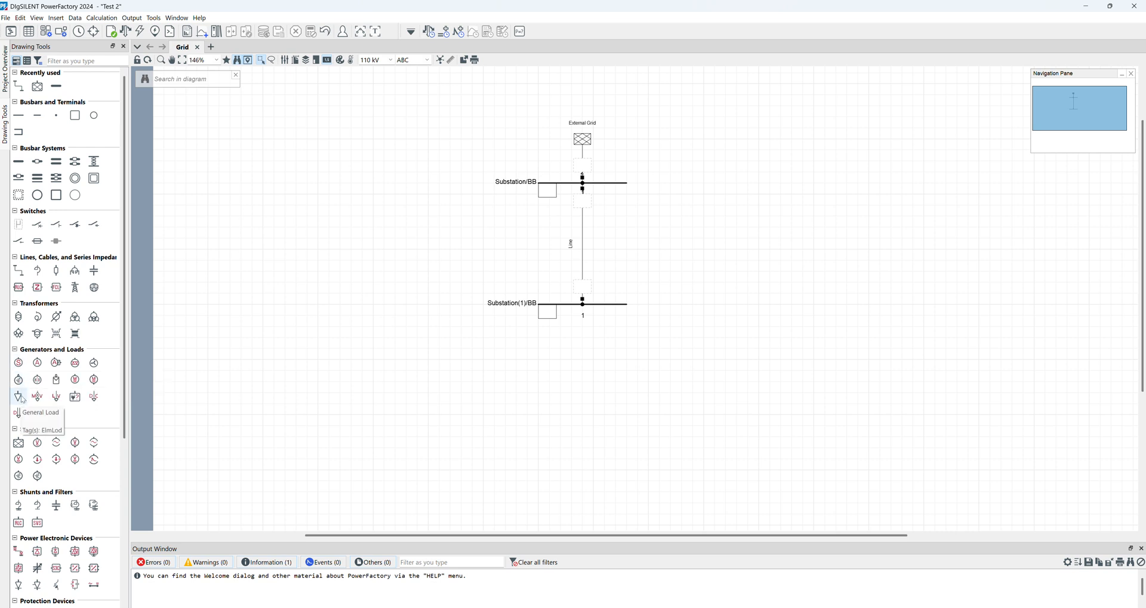
{"action": "mouse_move", "coordinate": [37, 396]}
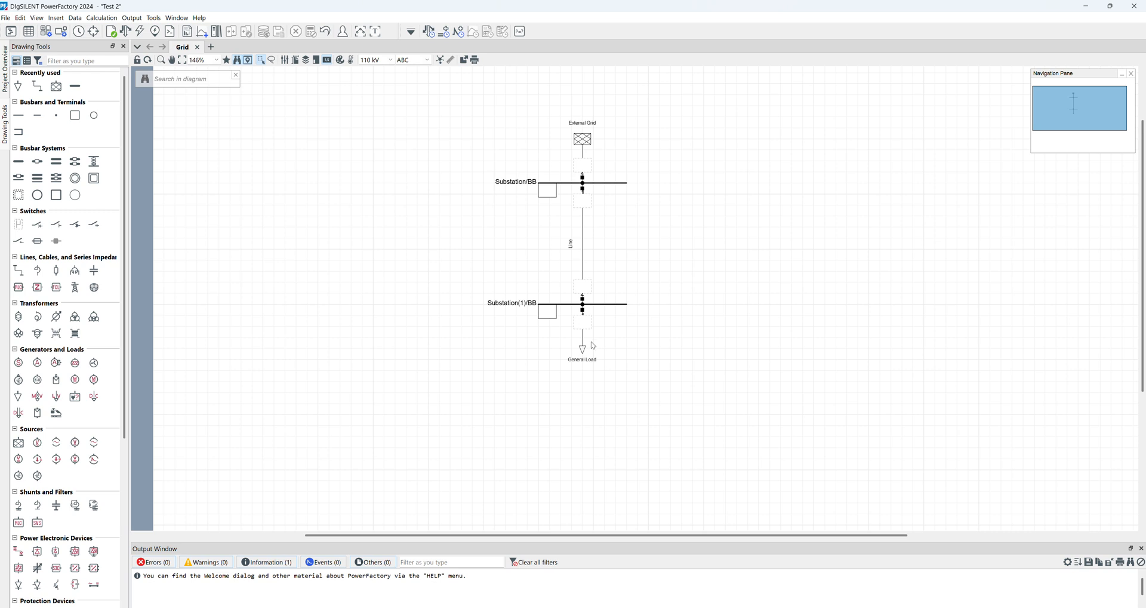
{"action": "mouse_move", "coordinate": [729, 320]}
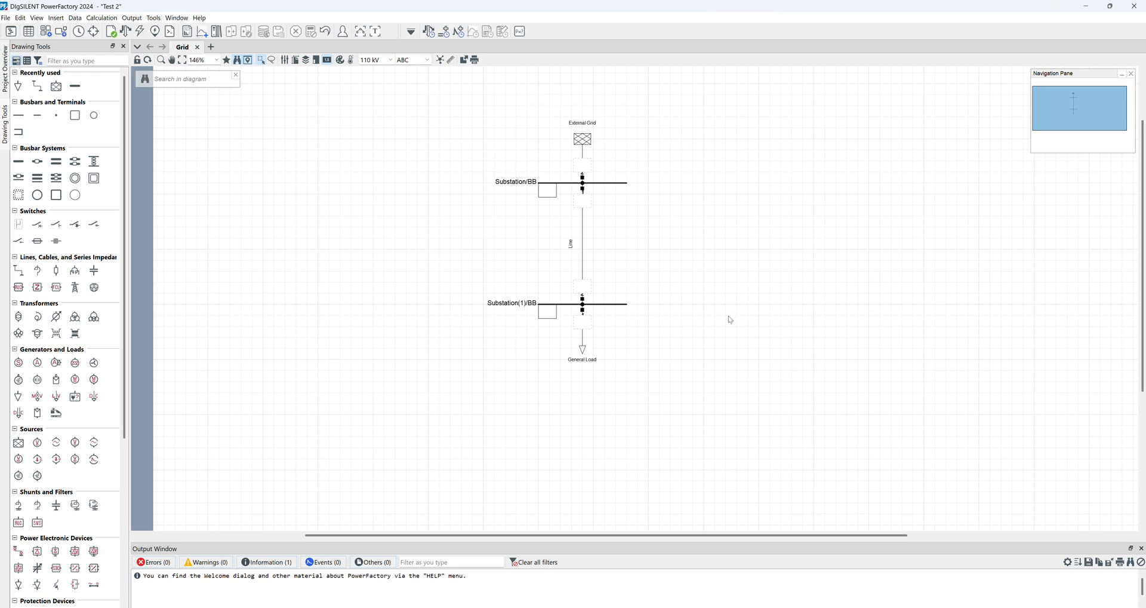
{"action": "mouse_move", "coordinate": [728, 319]}
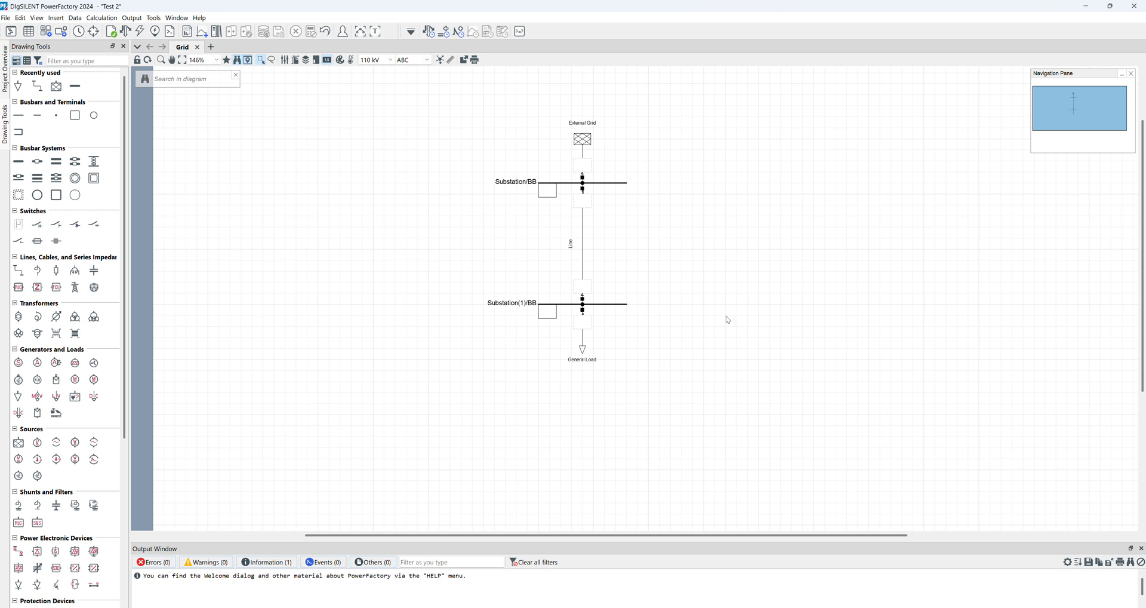
{"action": "mouse_move", "coordinate": [561, 129]}
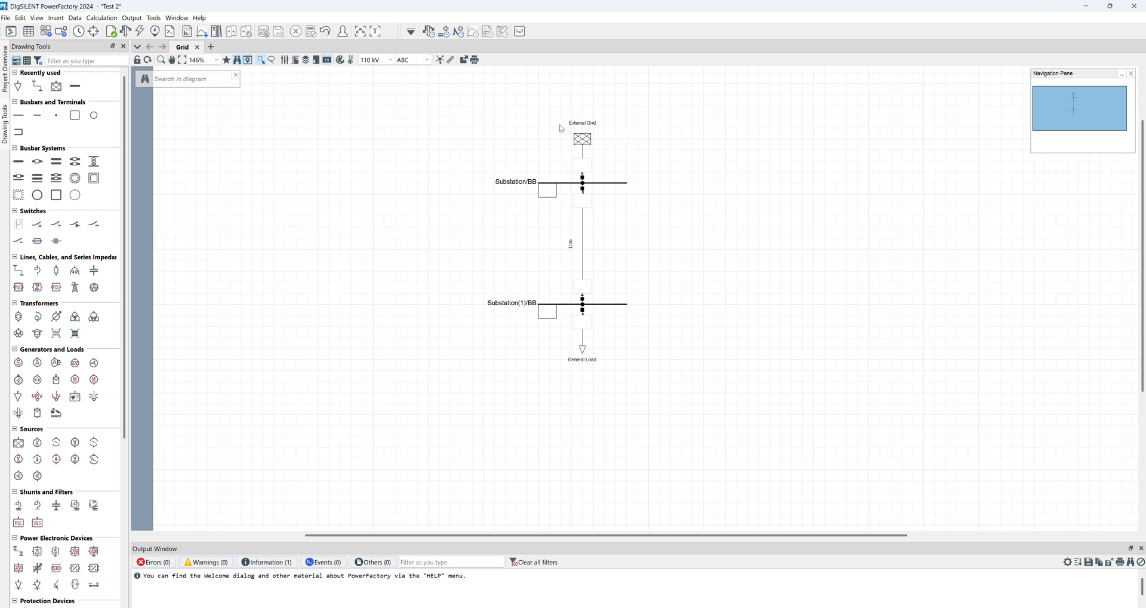
{"action": "mouse_move", "coordinate": [608, 149]}
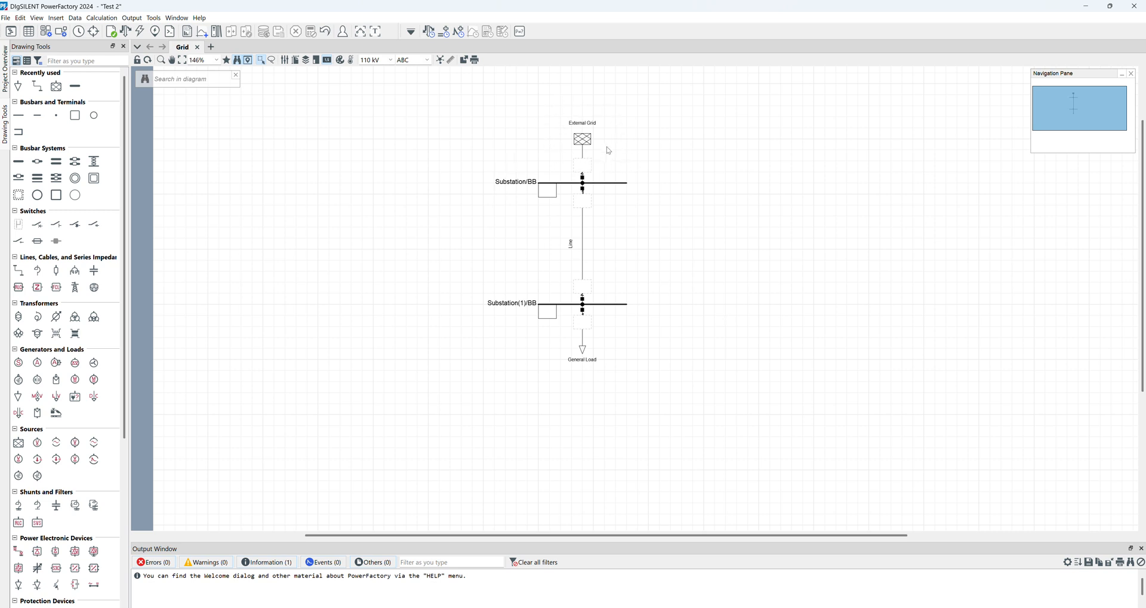
{"action": "mouse_move", "coordinate": [612, 160]}
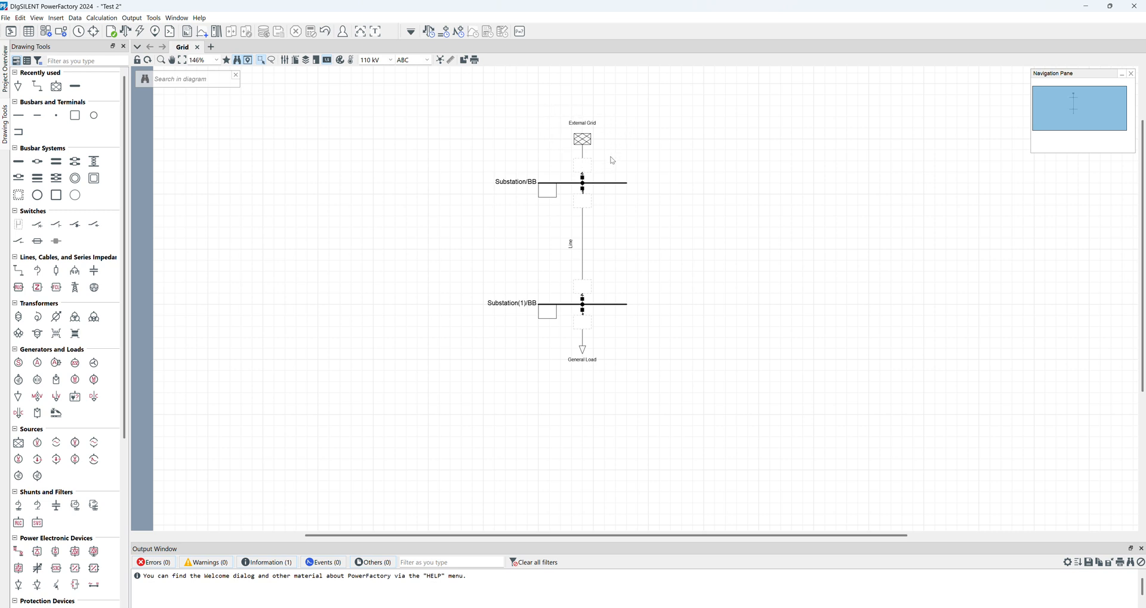
{"action": "mouse_move", "coordinate": [601, 189]}
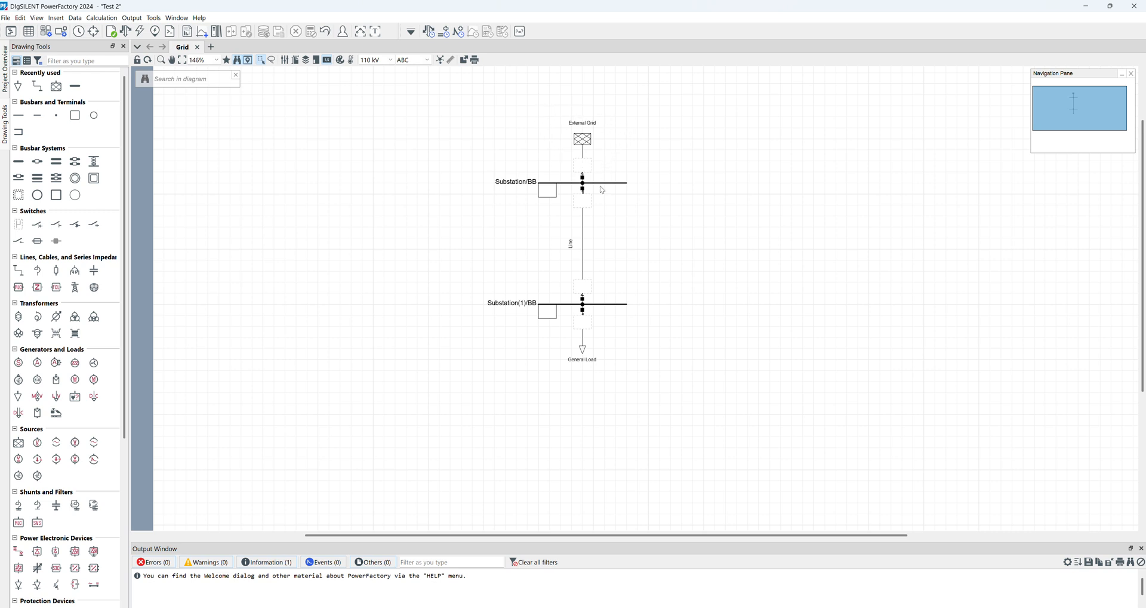
{"action": "left_click", "coordinate": [577, 181]}
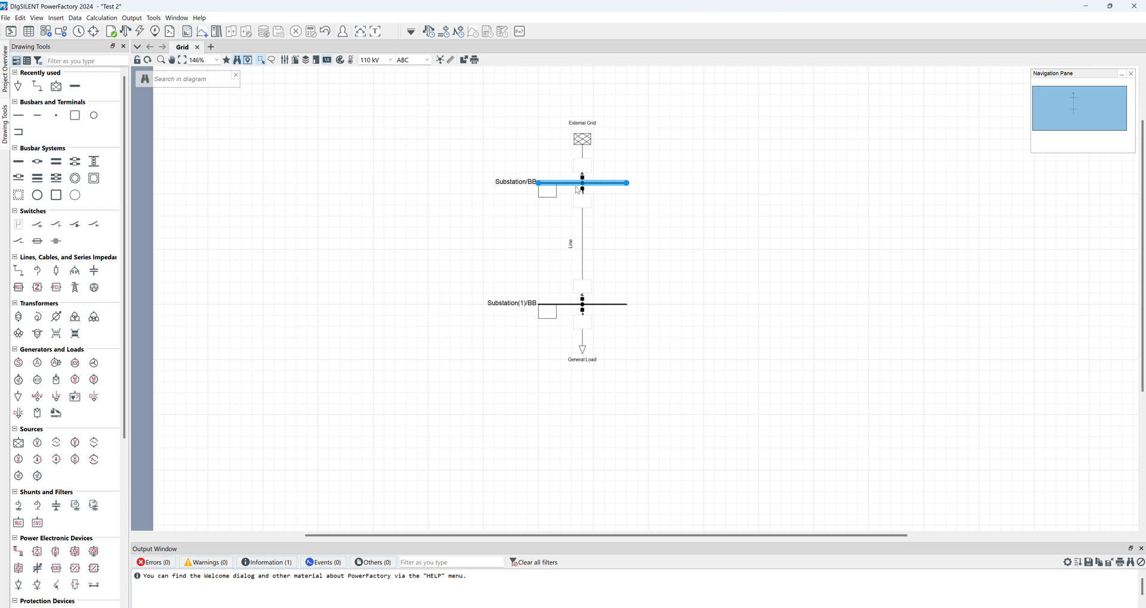
- Enter 10 kV as nominal line-line voltage for both busbars' Terminal dialogs
{"action": "double_click", "coordinate": [582, 182]}
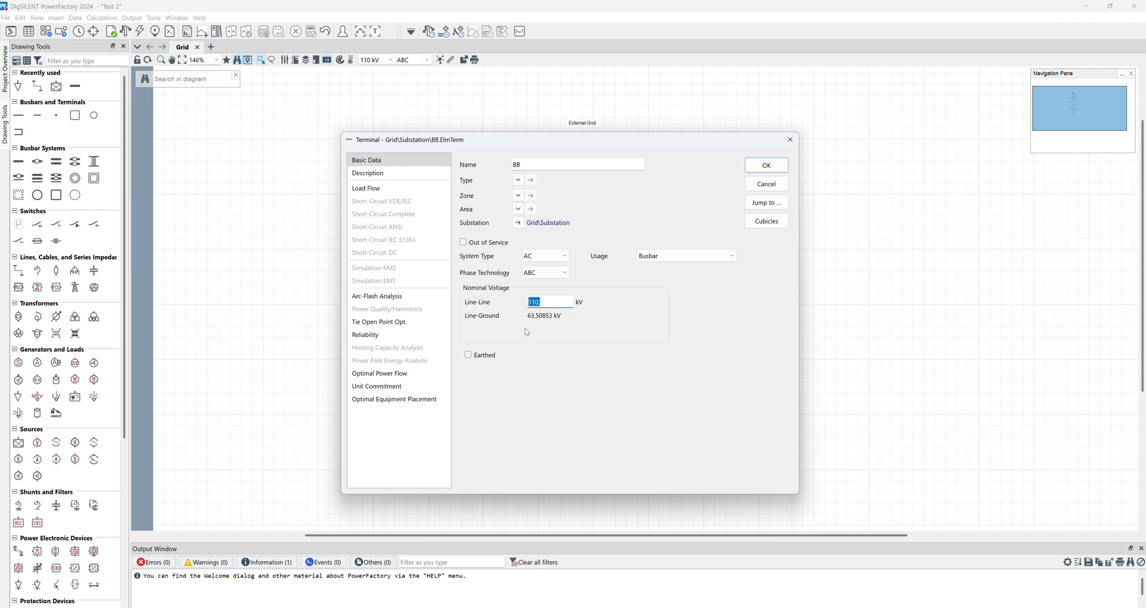
{"action": "mouse_move", "coordinate": [550, 301]}
{"action": "type", "text": "10"}
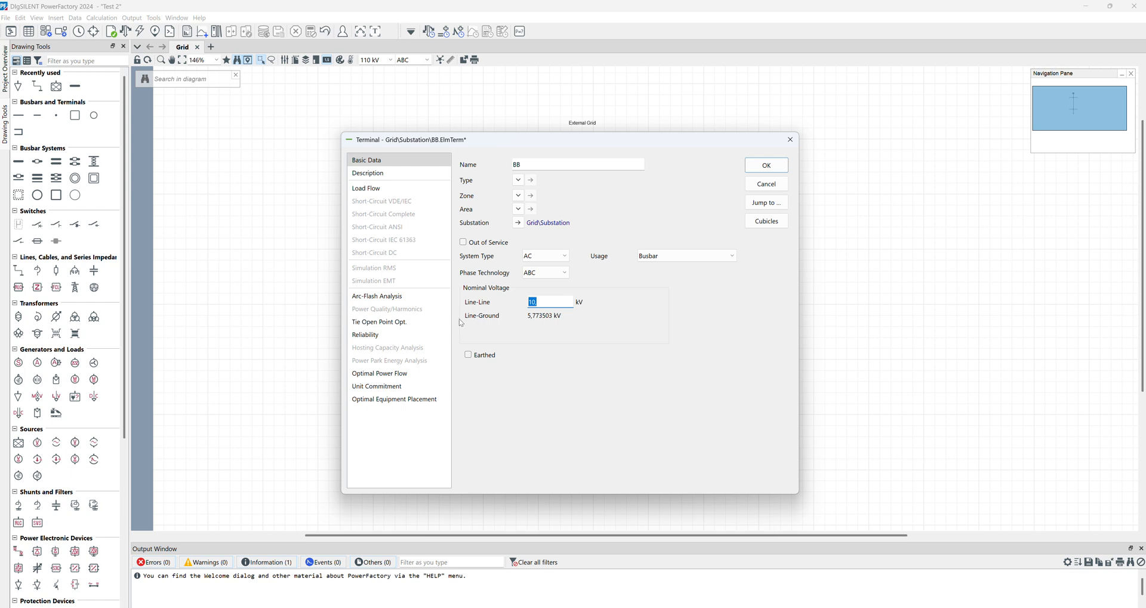
{"action": "mouse_move", "coordinate": [495, 320]}
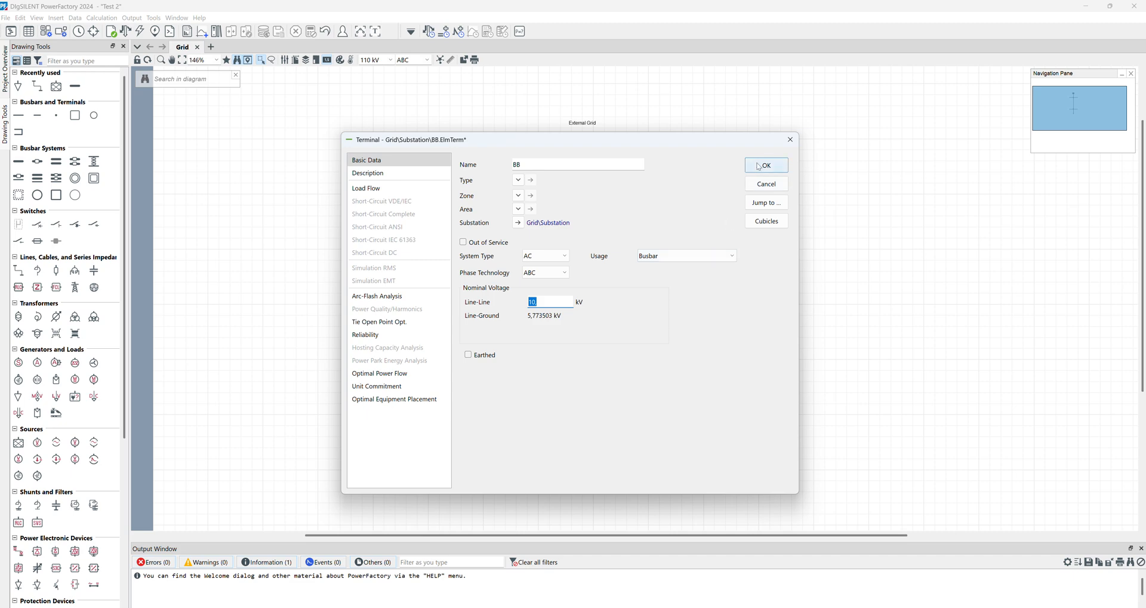
{"action": "left_click", "coordinate": [765, 165]}
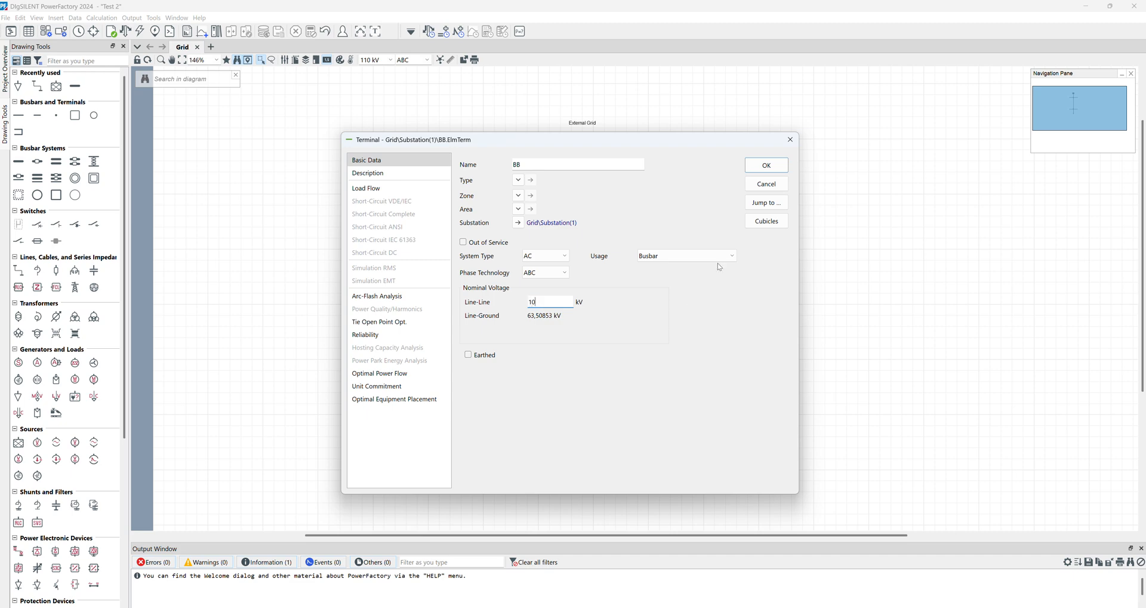
{"action": "left_click", "coordinate": [765, 165]}
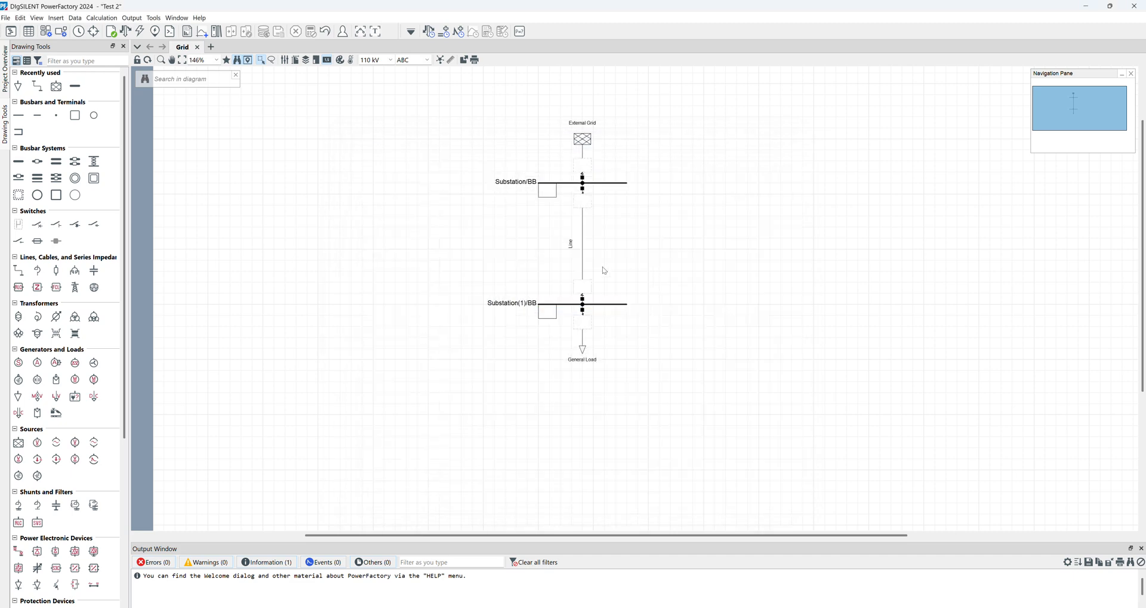
{"action": "double_click", "coordinate": [570, 244]}
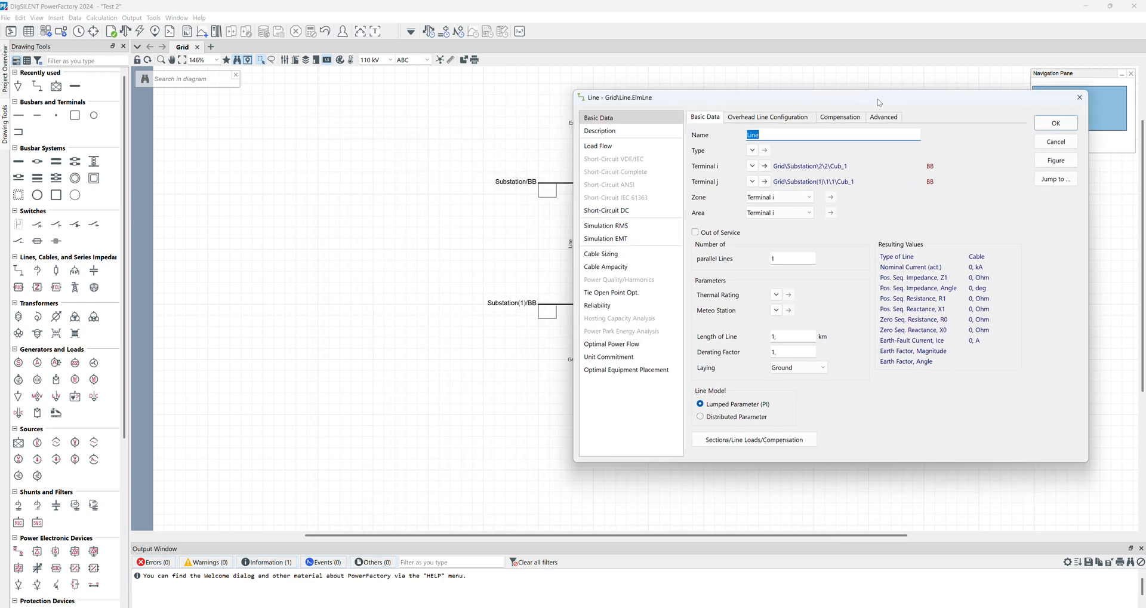
{"action": "mouse_move", "coordinate": [717, 208]}
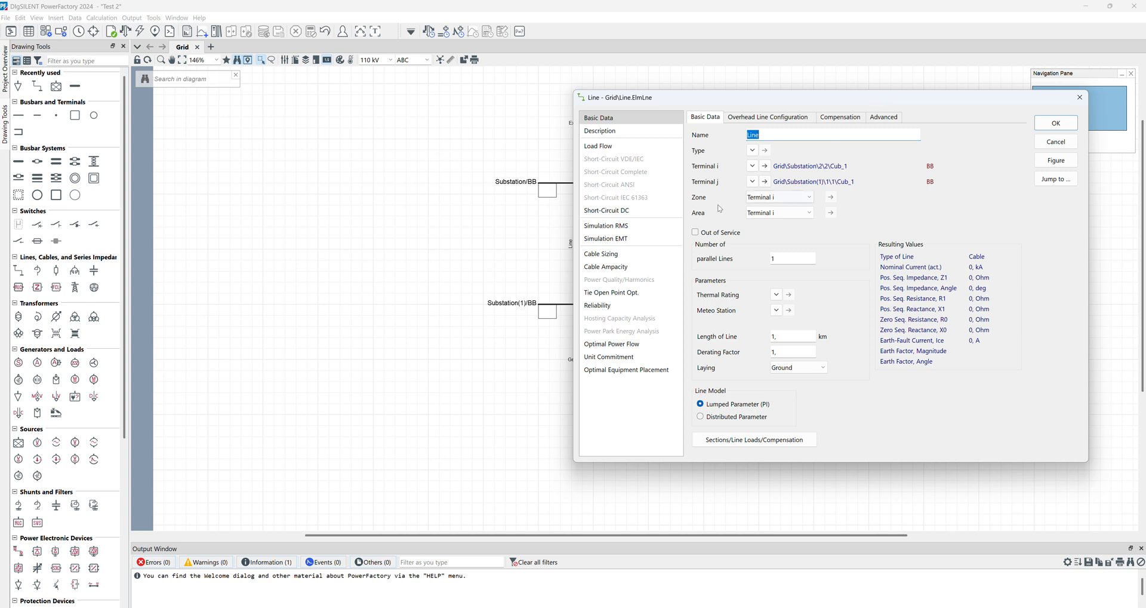
{"action": "mouse_move", "coordinate": [622, 331]}
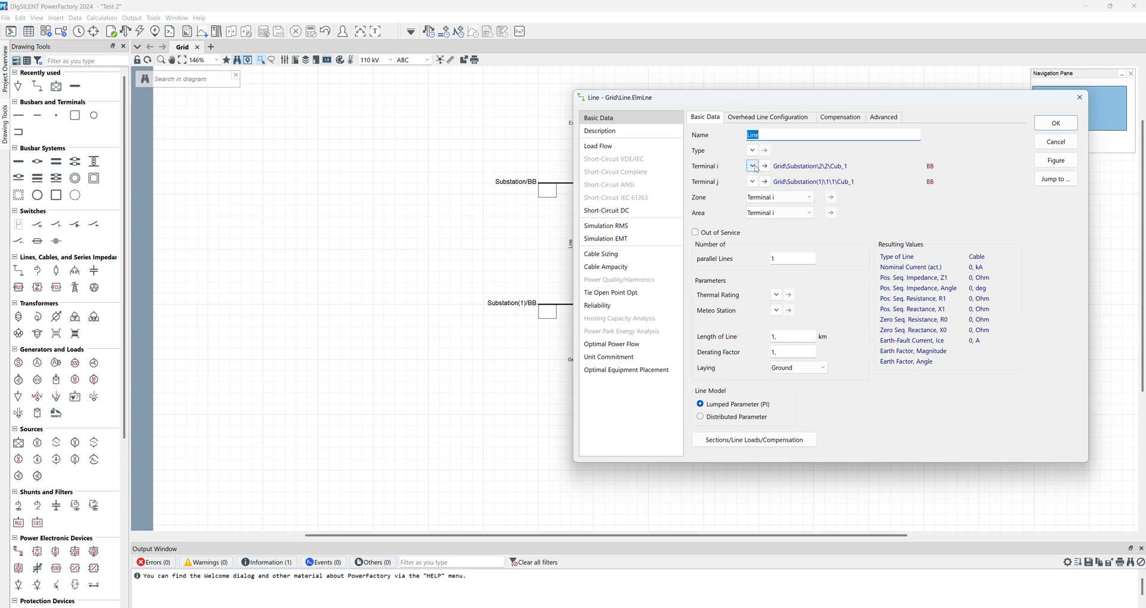
{"action": "mouse_move", "coordinate": [726, 154]}
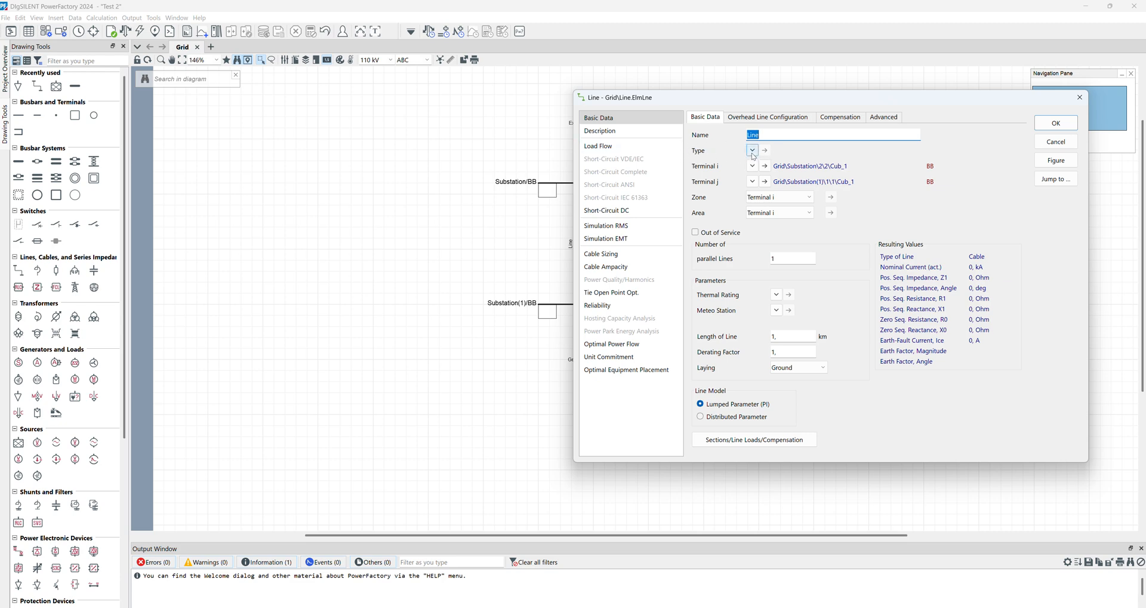
- Open the Line's Type menu to select an existing Line Type (TypLne)
{"action": "left_click", "coordinate": [751, 149]}
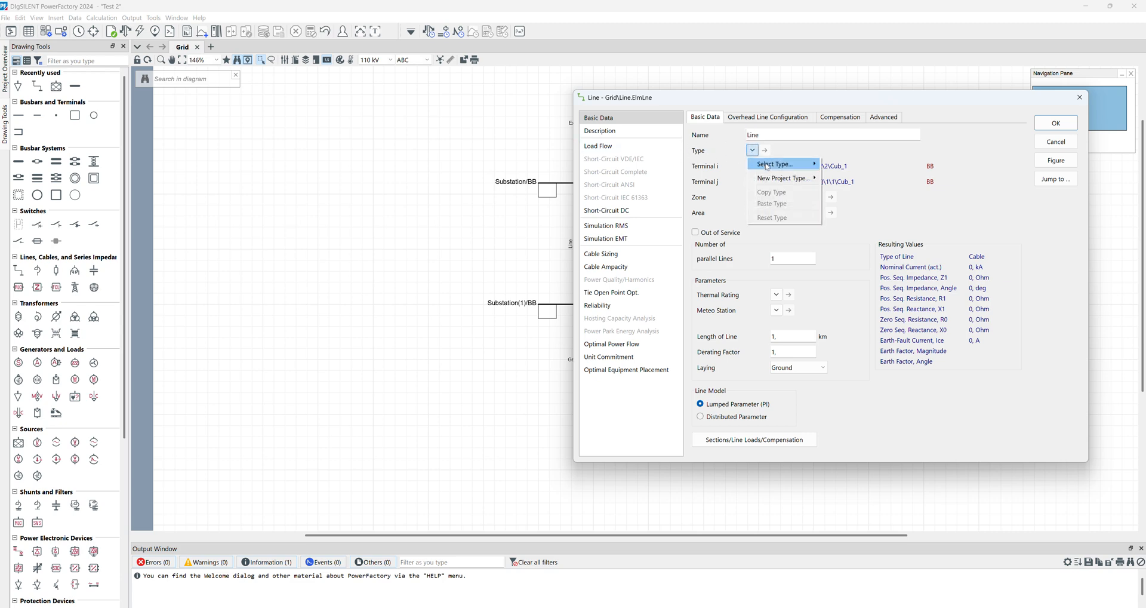
{"action": "mouse_move", "coordinate": [782, 178]}
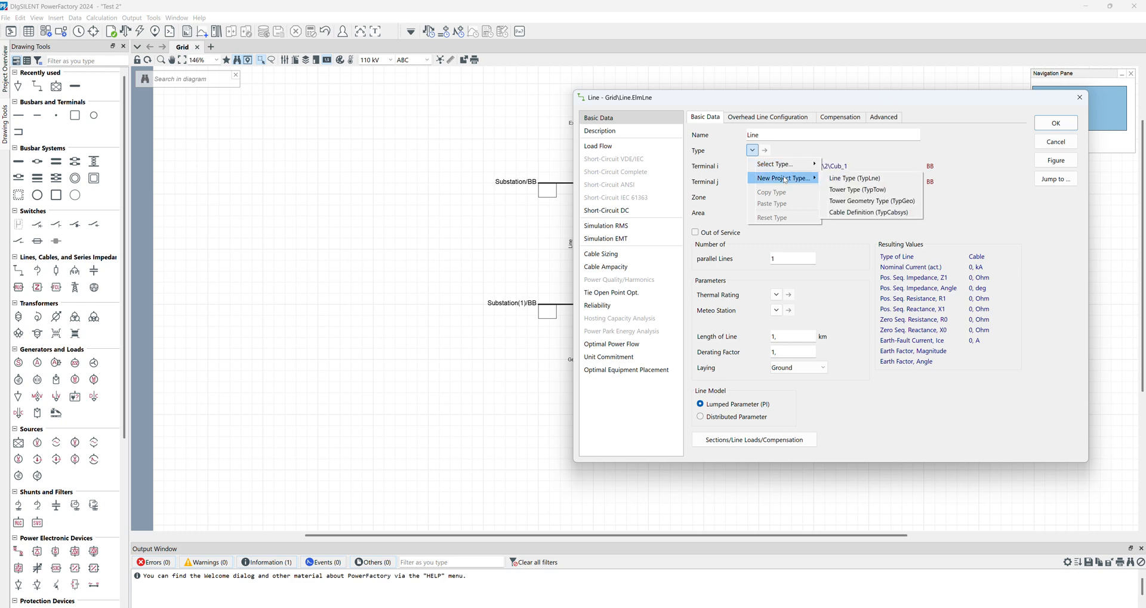
{"action": "mouse_move", "coordinate": [774, 164]}
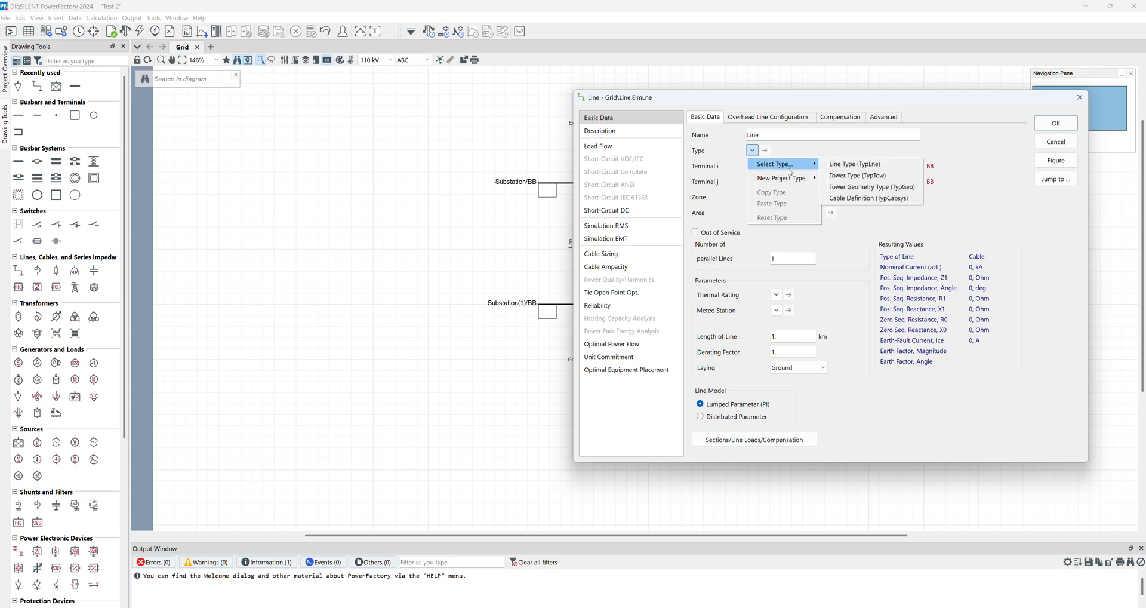
{"action": "mouse_move", "coordinate": [856, 163]}
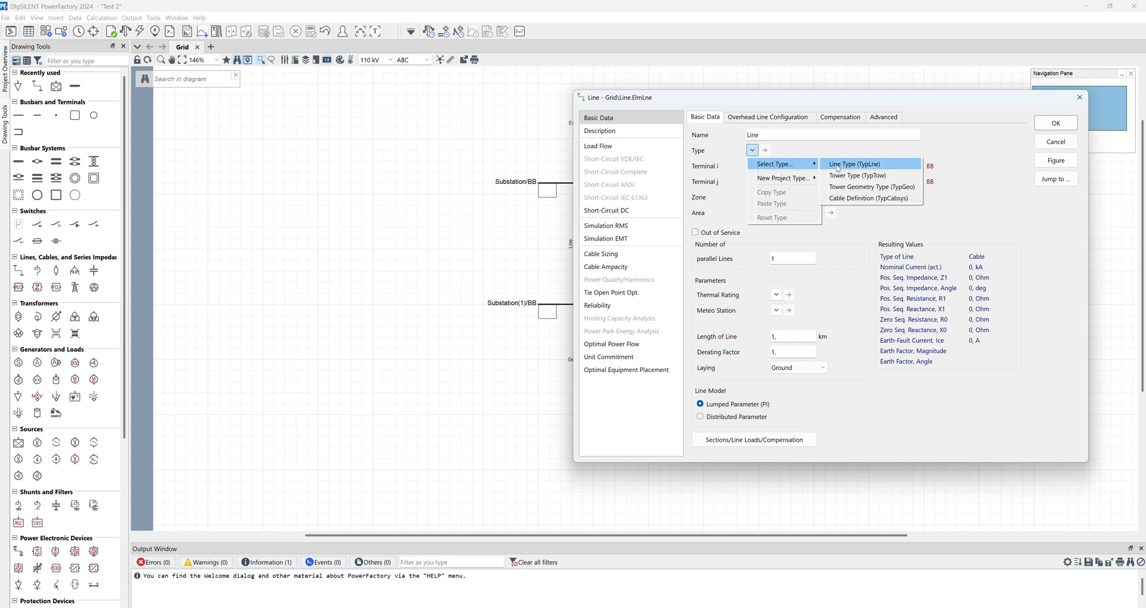
- Choose NAYY 3x300/150sm/sm 0.6/1kV from the DIgSILENT Library as the line type
{"action": "left_click", "coordinate": [853, 163]}
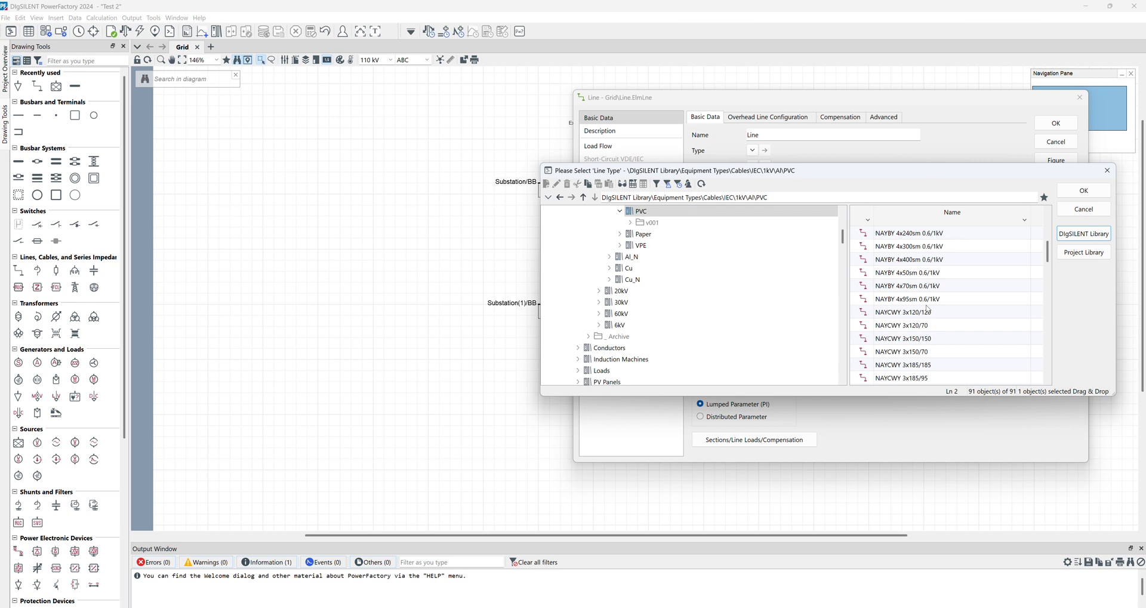
{"action": "scroll", "scroll_direction": "down", "scroll_amount": 3}
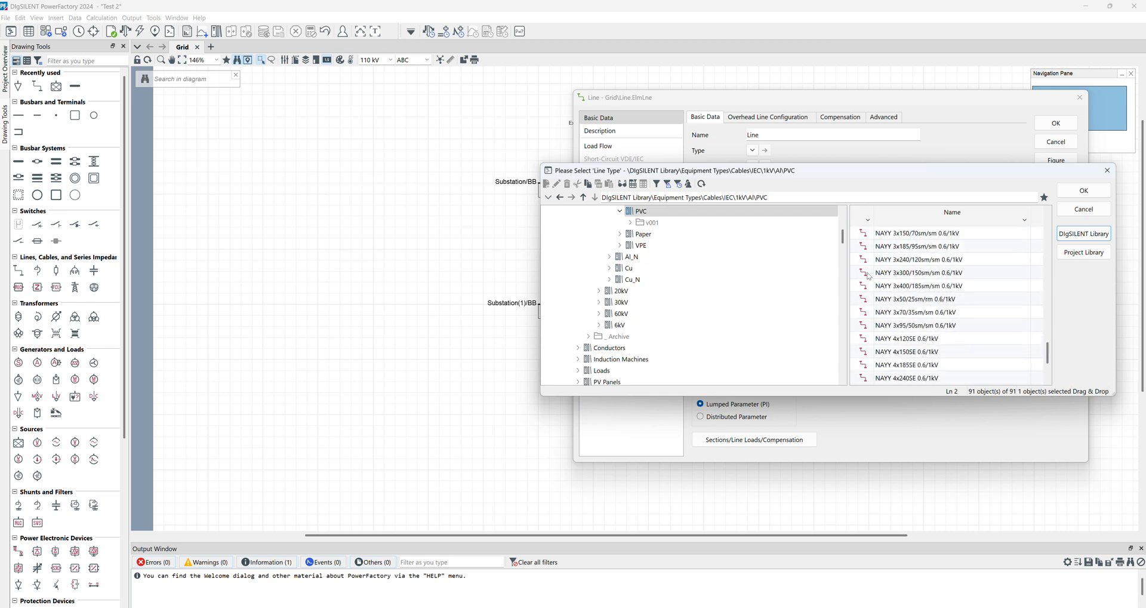
{"action": "left_click", "coordinate": [1082, 191]}
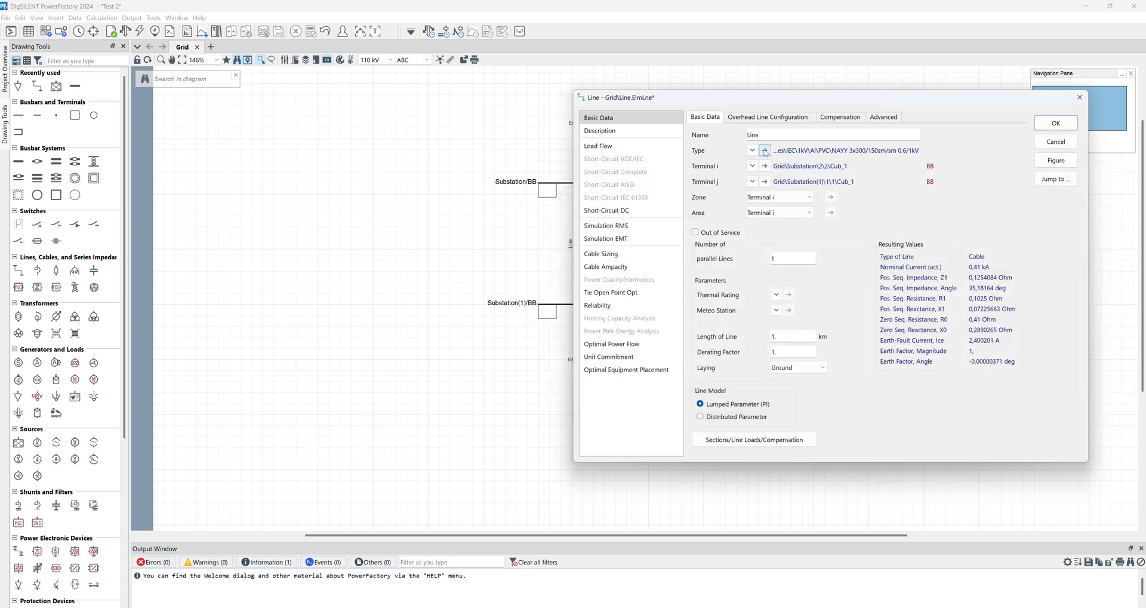
{"action": "left_click", "coordinate": [765, 150]}
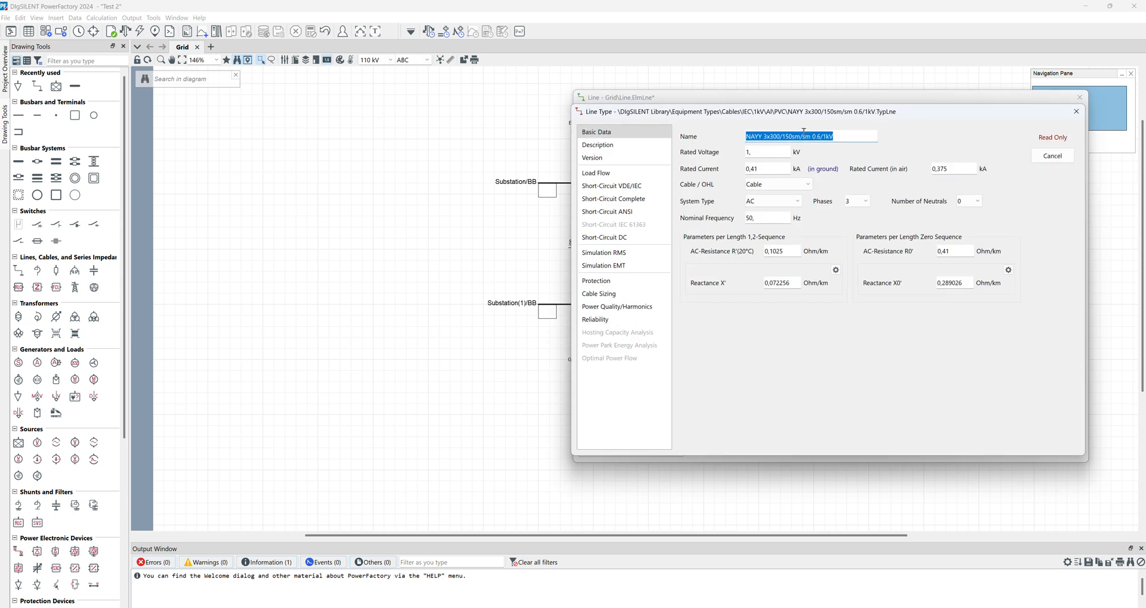
{"action": "mouse_move", "coordinate": [1048, 206]}
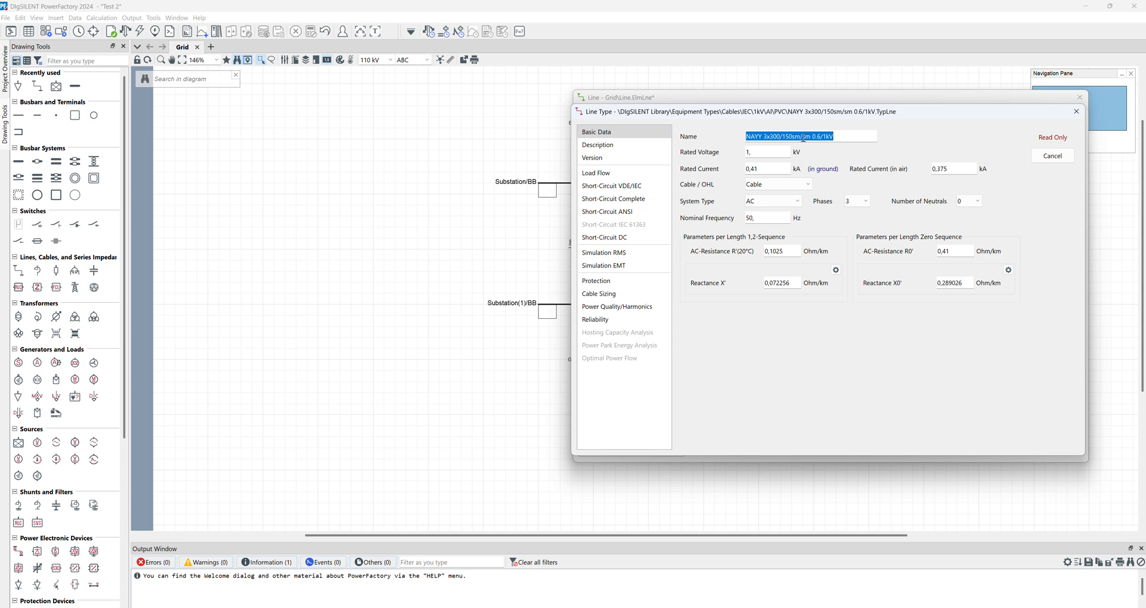
{"action": "left_click", "coordinate": [1051, 155]}
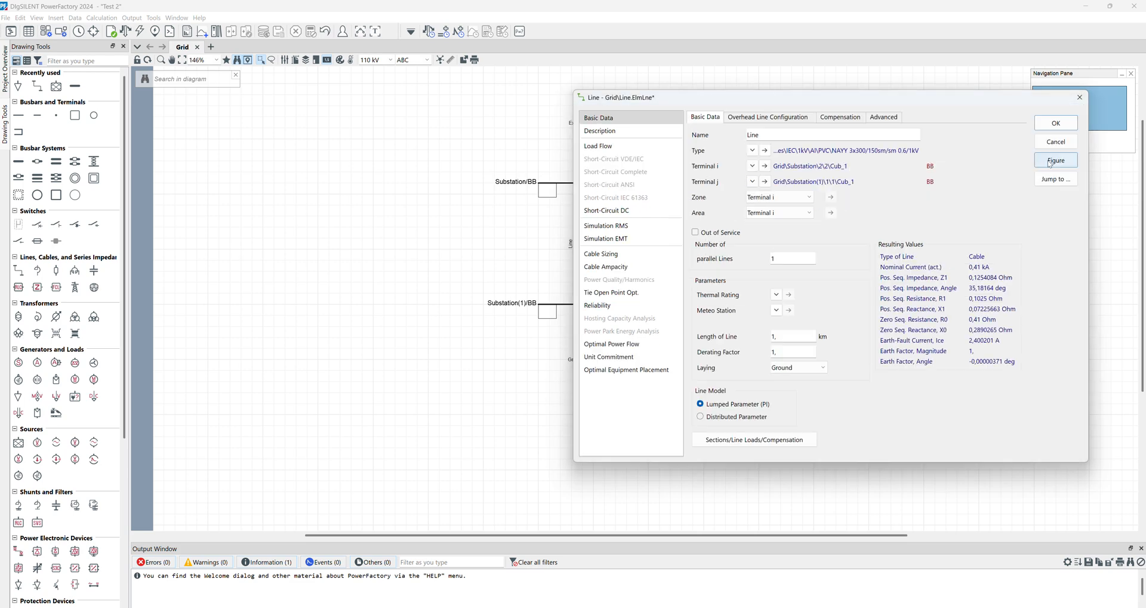
- Open the Line's Type menu to create a new project Line Type (TypLne)
{"action": "left_click", "coordinate": [752, 151]}
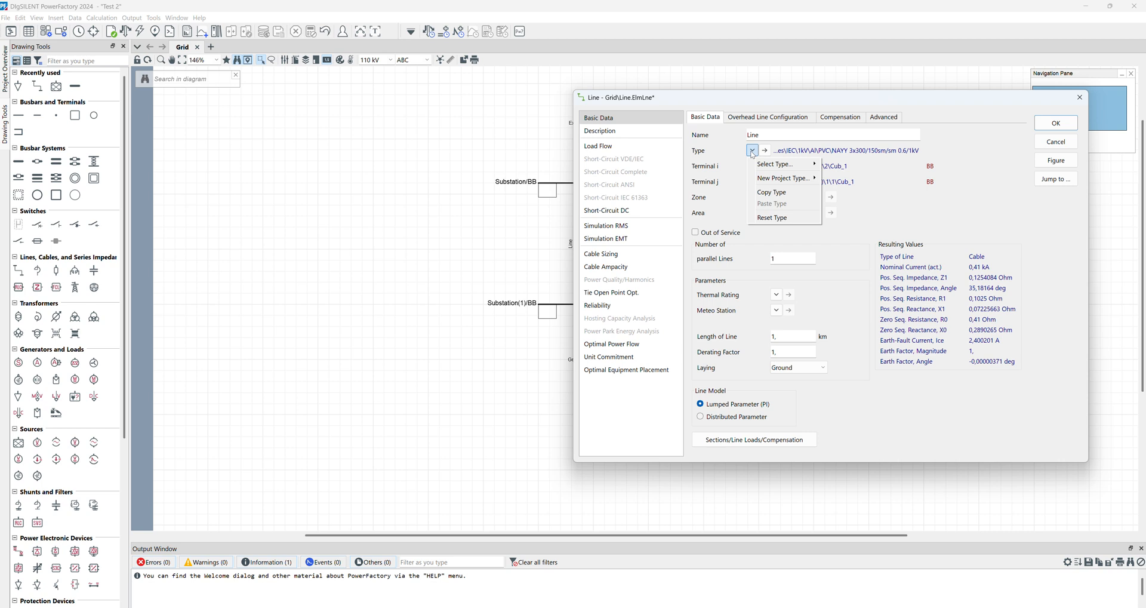
{"action": "mouse_move", "coordinate": [782, 178]}
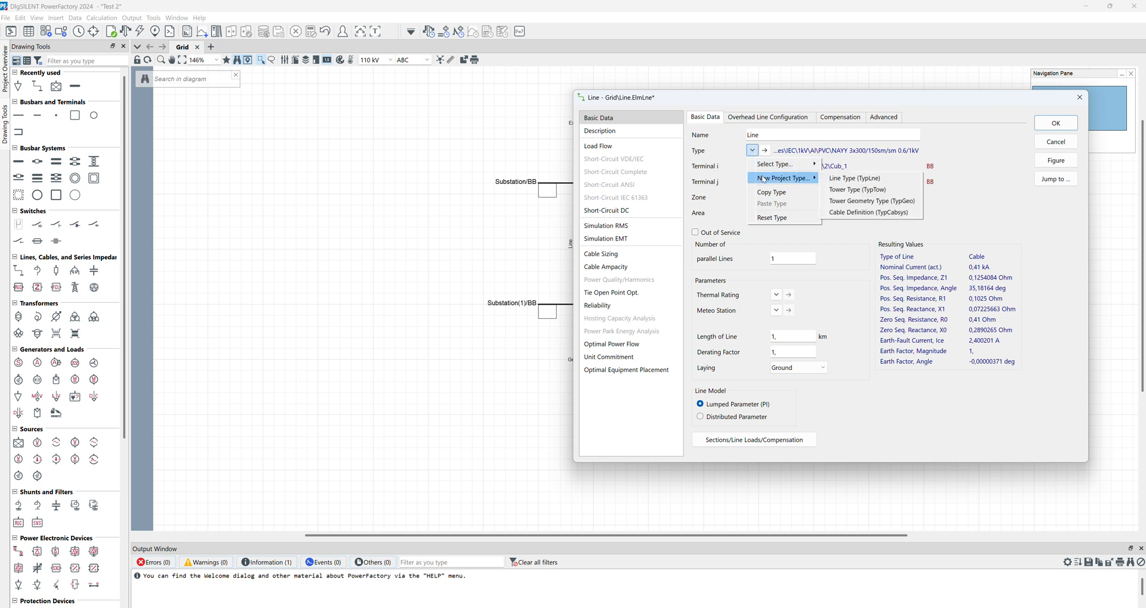
{"action": "mouse_move", "coordinate": [854, 178]}
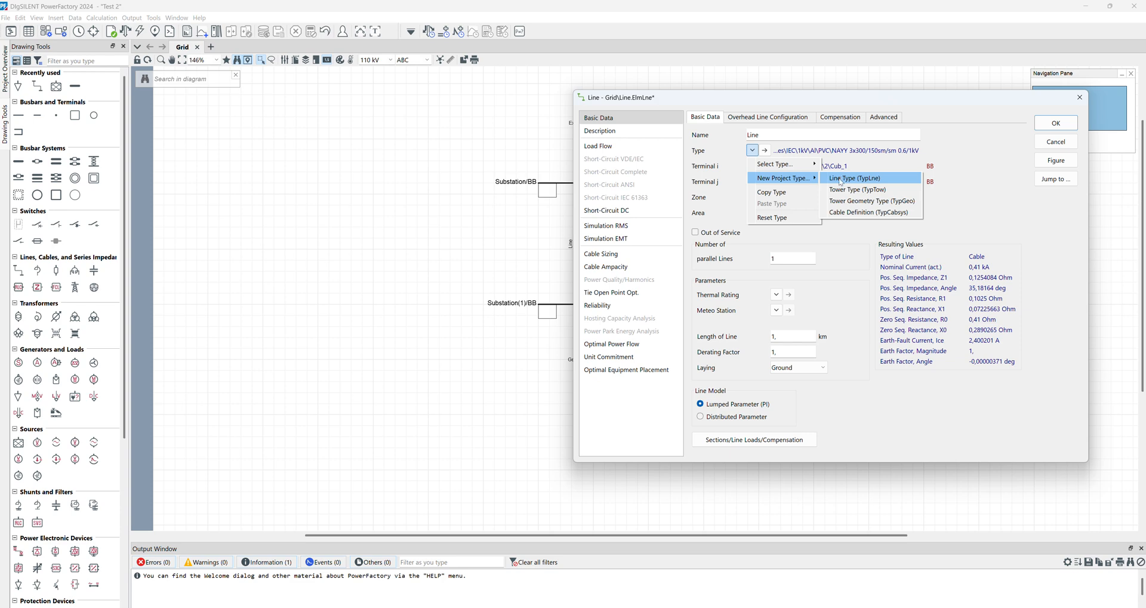
- Create a new project line type with 10 kV rated voltage and R' and X' of 0.1 Ohm/km
{"action": "left_click", "coordinate": [853, 178]}
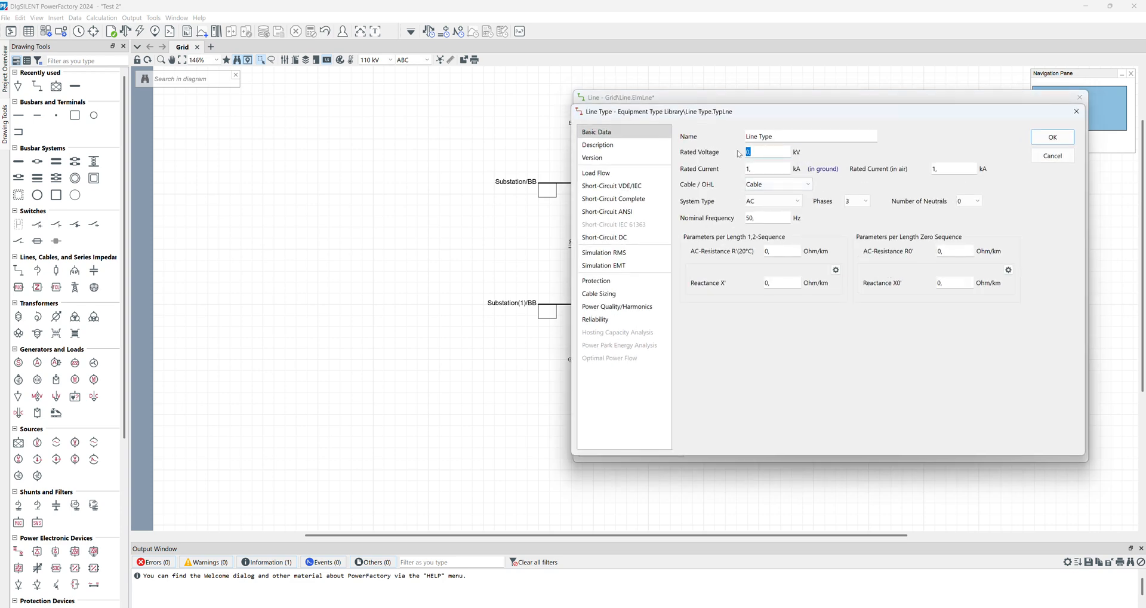
{"action": "type", "text": "10"}
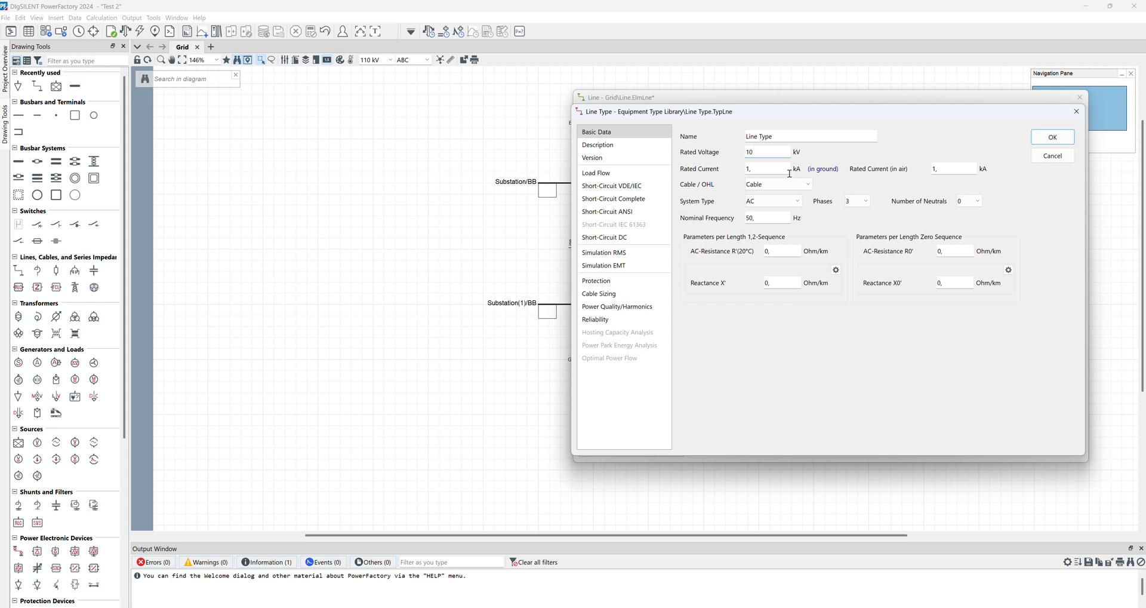
{"action": "type", "text": "0,1"}
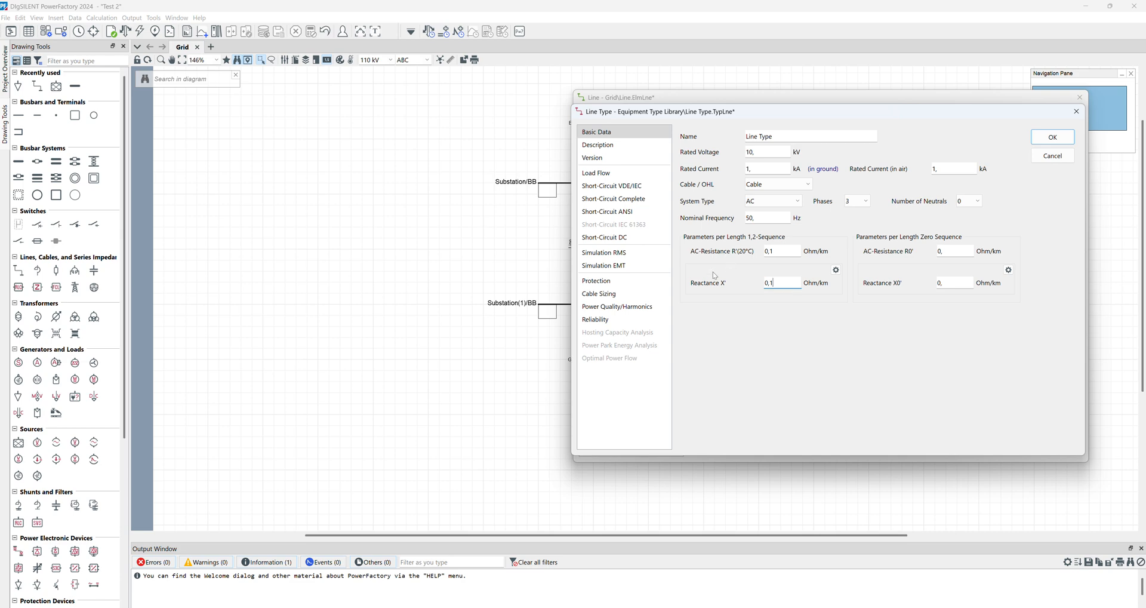
{"action": "left_click", "coordinate": [1051, 137]}
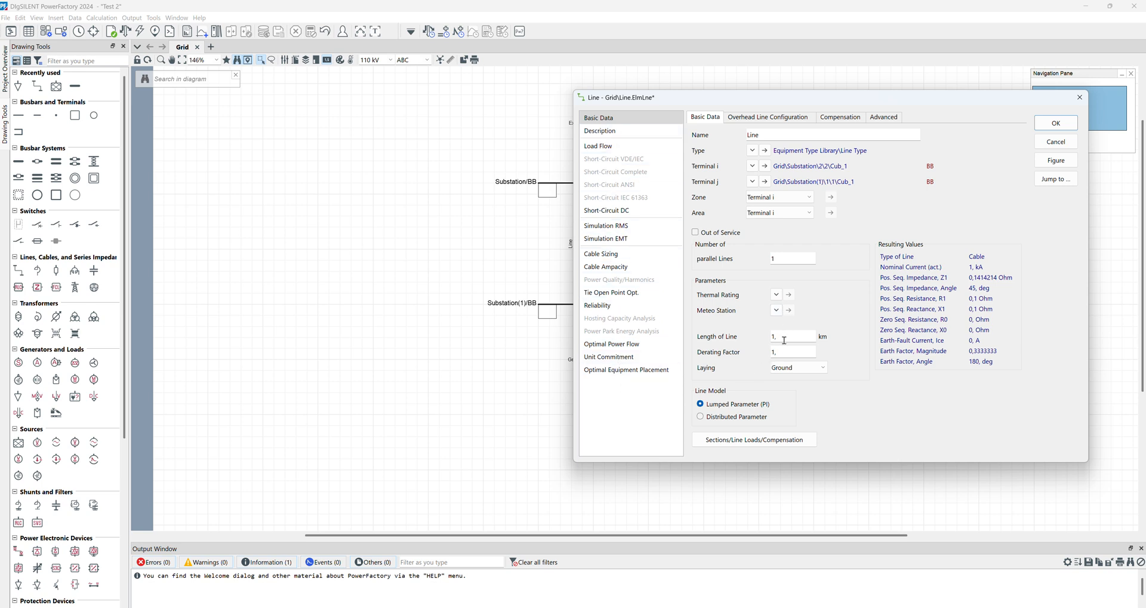
- Change the line's length to 2 km and accept the Line dialog
{"action": "triple_click", "coordinate": [792, 337]}
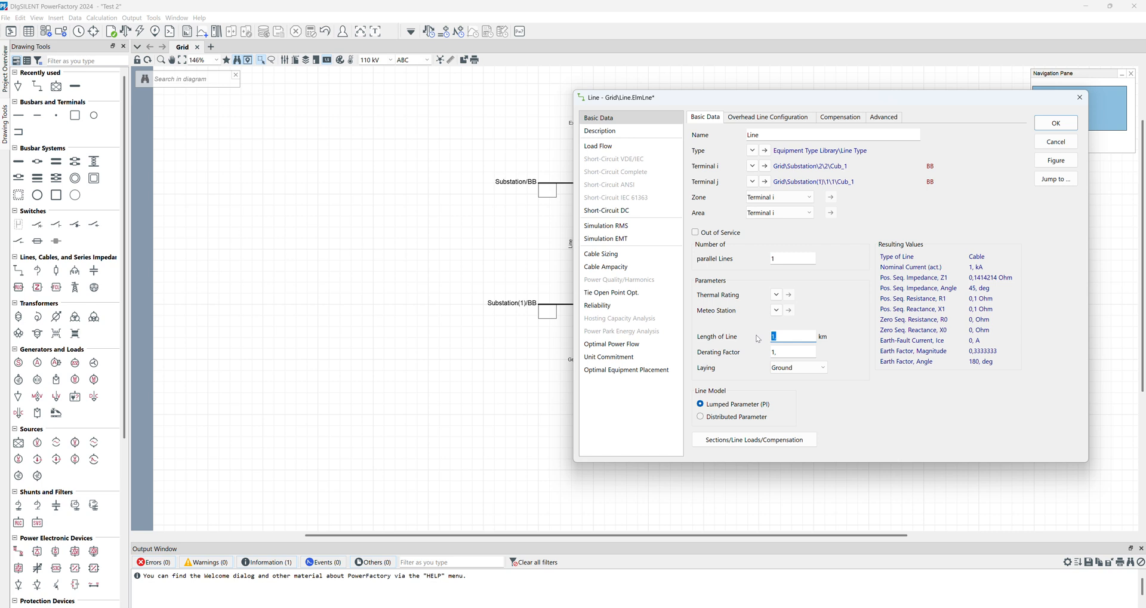
{"action": "type", "text": "2,"}
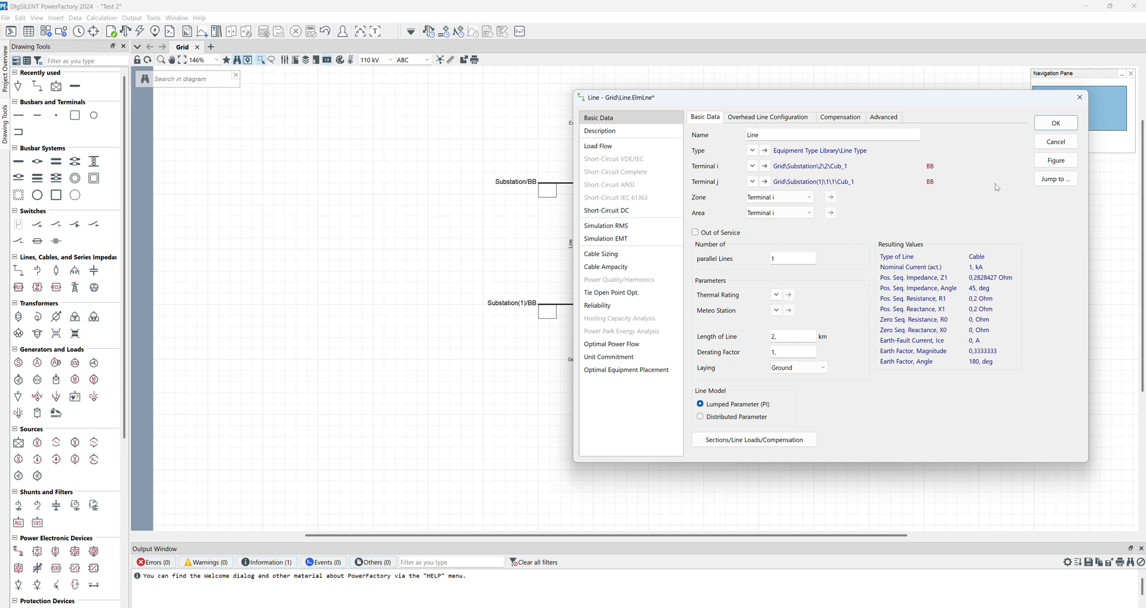
{"action": "left_click", "coordinate": [1055, 122]}
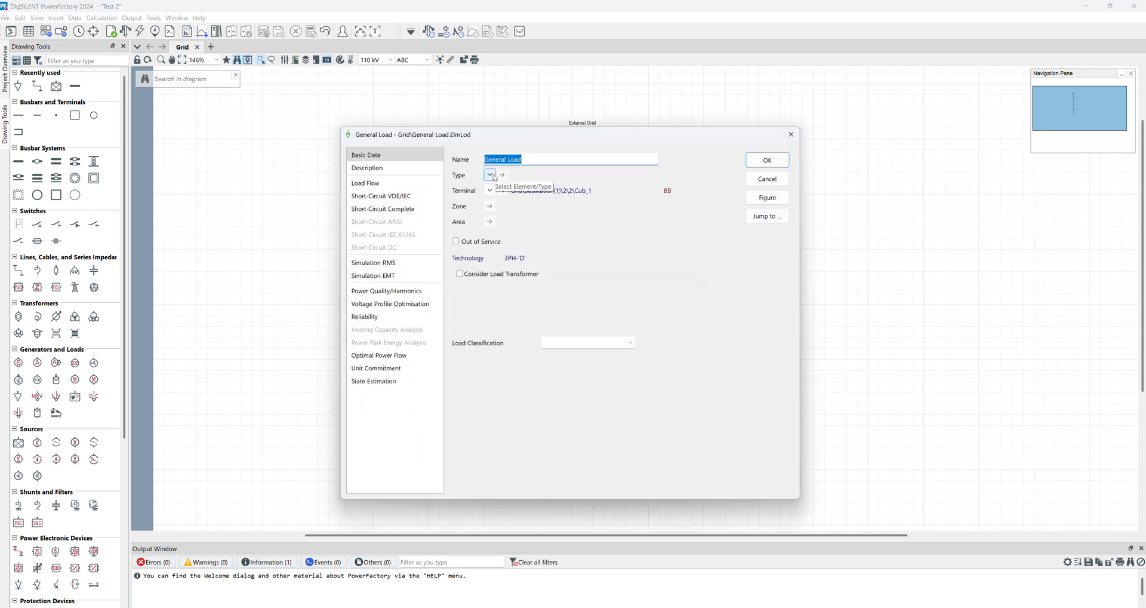
- Enter 0,1 for General Load's active and reactive power, then start Calculate Load Flow
{"action": "left_click", "coordinate": [365, 182]}
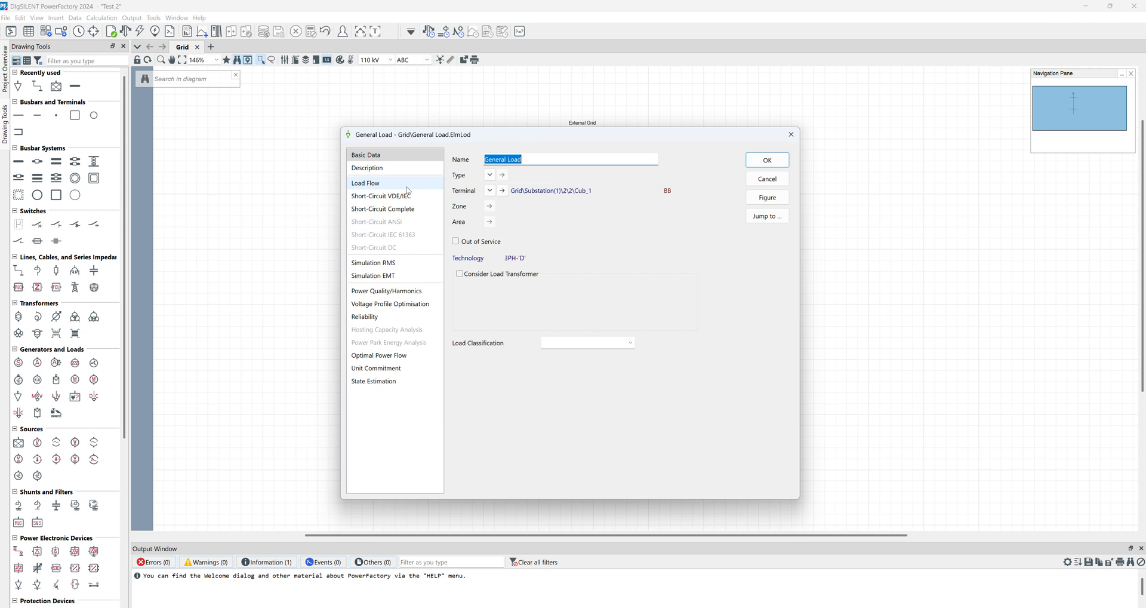
{"action": "left_click", "coordinate": [365, 182]}
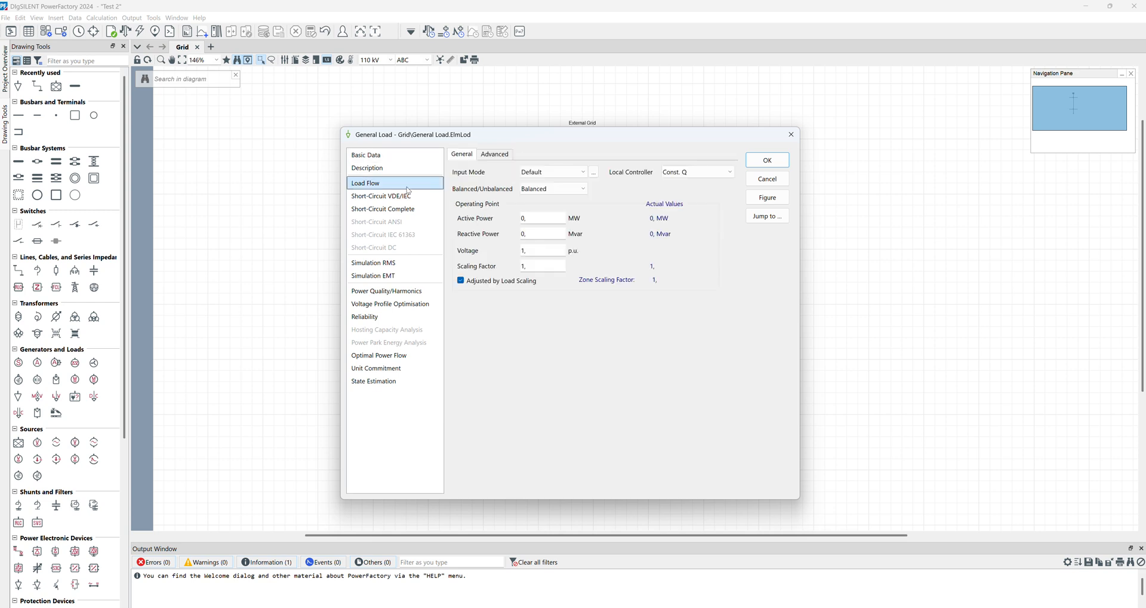
{"action": "mouse_move", "coordinate": [369, 188]}
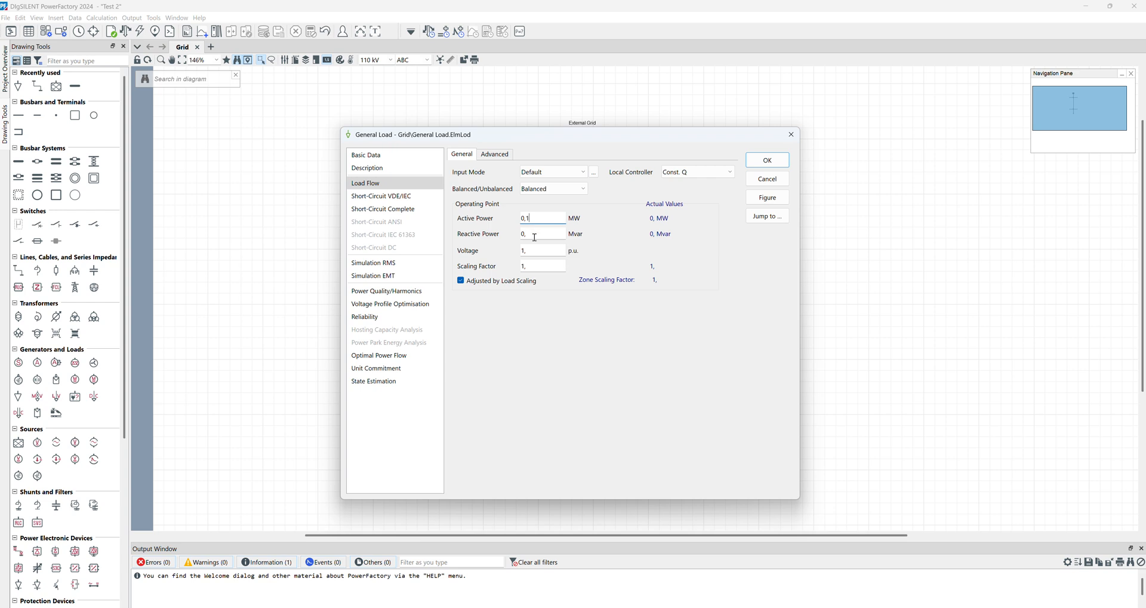
{"action": "type", "text": "0,1"}
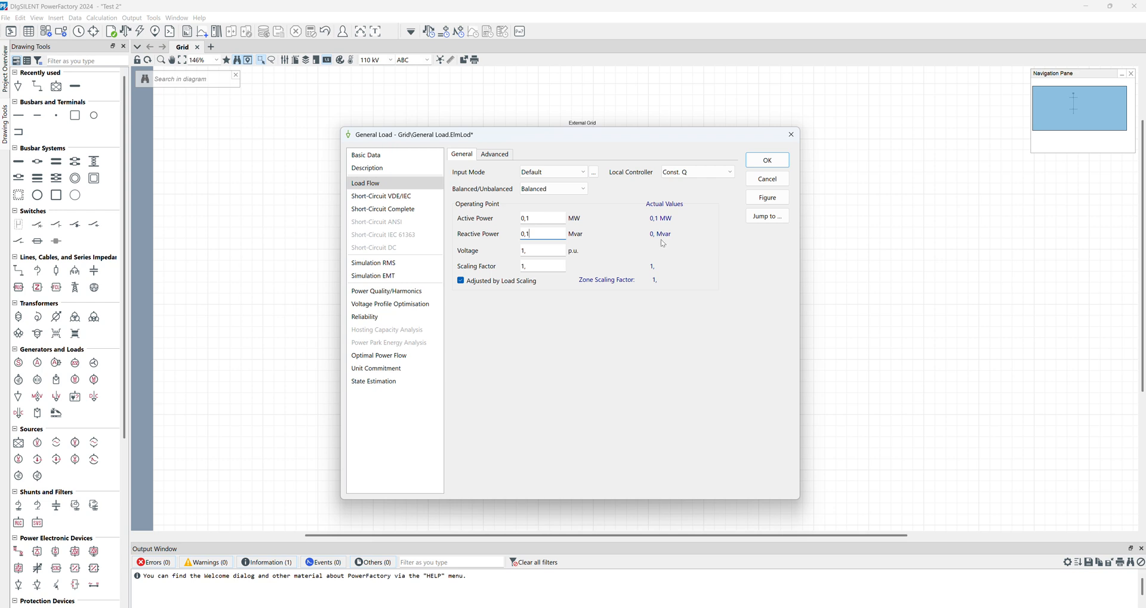
{"action": "left_click", "coordinate": [766, 159]}
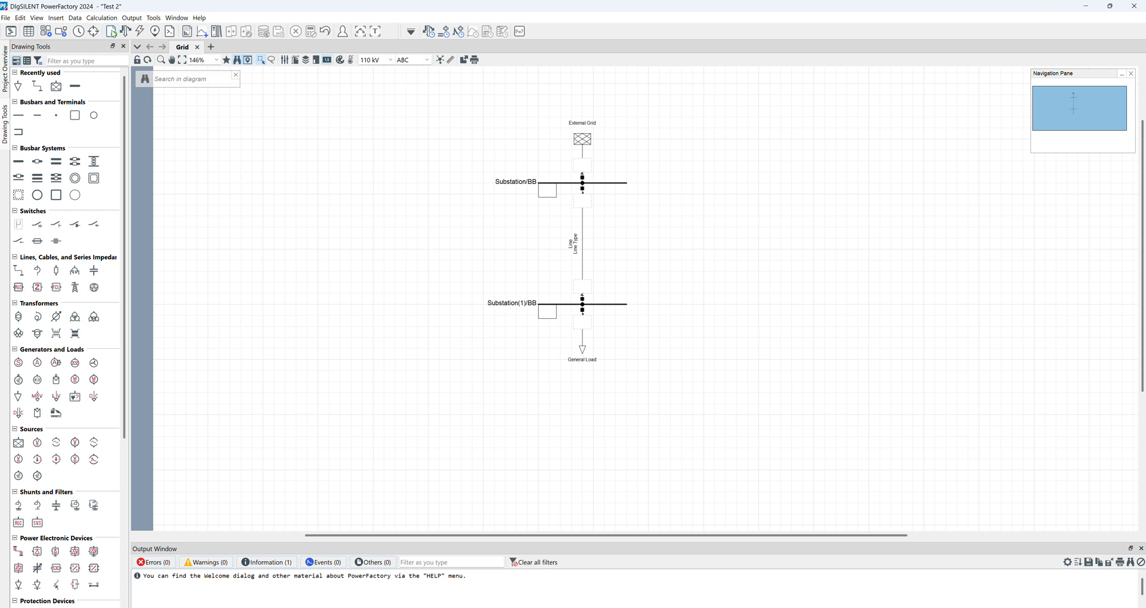
{"action": "mouse_move", "coordinate": [127, 31]}
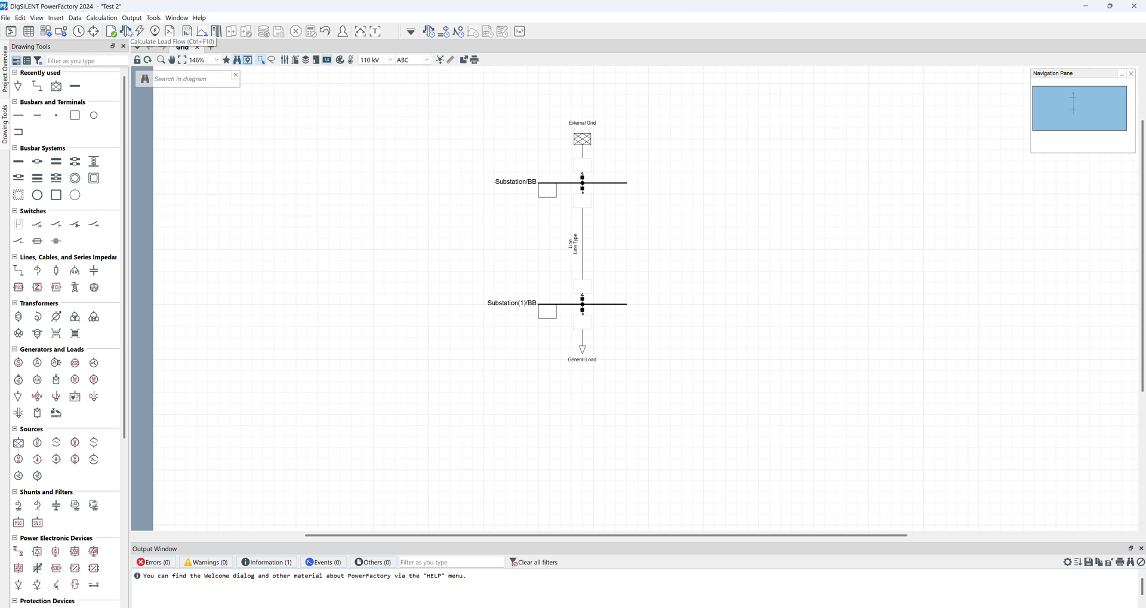
{"action": "left_click", "coordinate": [127, 30]}
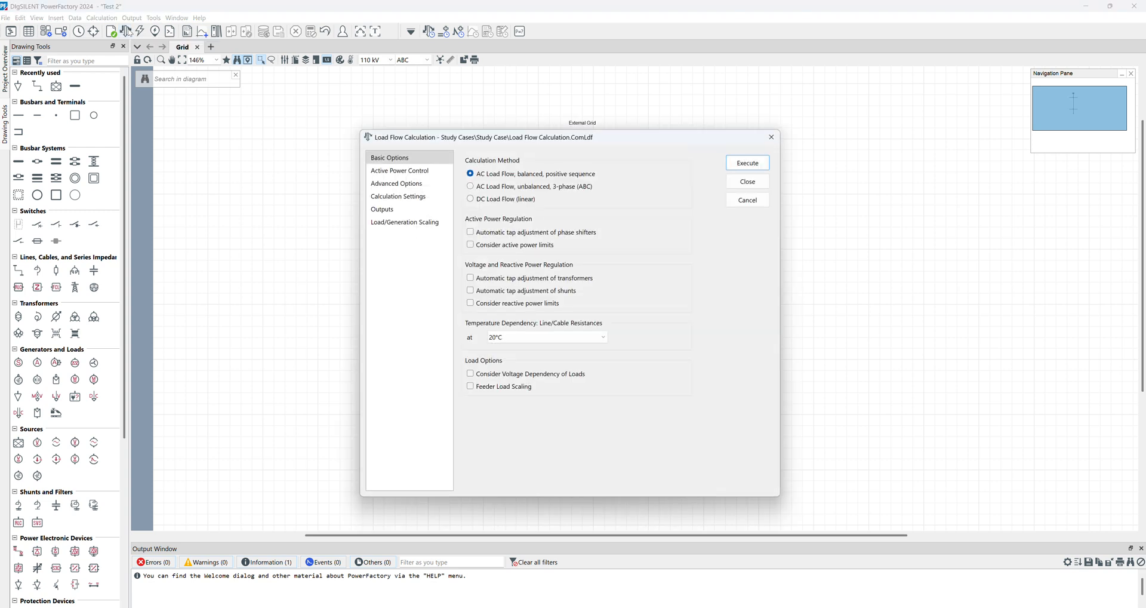
{"action": "mouse_move", "coordinate": [645, 171]}
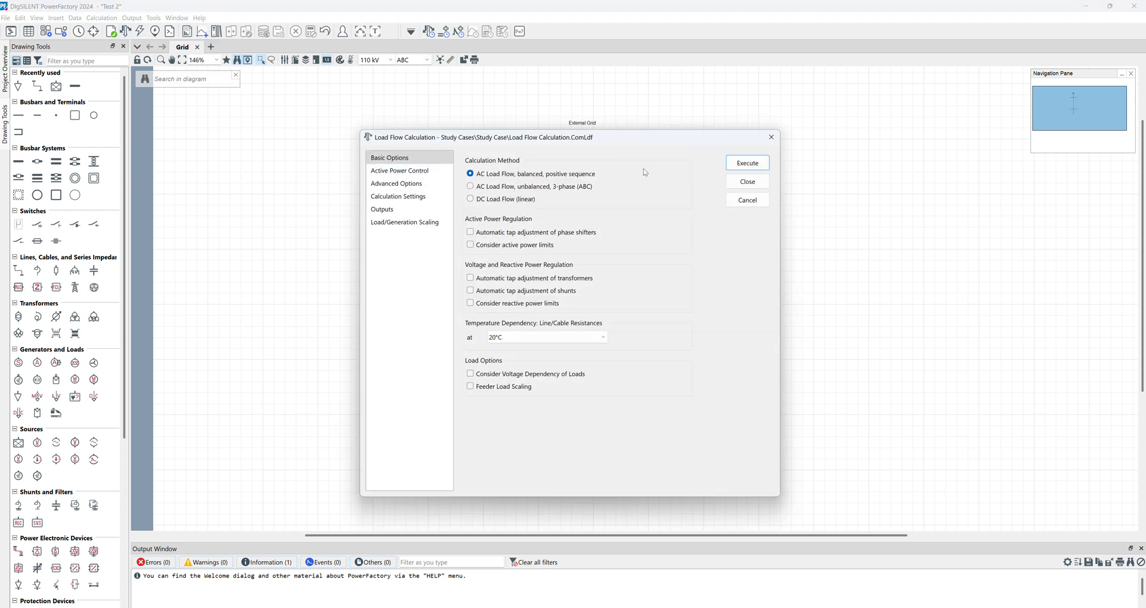
{"action": "mouse_move", "coordinate": [544, 258]}
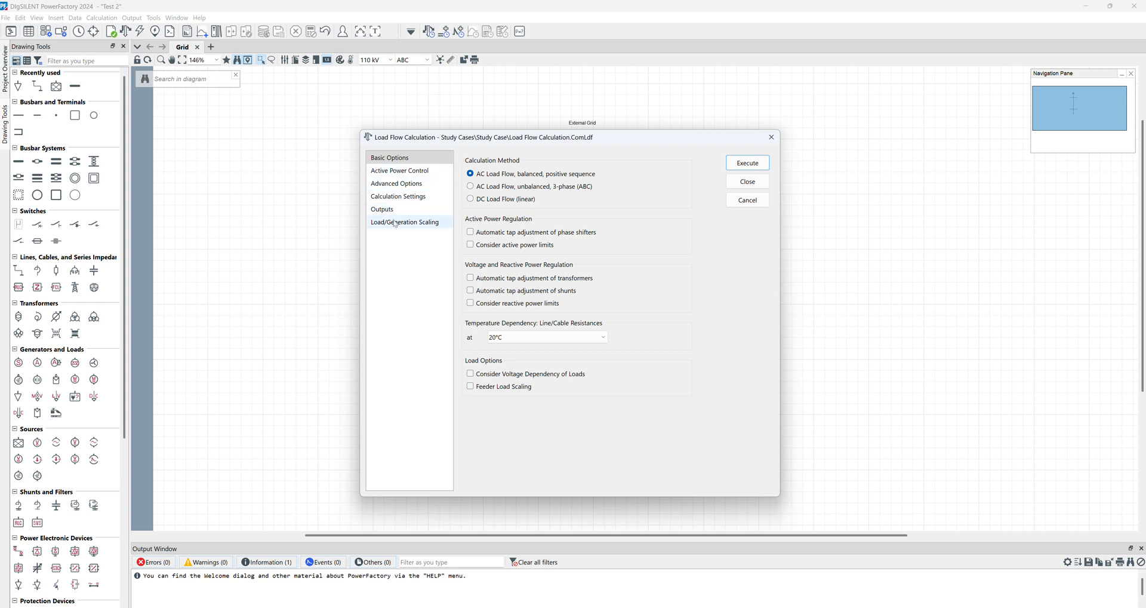
- Check the Algorithm and Iteration Control settings, then execute the balanced AC load flow
{"action": "left_click", "coordinate": [398, 196]}
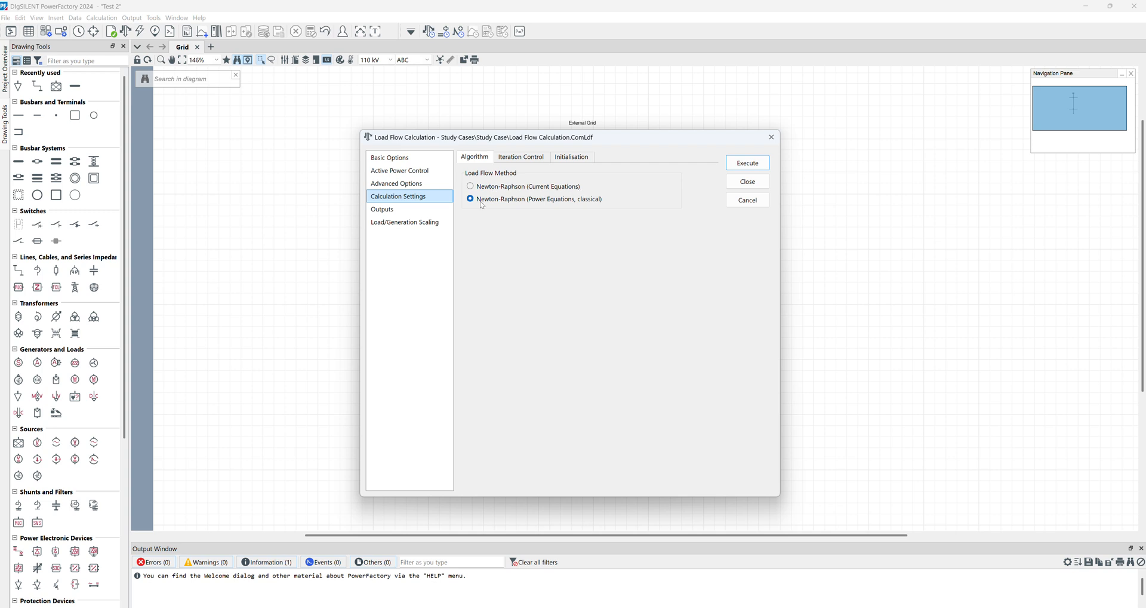
{"action": "left_click", "coordinate": [520, 156]}
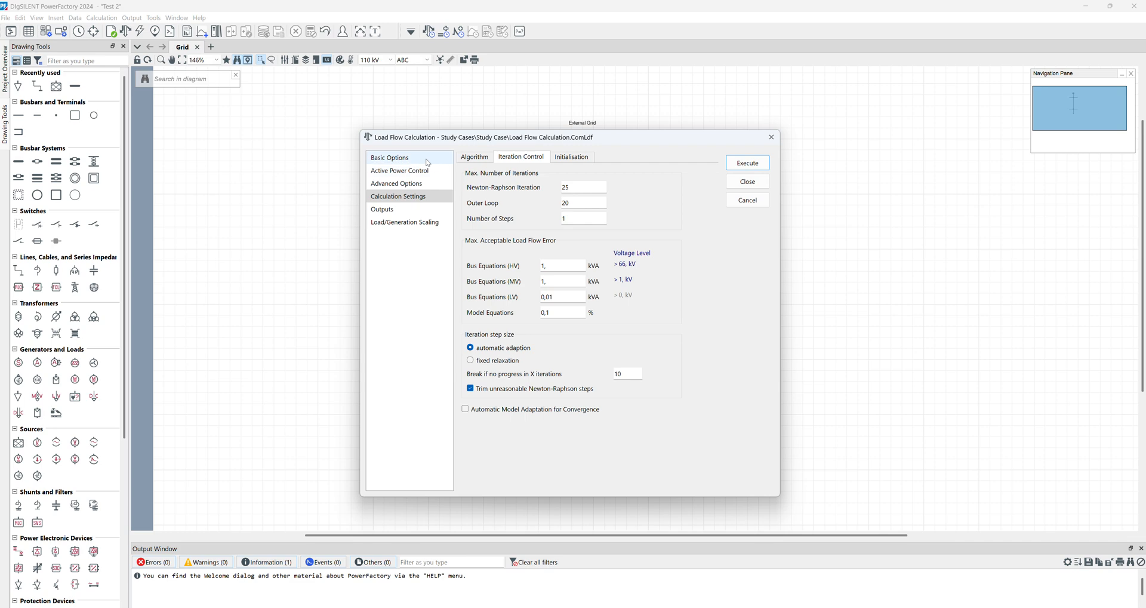
{"action": "left_click", "coordinate": [390, 157]}
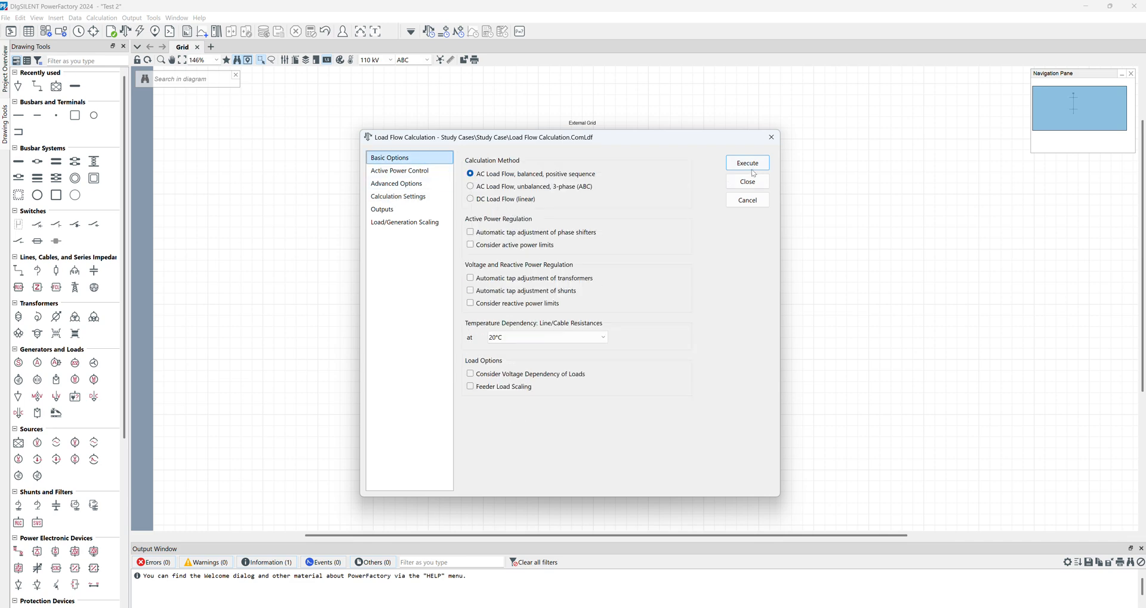
{"action": "left_click", "coordinate": [746, 163]}
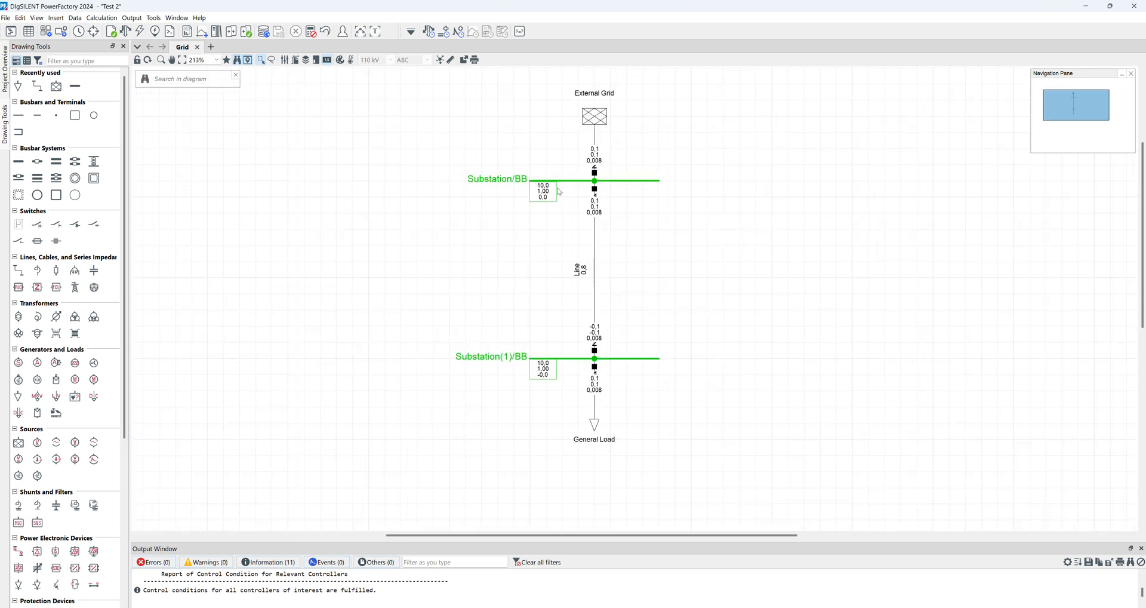
{"action": "mouse_move", "coordinate": [593, 159]}
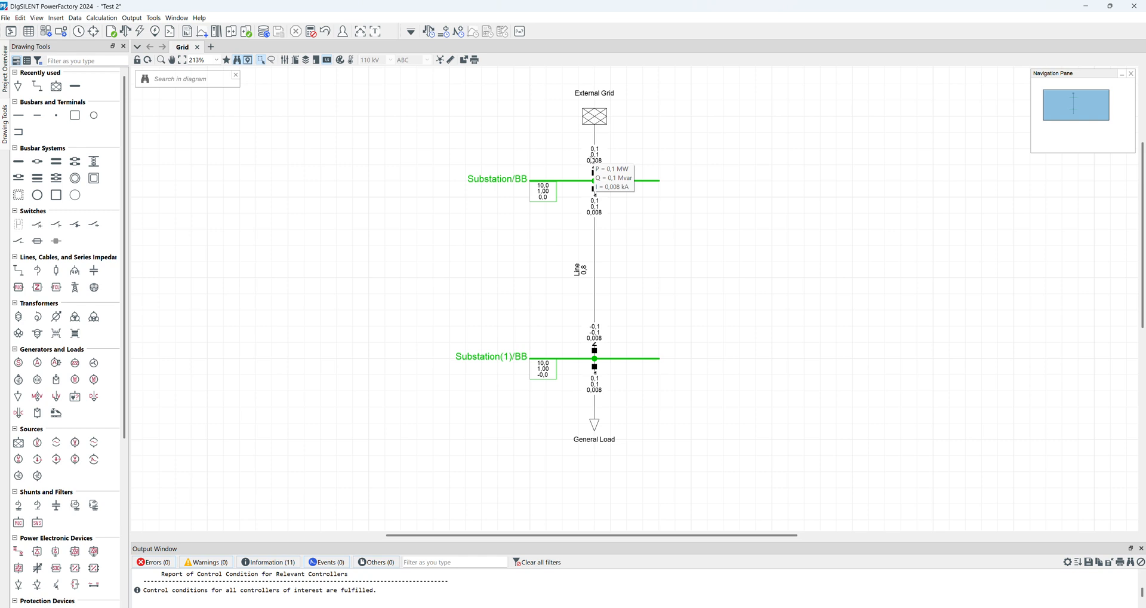
{"action": "mouse_move", "coordinate": [599, 405]}
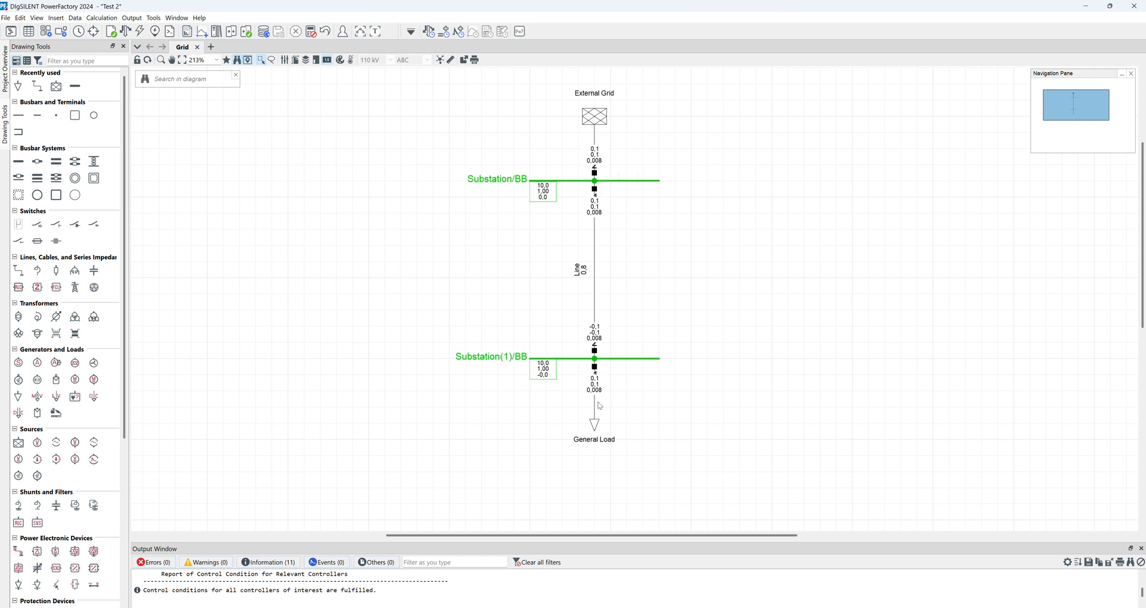
{"action": "mouse_move", "coordinate": [598, 395]}
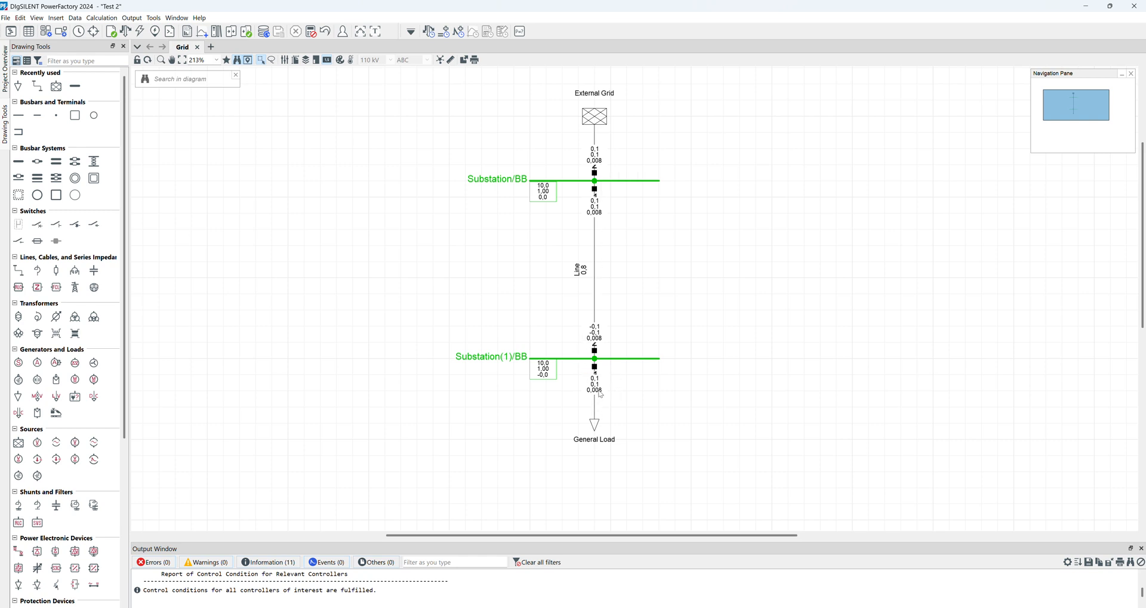
{"action": "mouse_move", "coordinate": [598, 391]}
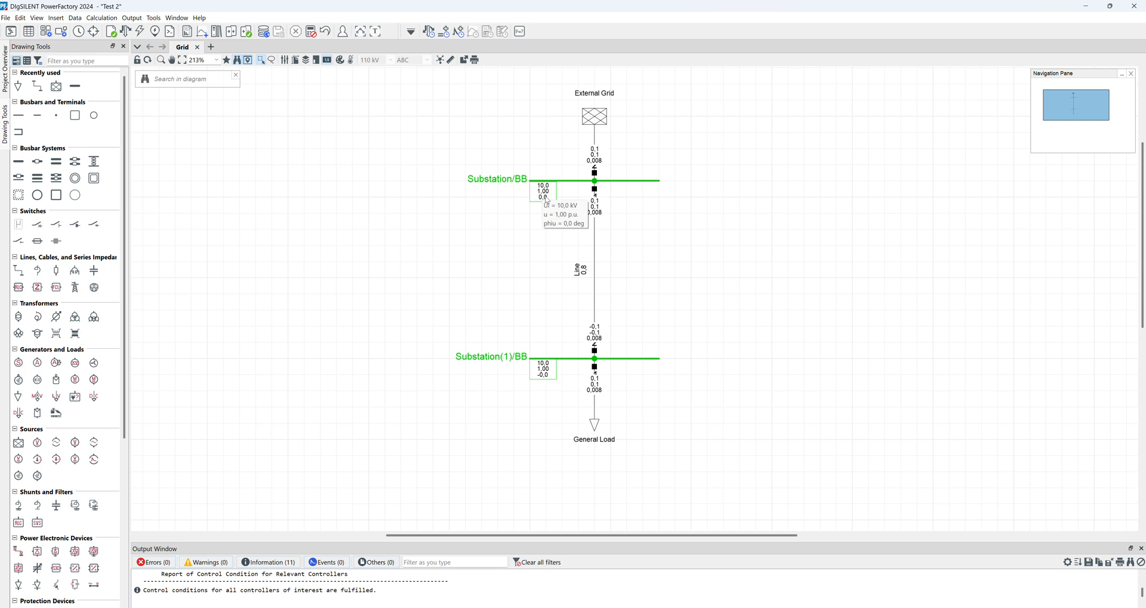
{"action": "mouse_move", "coordinate": [746, 359]}
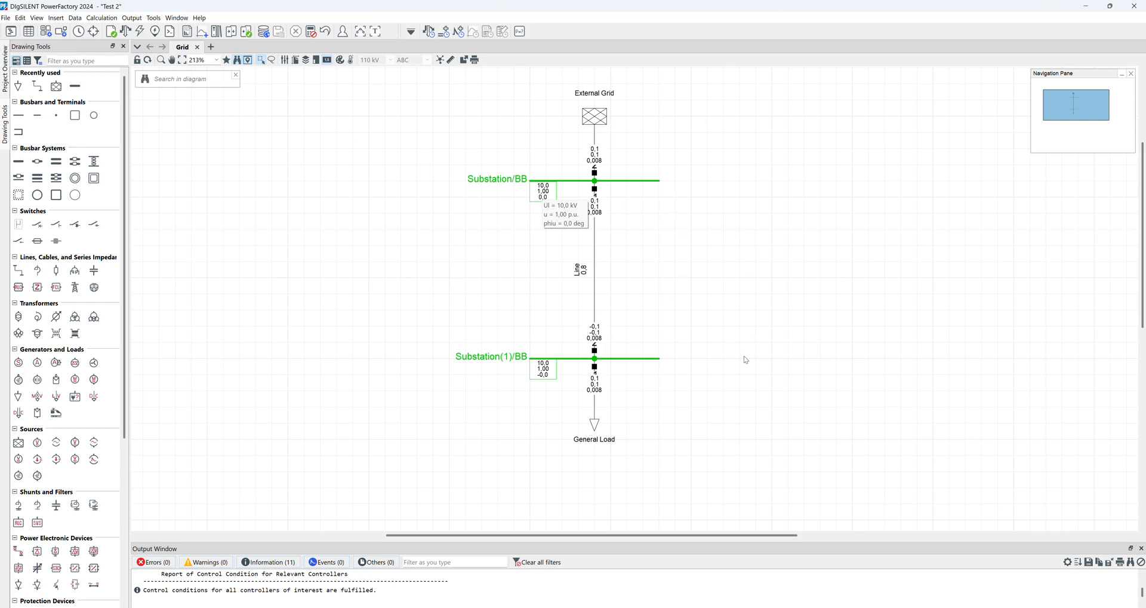
{"action": "mouse_move", "coordinate": [661, 126]}
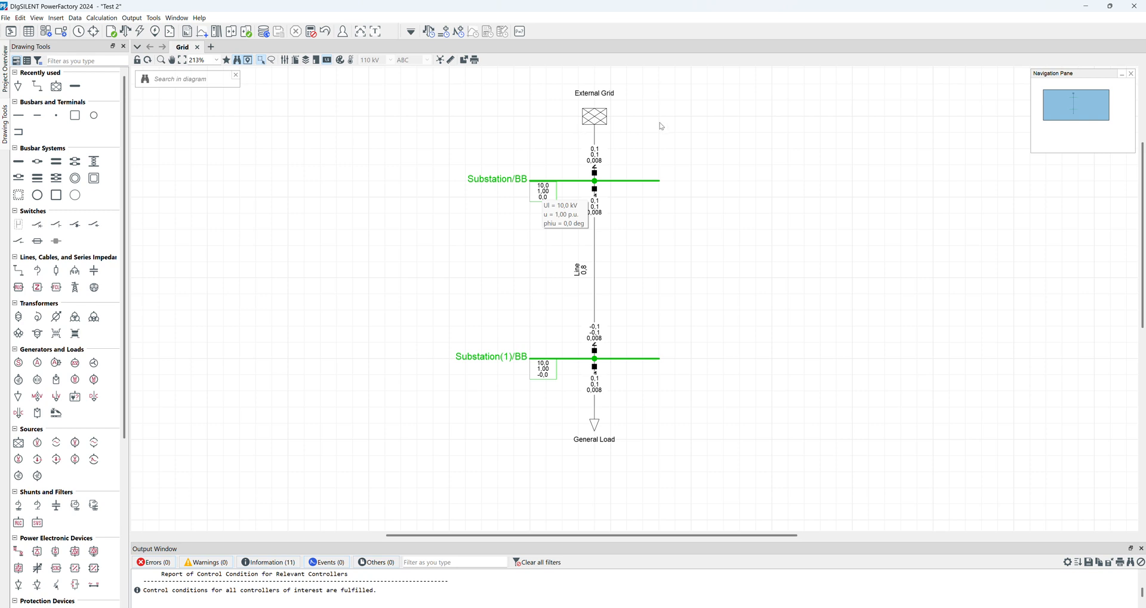
{"action": "mouse_move", "coordinate": [682, 181]}
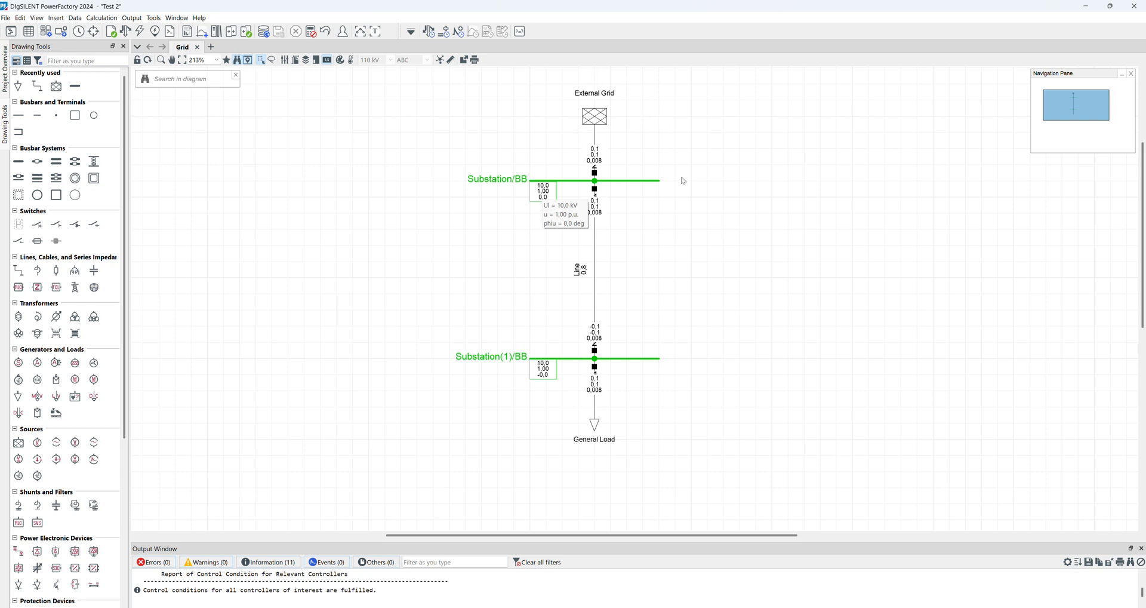
{"action": "mouse_move", "coordinate": [575, 98]}
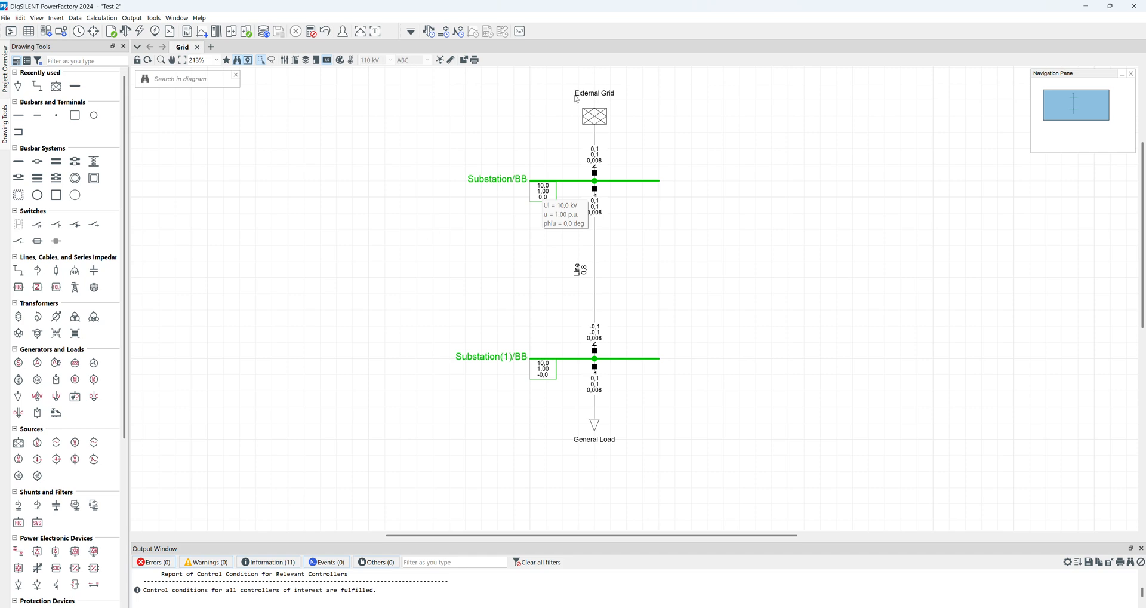
{"action": "mouse_move", "coordinate": [601, 87]}
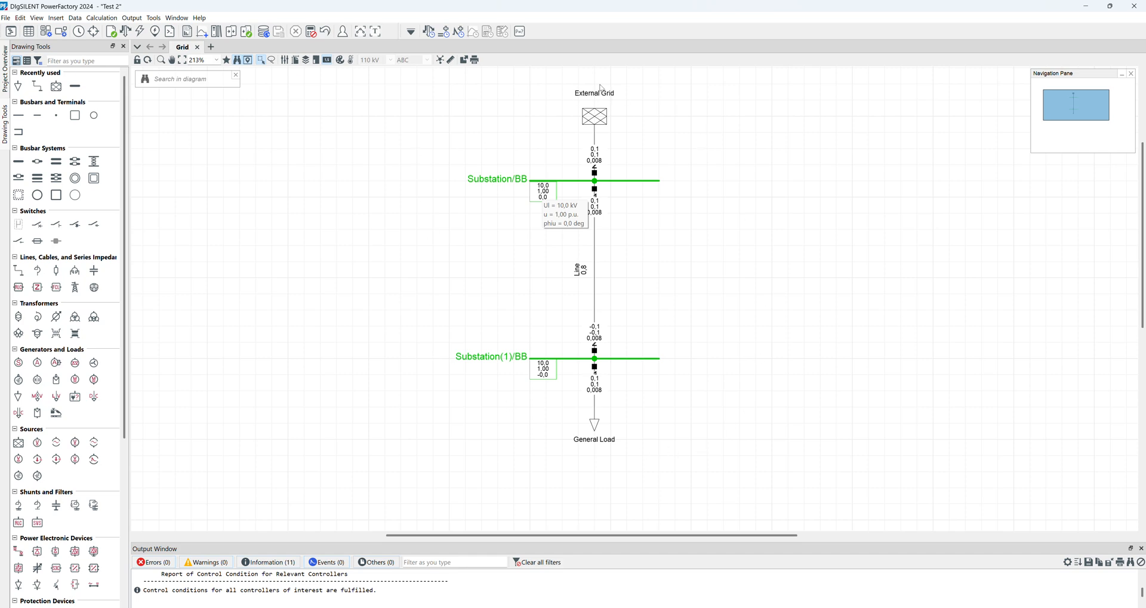